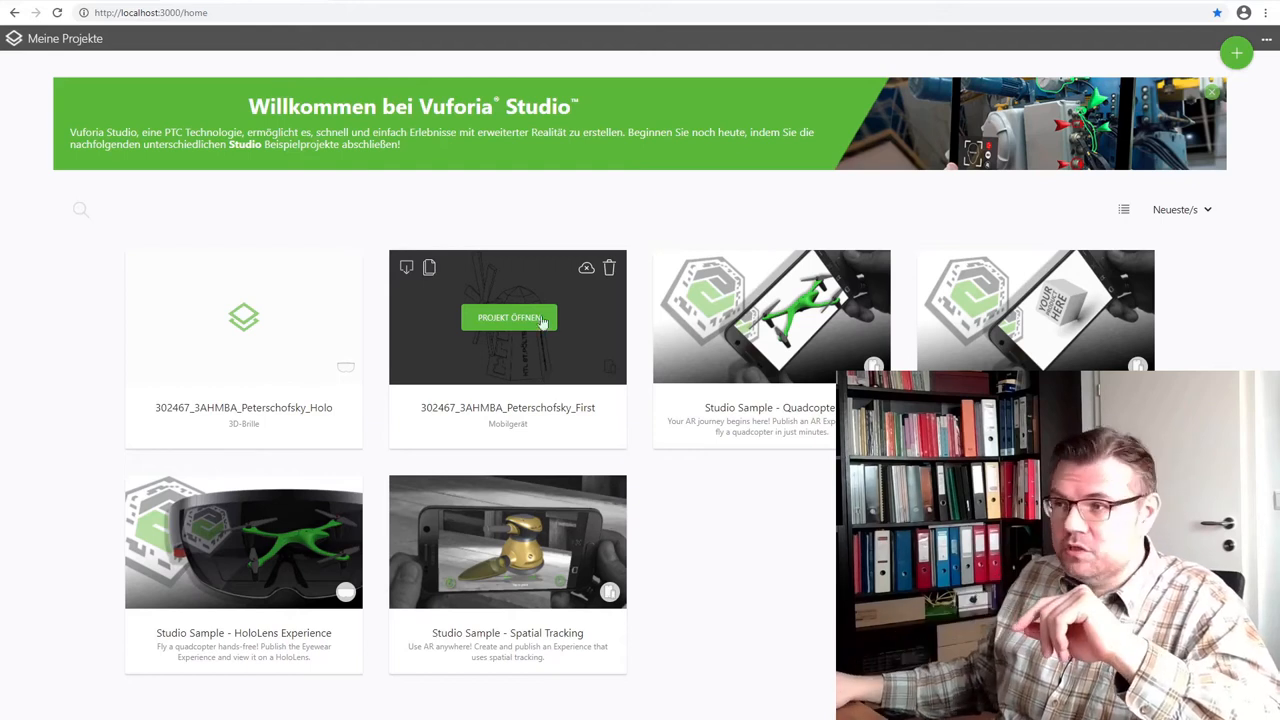
# - Open the 302467_3AHMBA First project in the Studio editor
pyautogui.click(508, 316)
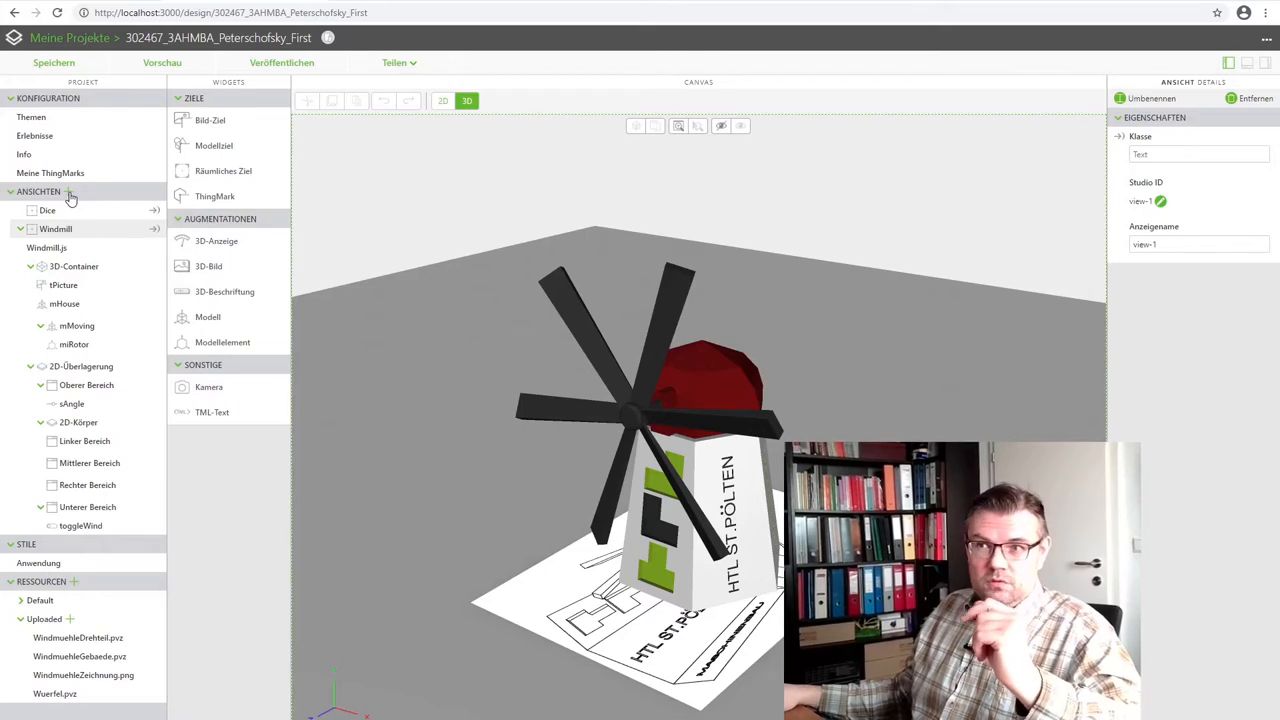
# - Create a new AR view named Glass
pyautogui.click(68, 192)
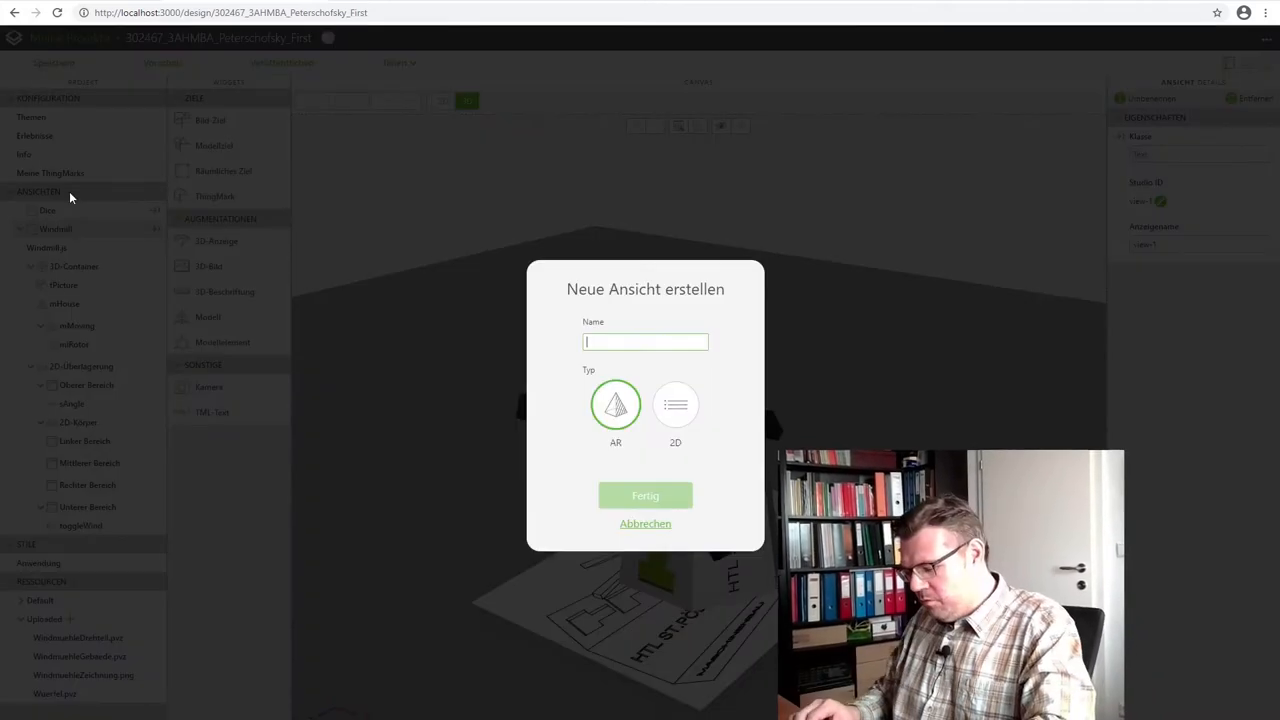
pyautogui.write('Glass')
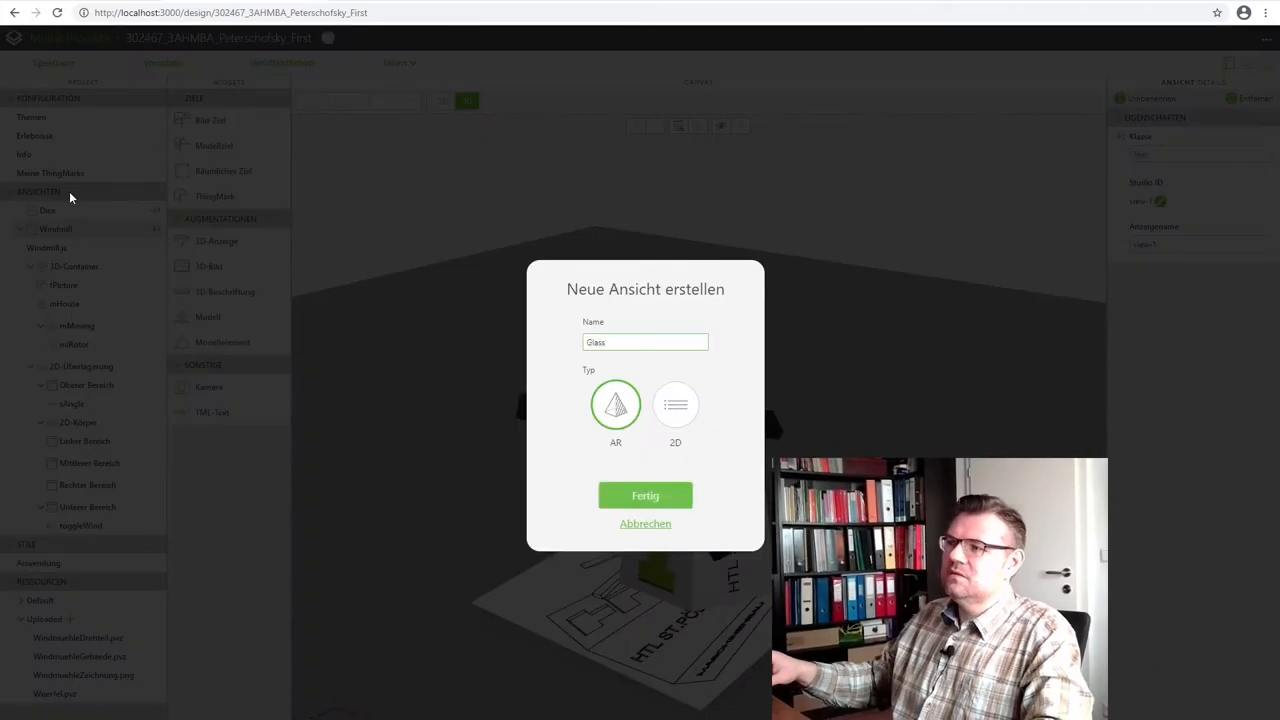
pyautogui.click(644, 496)
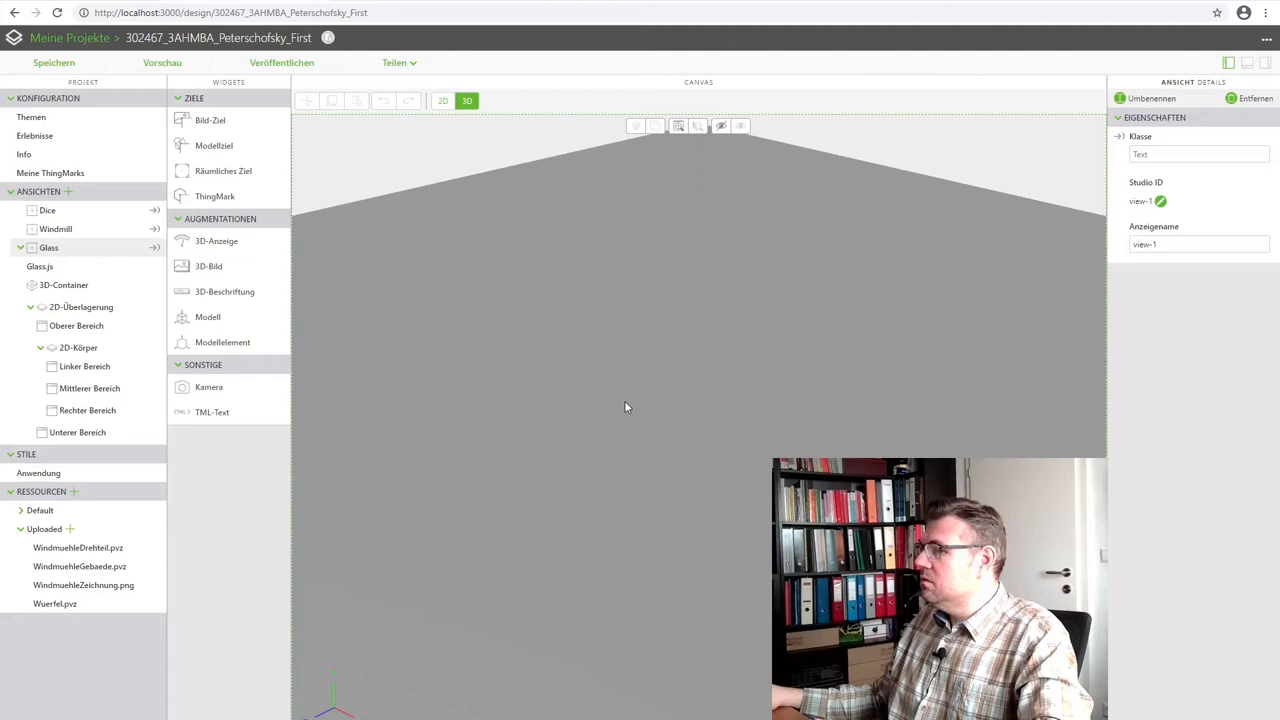
pyautogui.moveTo(348, 552)
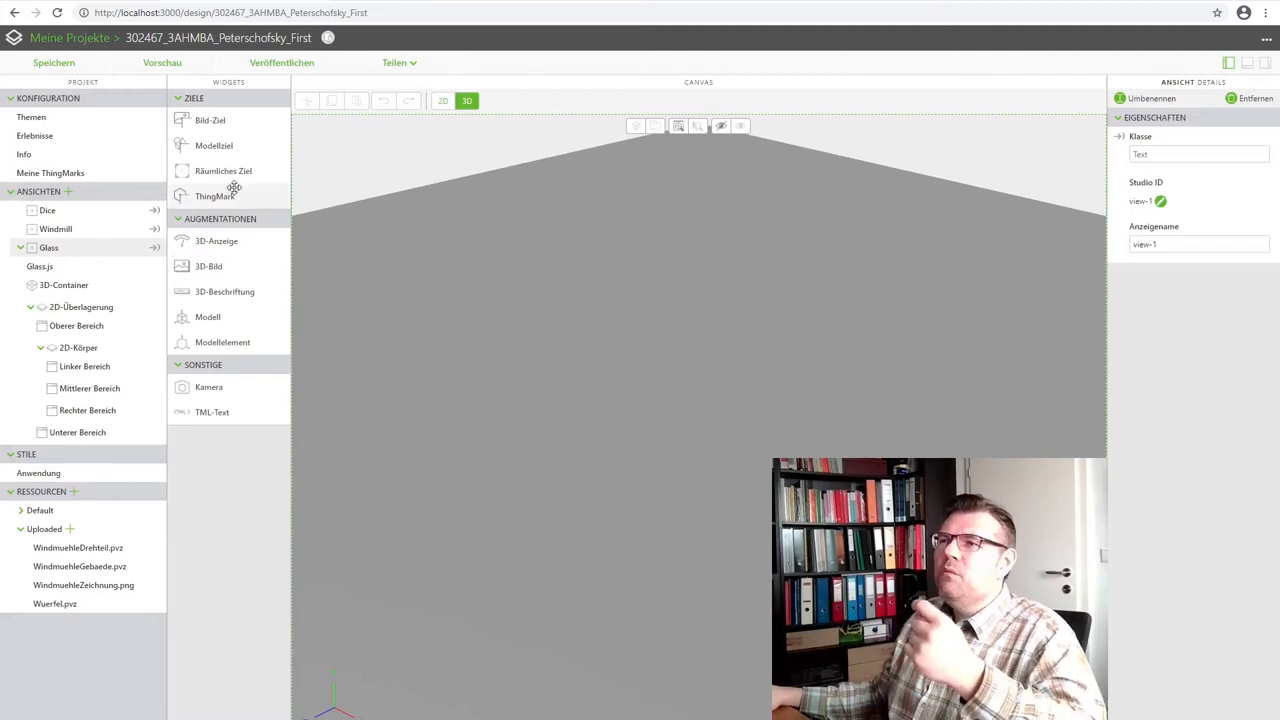
# - Add a spatial target to the Glass view and set its Studio ID to tFloor
pyautogui.moveTo(224, 170); pyautogui.dragTo(720, 414)
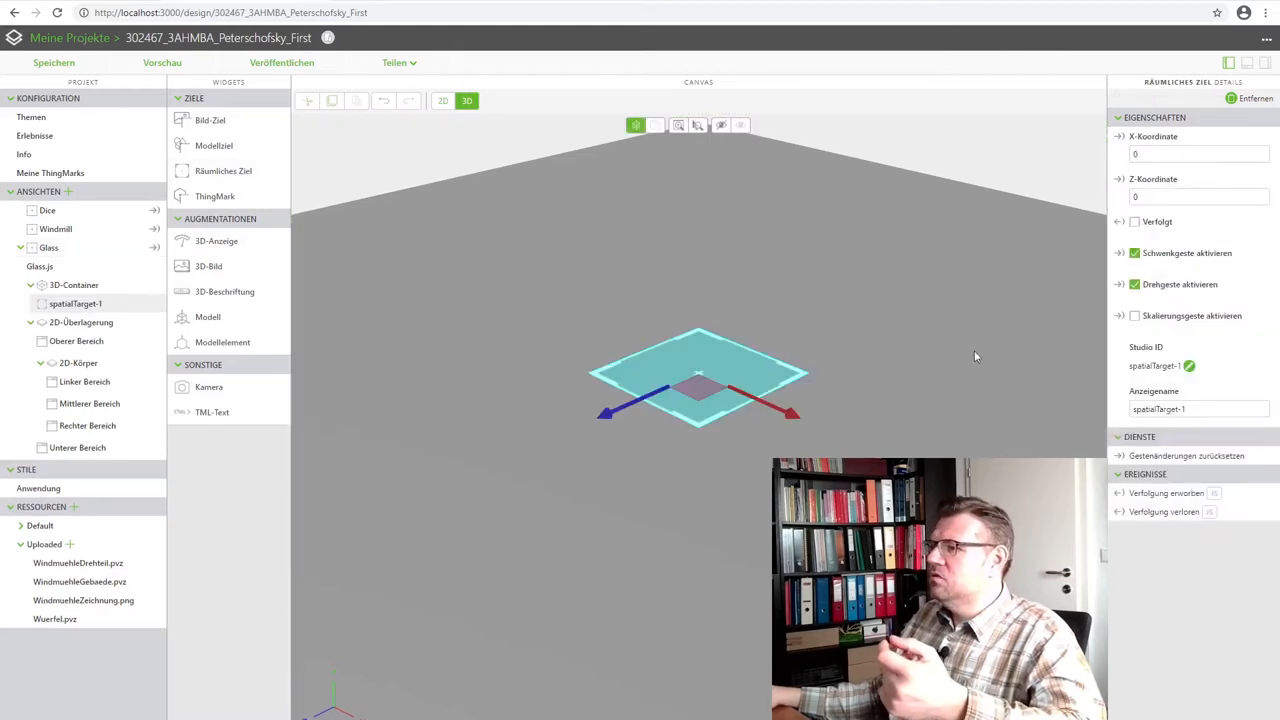
pyautogui.click(1188, 366)
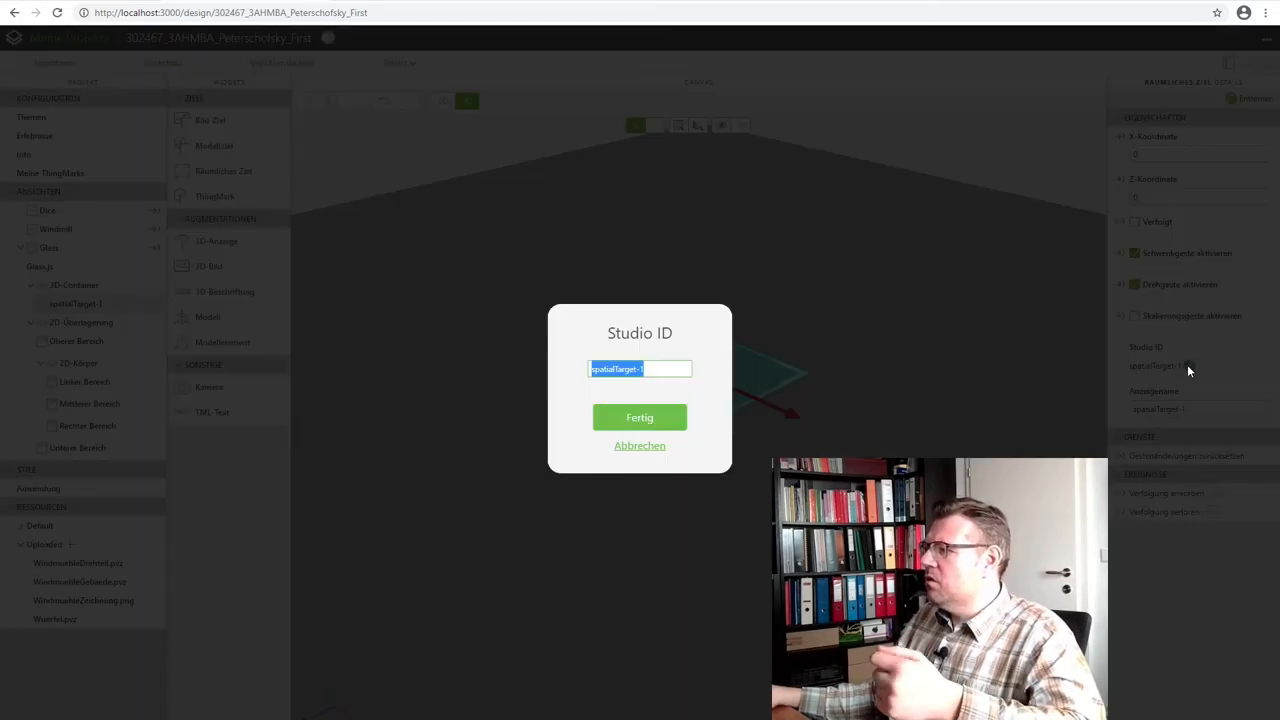
pyautogui.write('t')
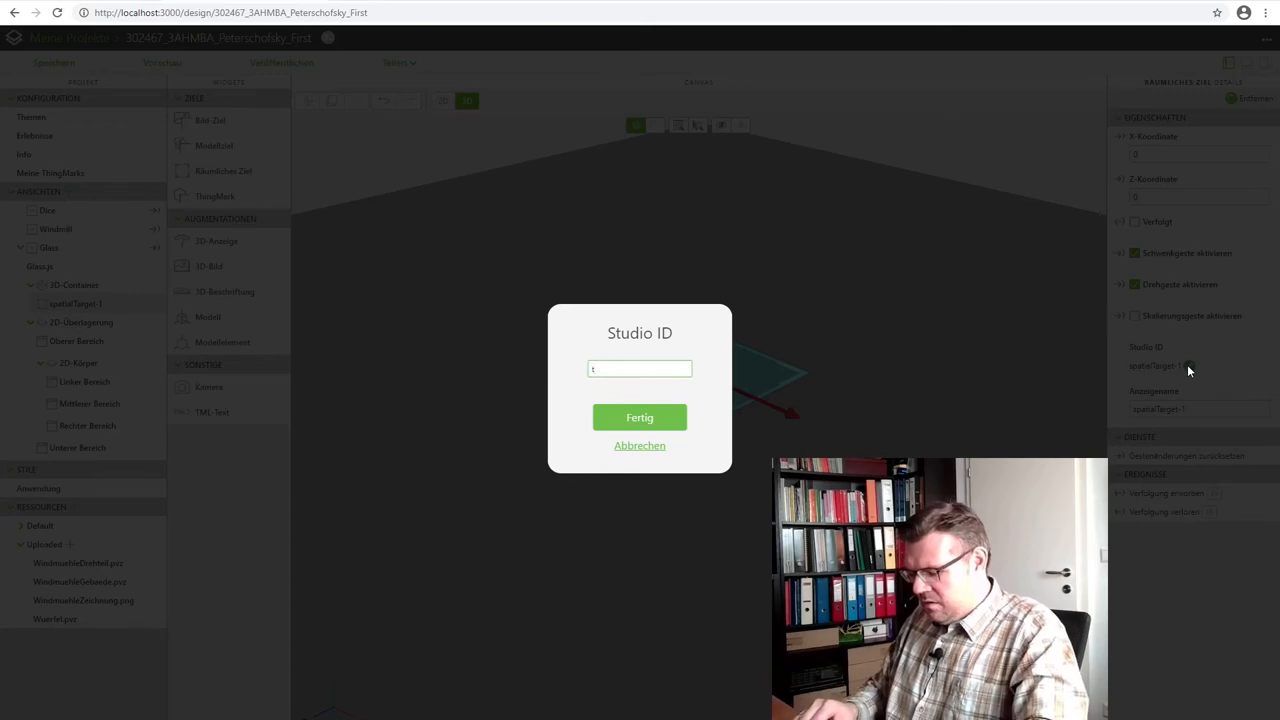
pyautogui.write('t')
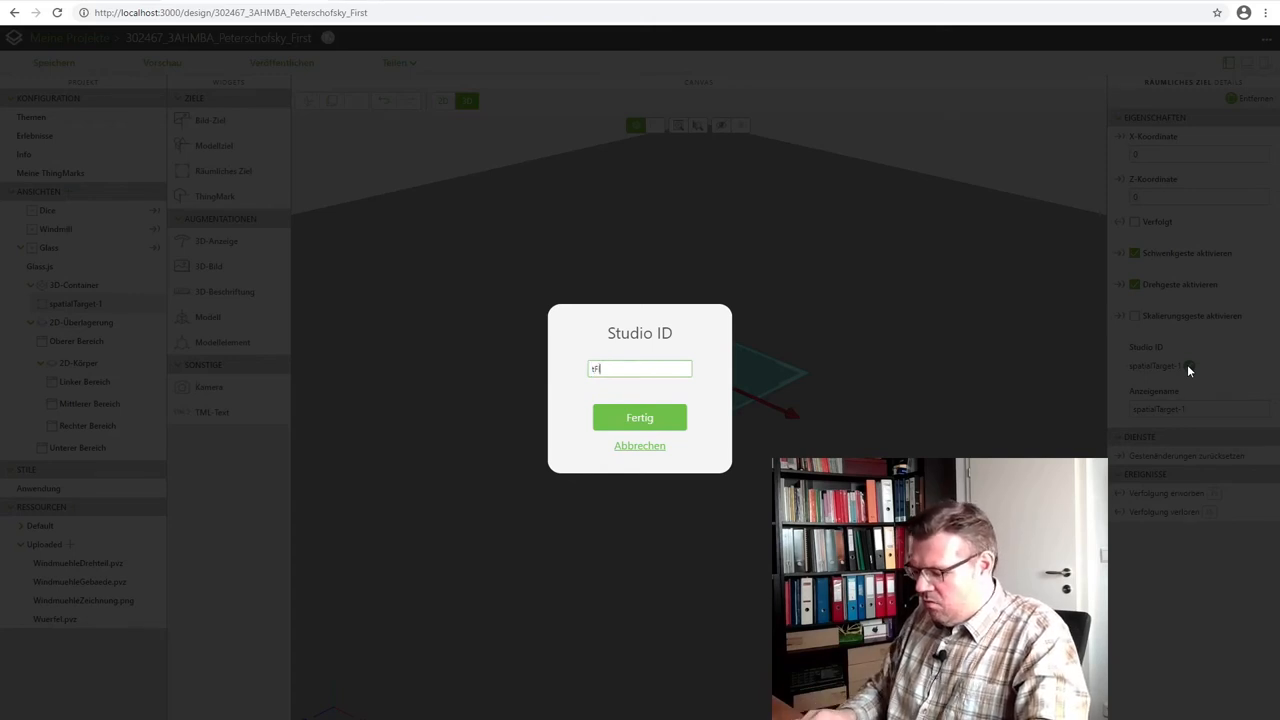
pyautogui.click(640, 418)
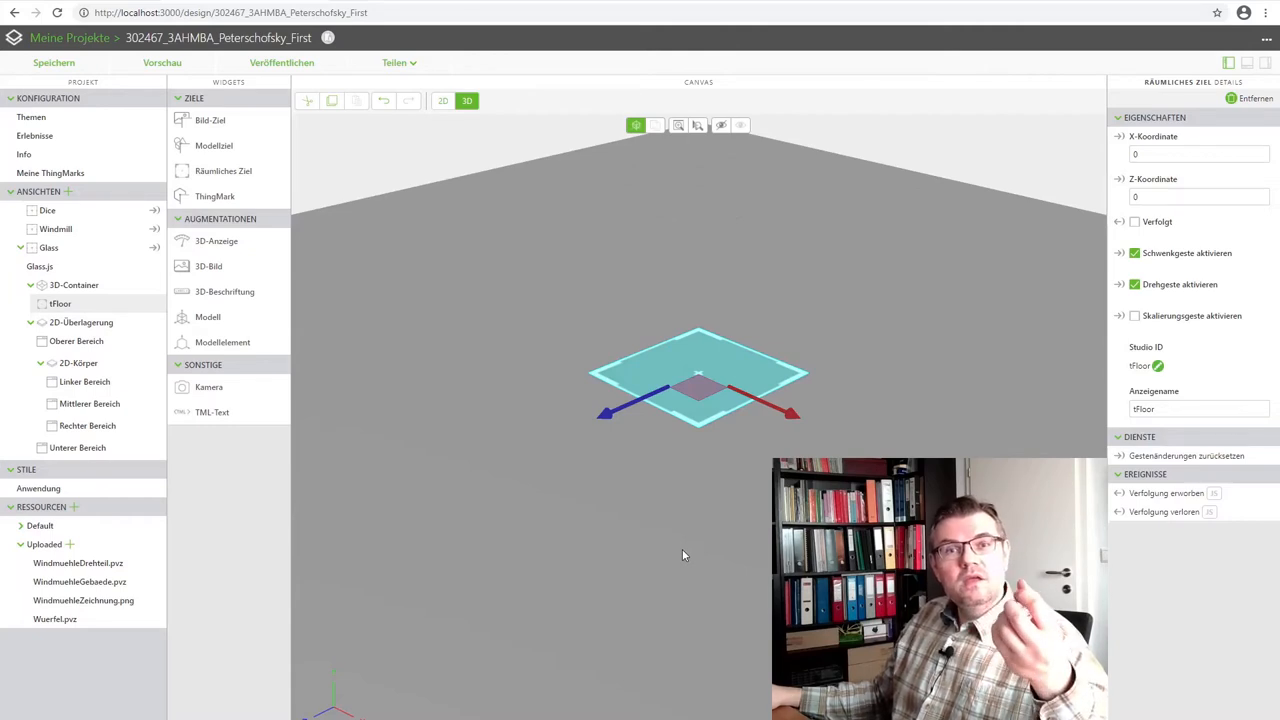
pyautogui.moveTo(108, 648)
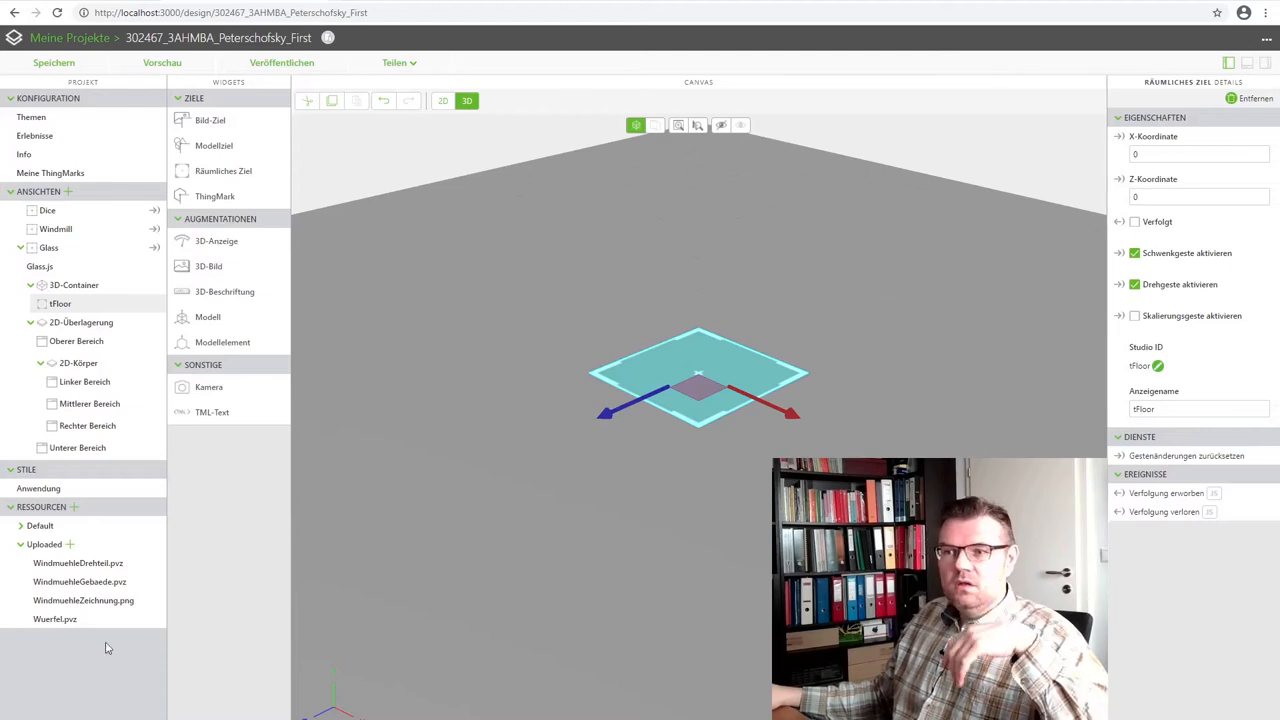
pyautogui.moveTo(72, 550)
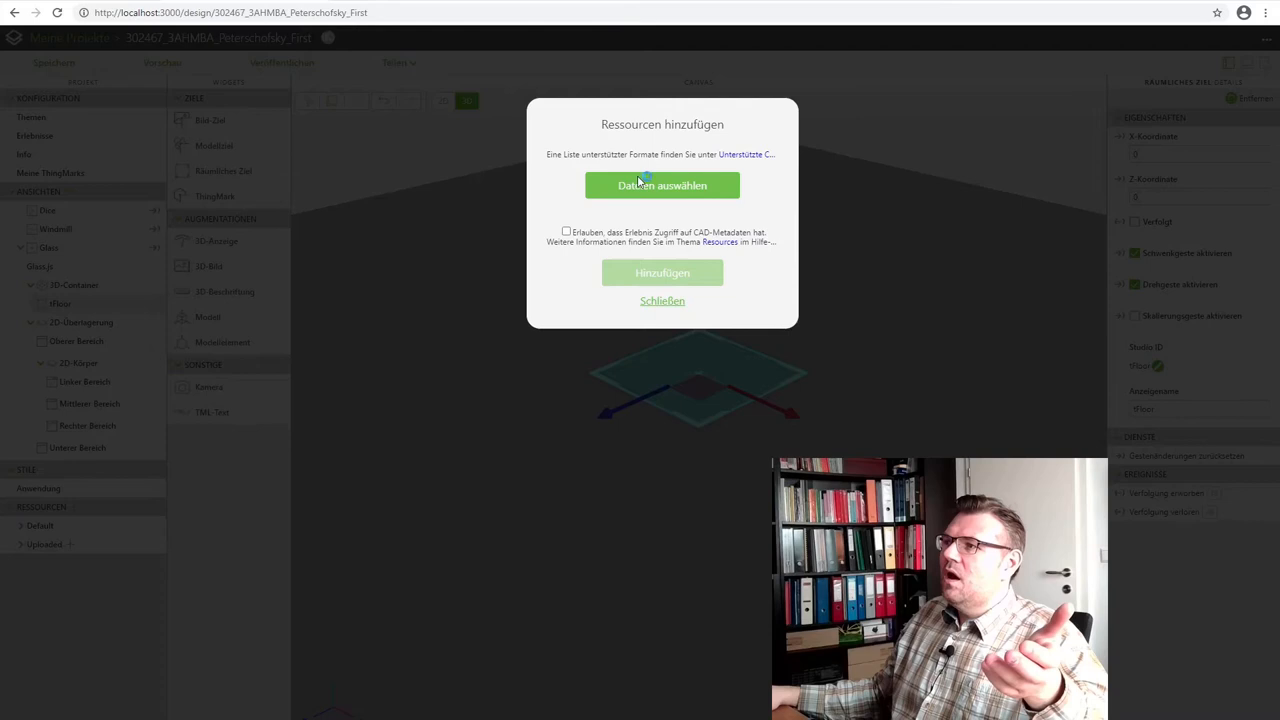
# - Upload Trinkglas.pvz from the SolidWorks folder to the project resources
pyautogui.click(662, 184)
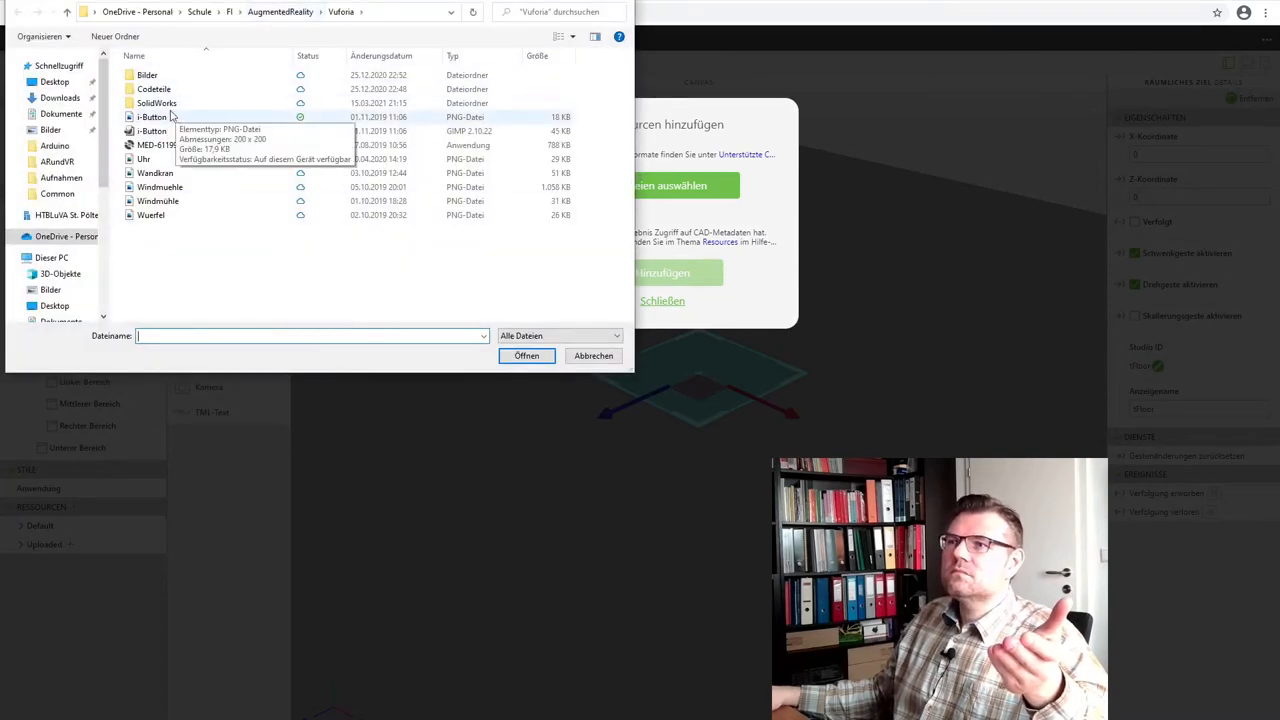
pyautogui.doubleClick(156, 104)
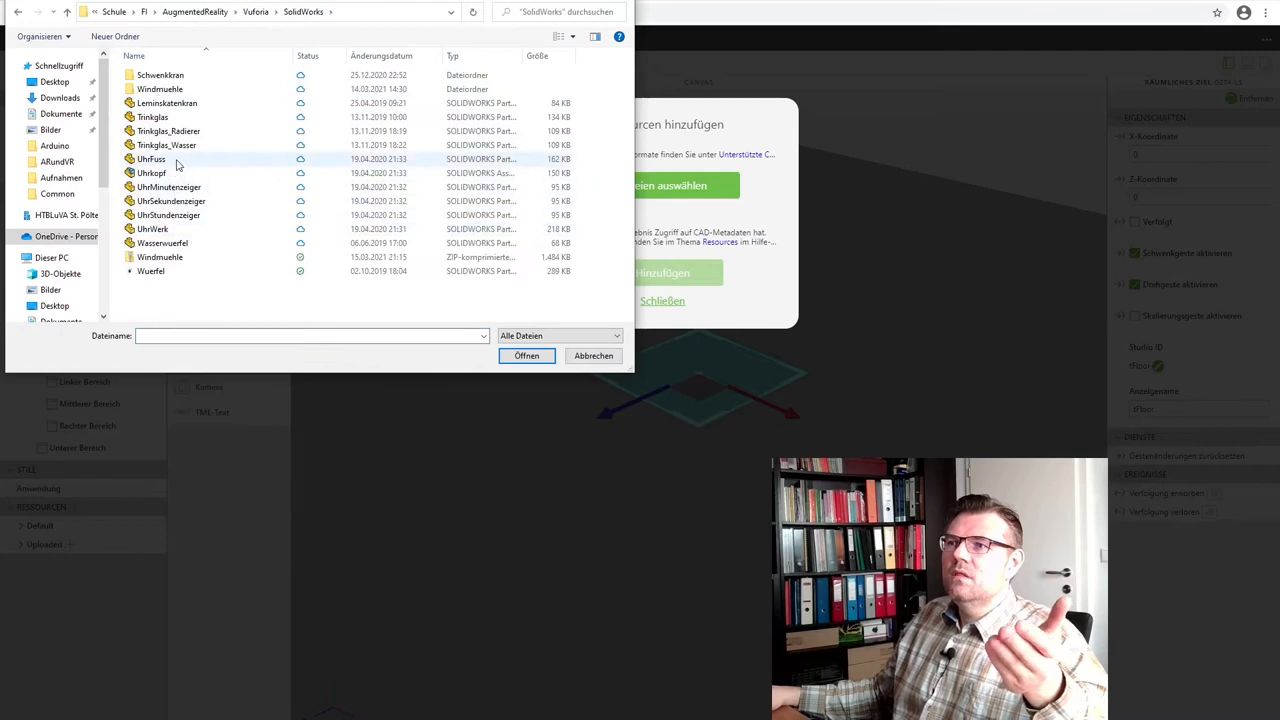
pyautogui.click(152, 116)
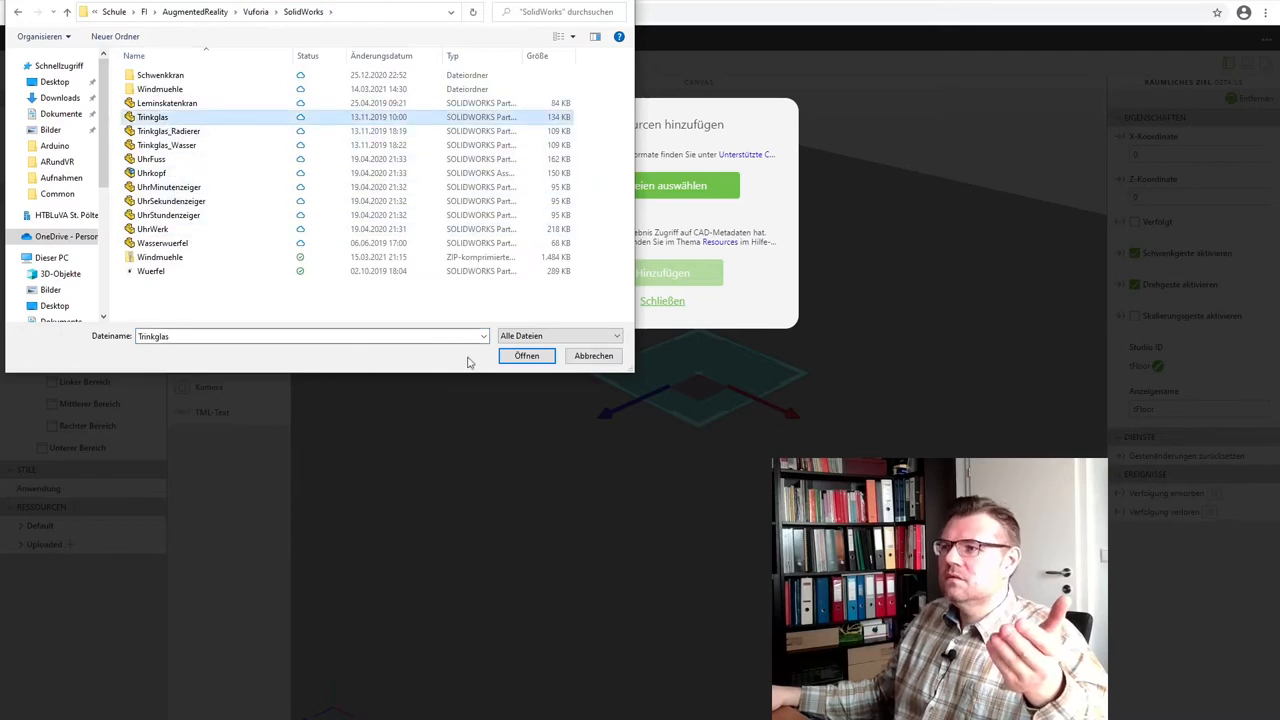
pyautogui.click(526, 356)
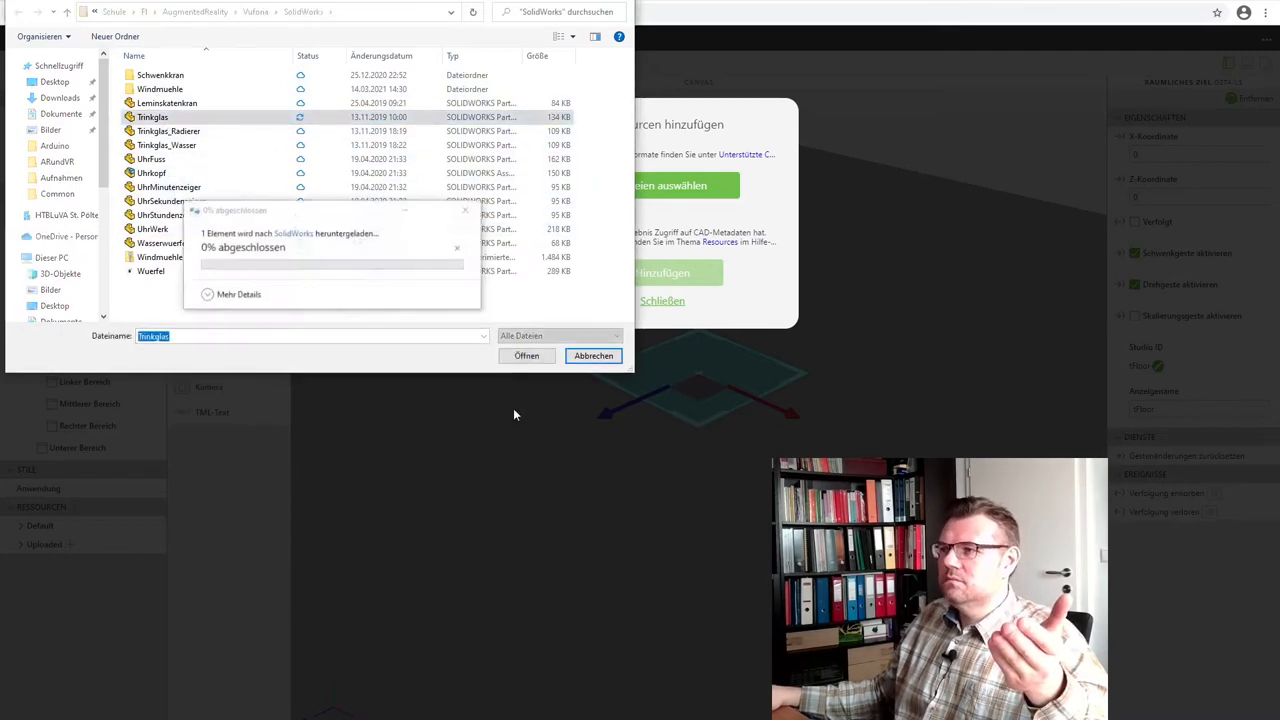
pyautogui.click(528, 356)
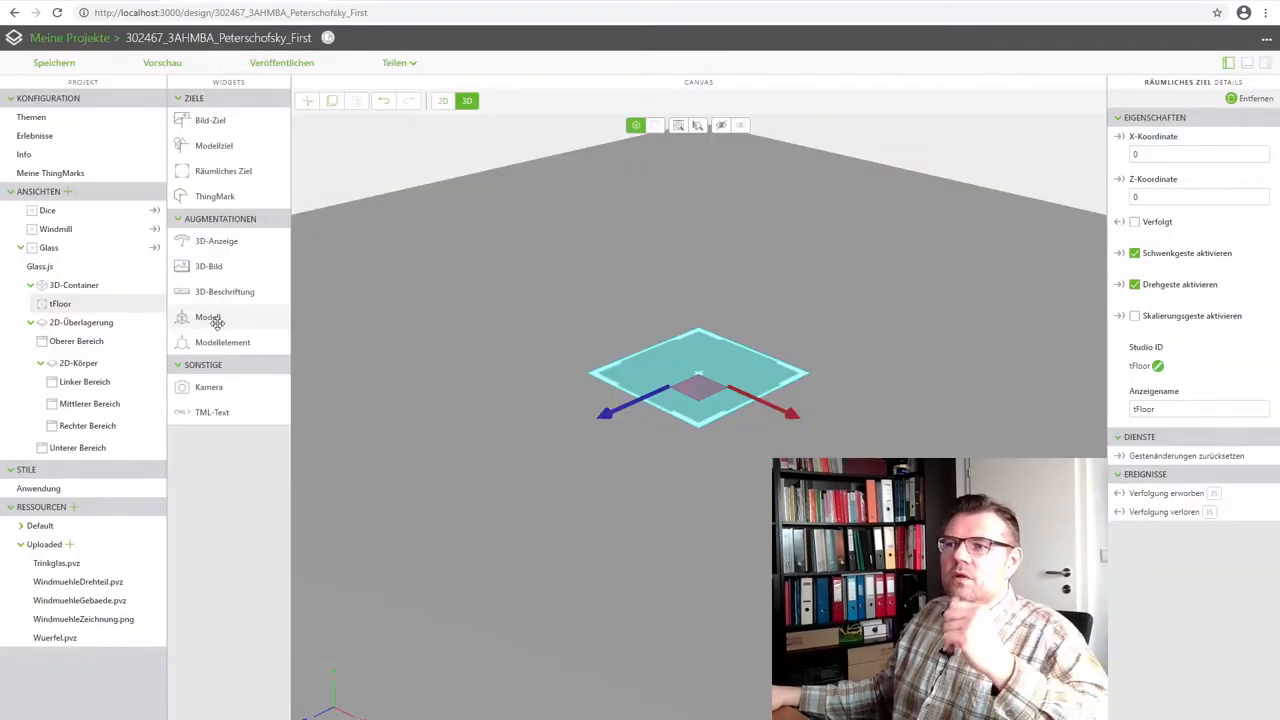
# - Add a model widget and set its resource to Uploaded/Trinkglas.pvz
pyautogui.click(208, 316)
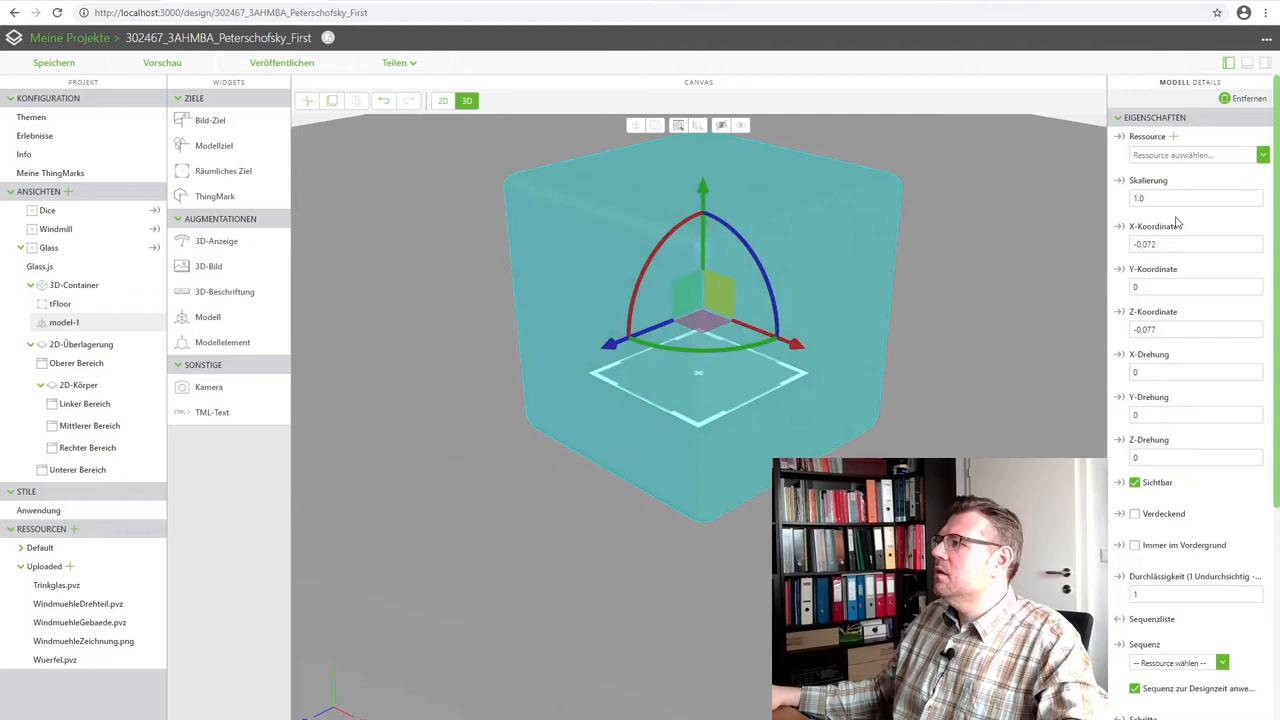
pyautogui.click(1196, 154)
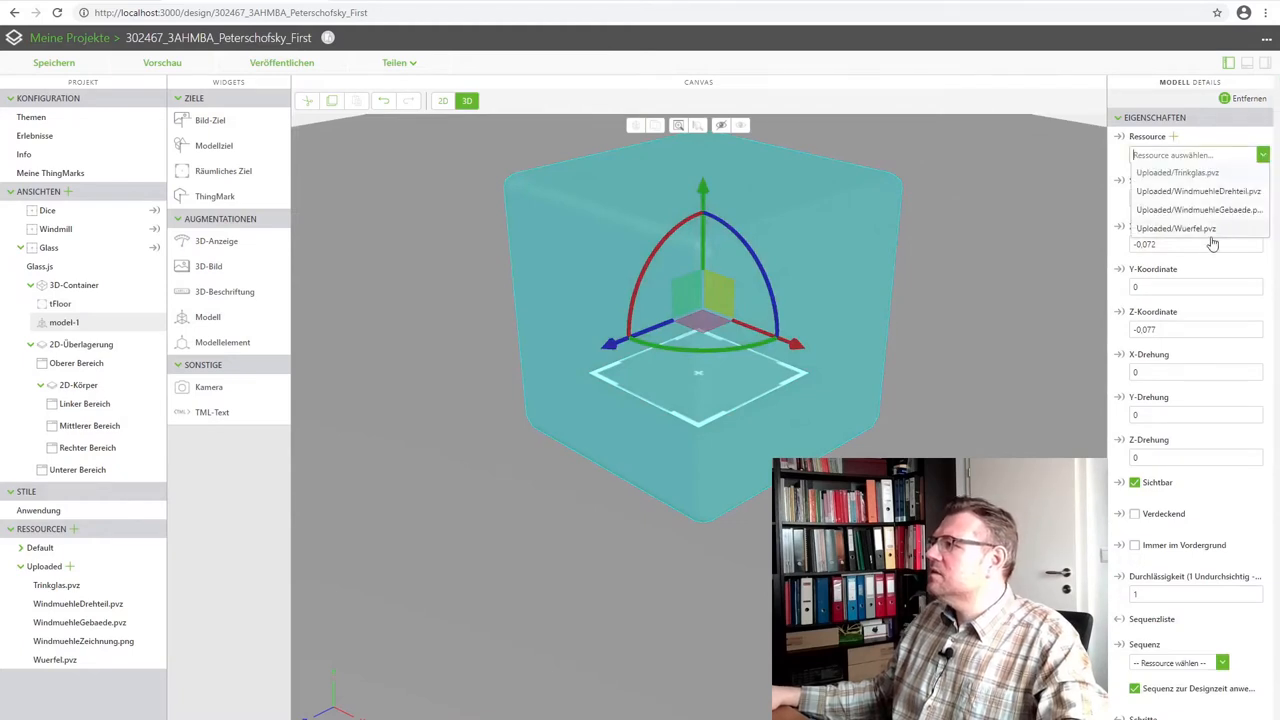
pyautogui.click(1176, 172)
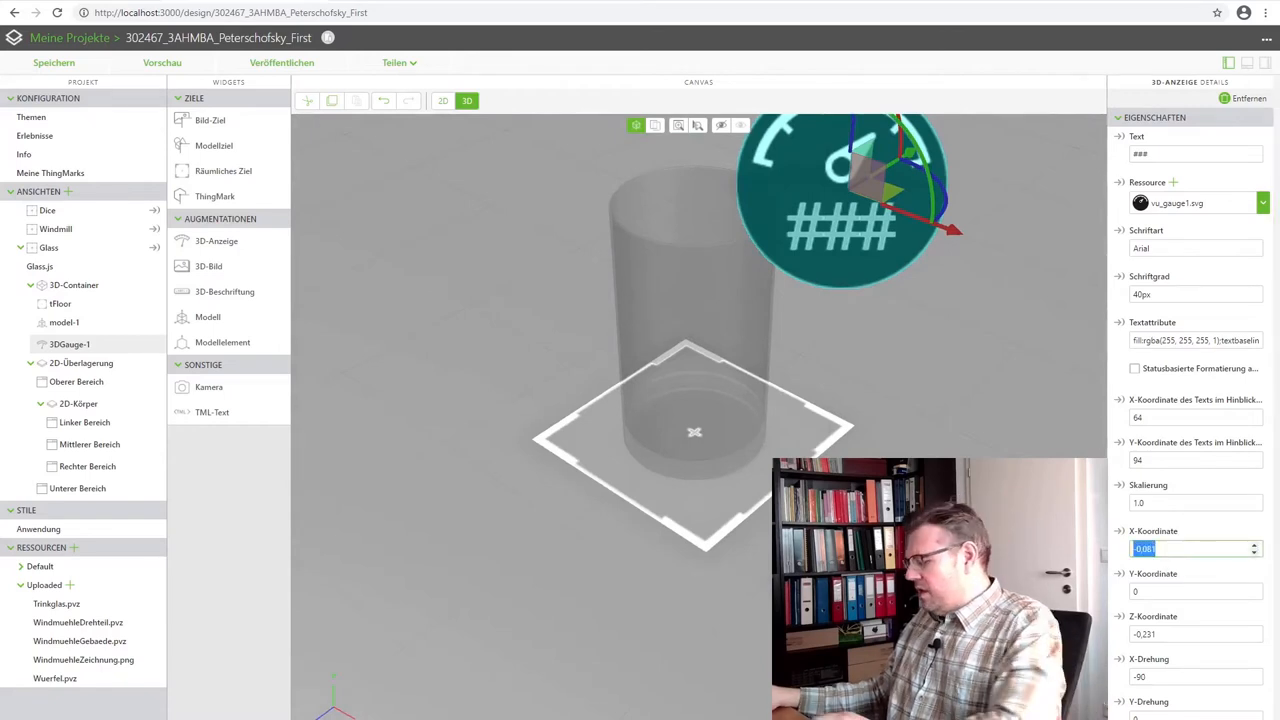
# - Set the 3D gauge's coordinates so it floats just above the glass
pyautogui.write('0')
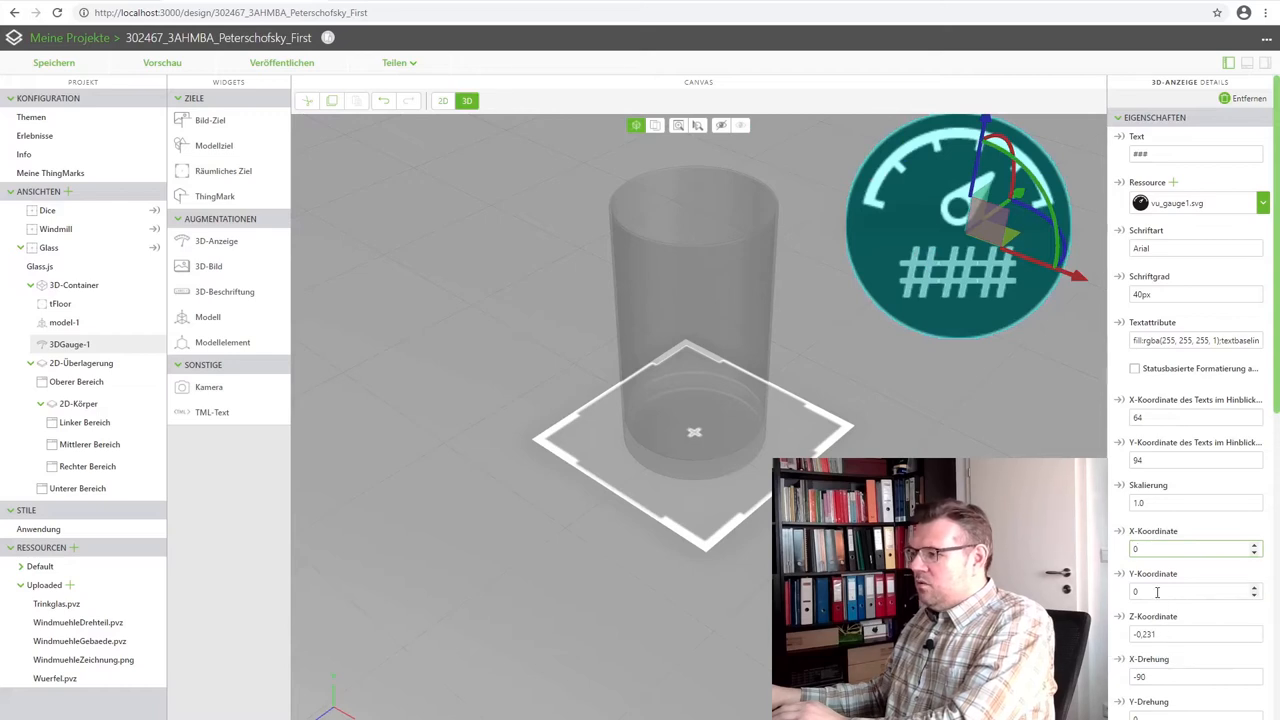
pyautogui.click(1190, 592)
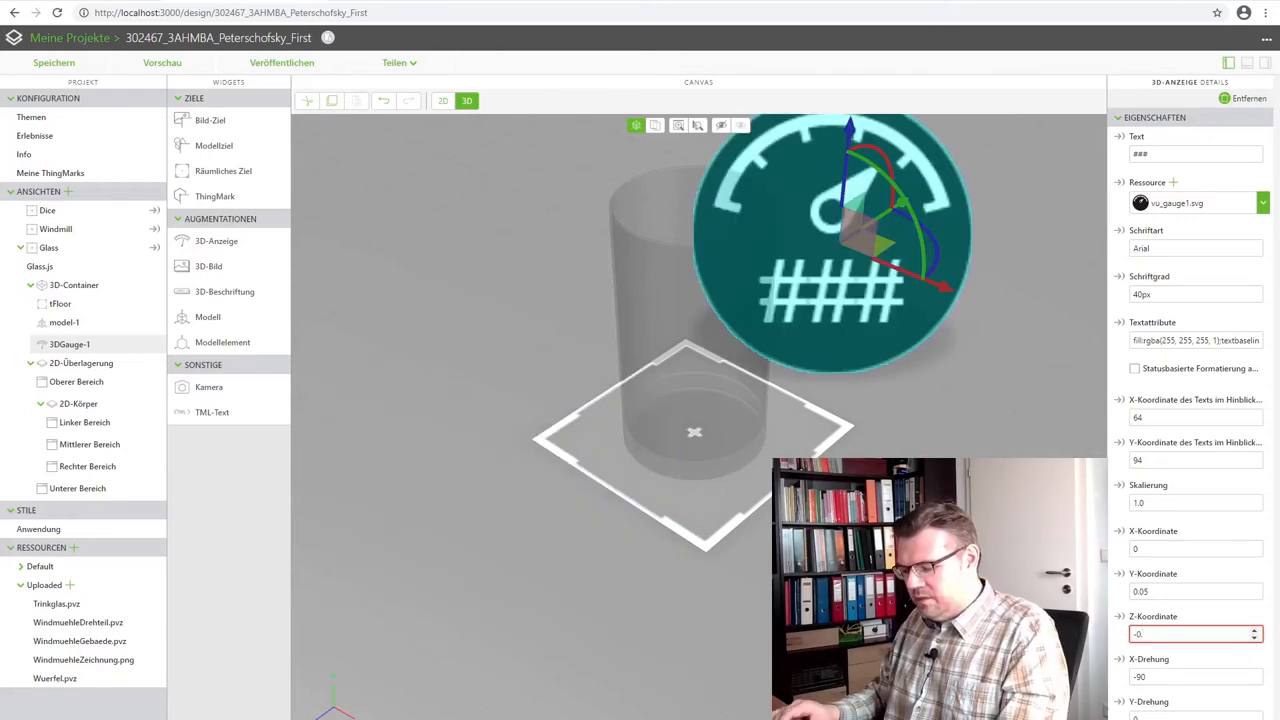
pyautogui.write('-0.3')
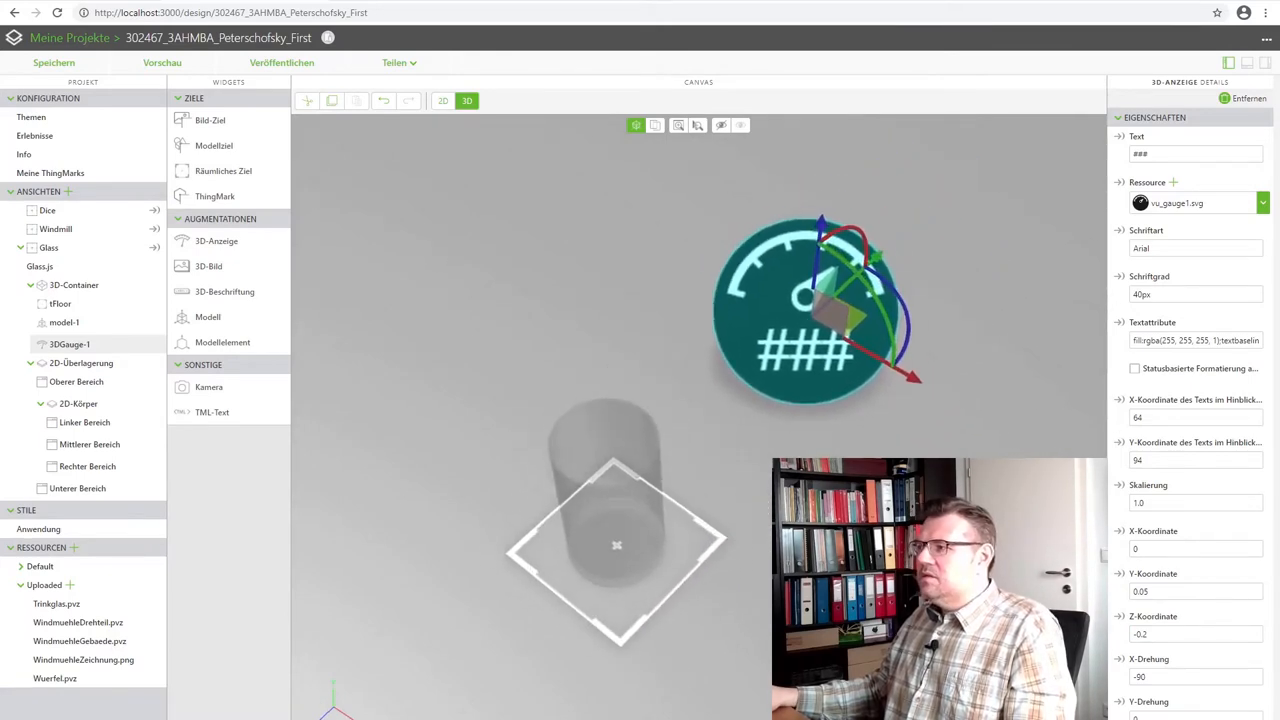
pyautogui.scroll(-3)
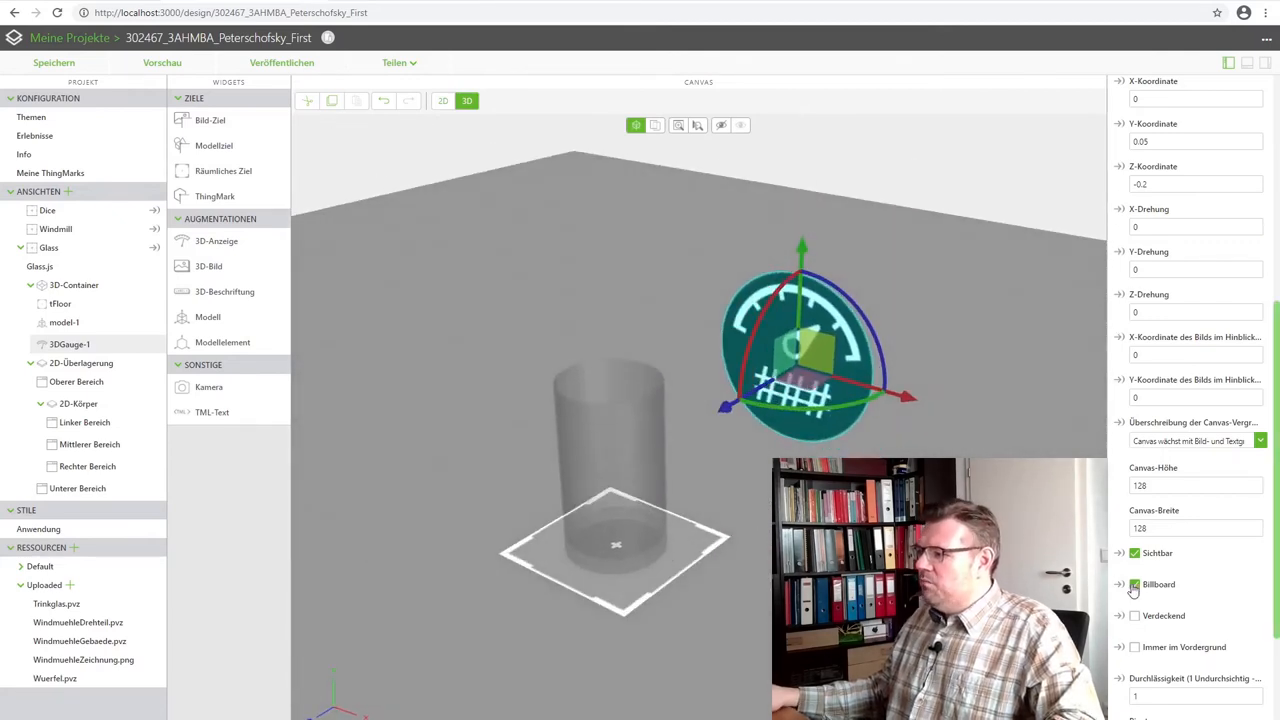
# - Enable Billboard on the 3D gauge so it always faces the viewer
pyautogui.click(1134, 584)
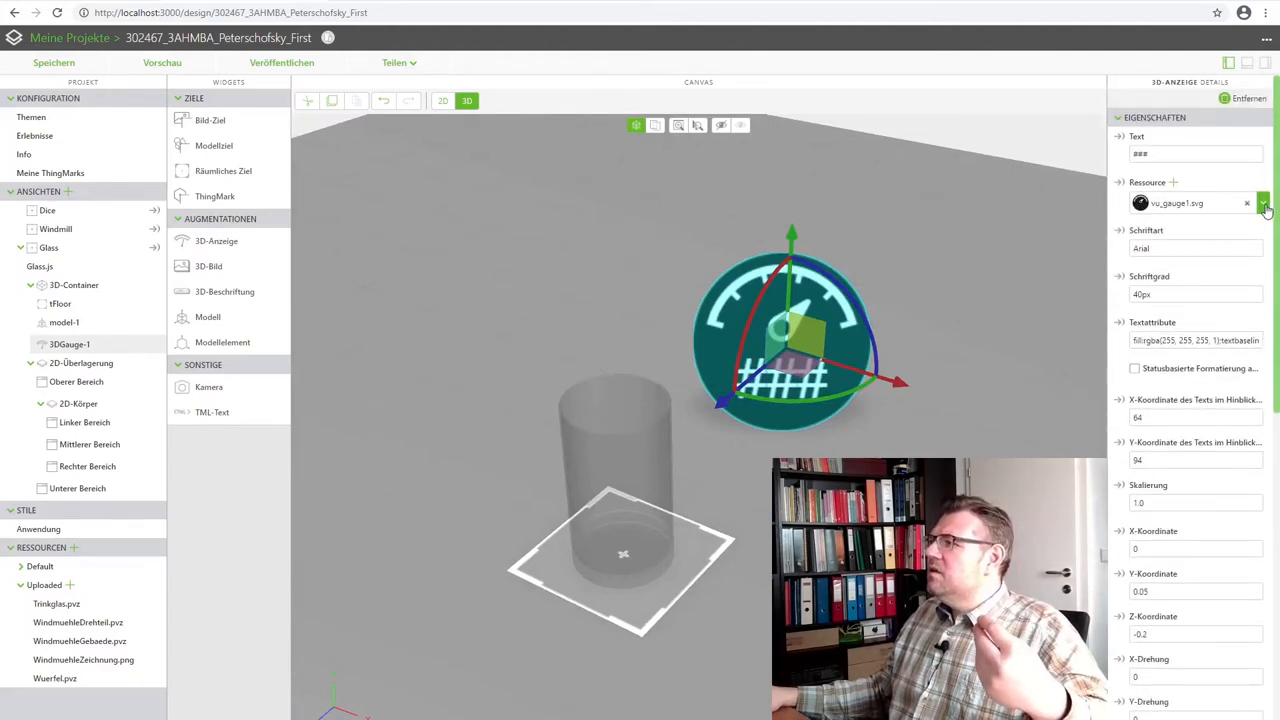
# - Set the 3D gauge's resource to the default vu_thermometer.svg icon
pyautogui.click(1246, 204)
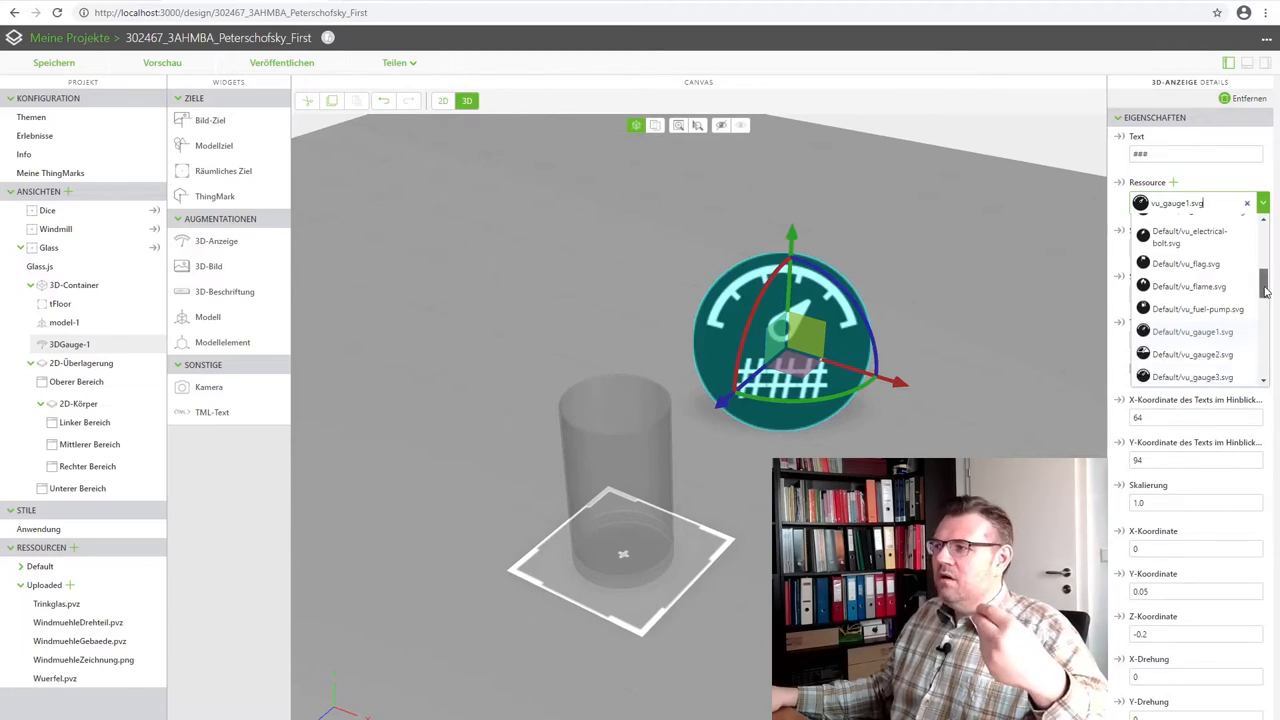
pyautogui.scroll(-3)
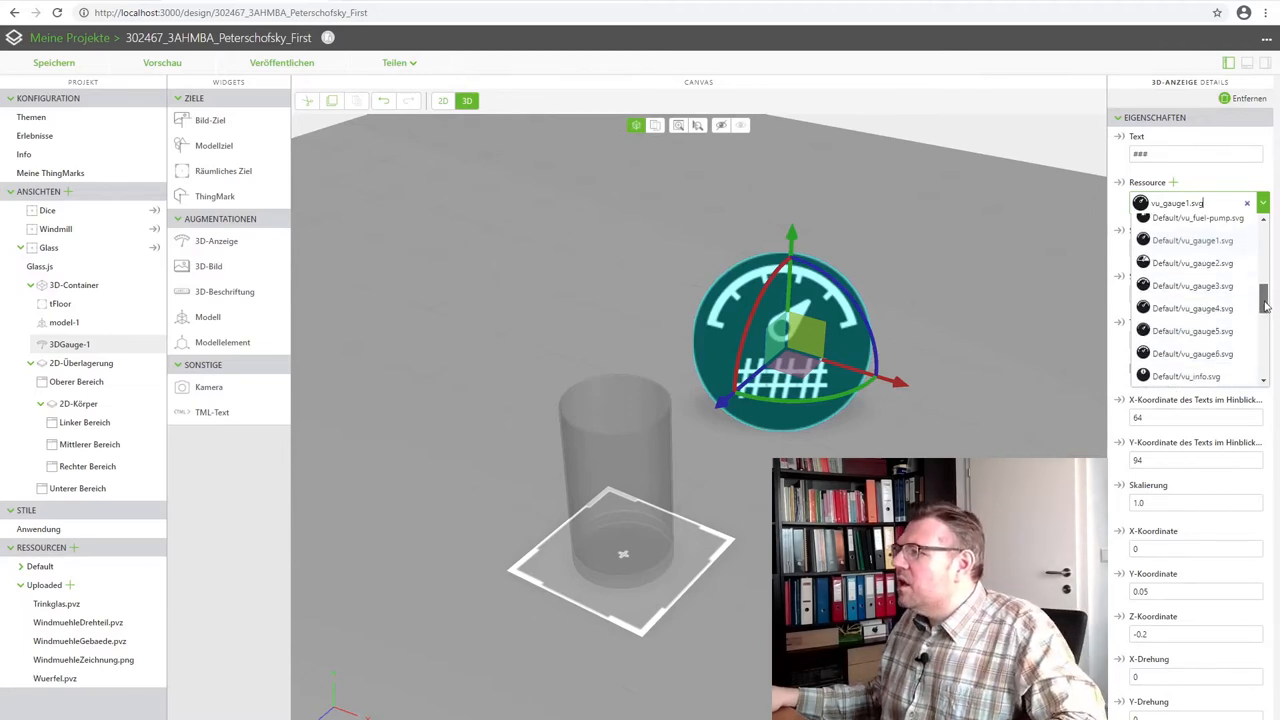
pyautogui.scroll(-3)
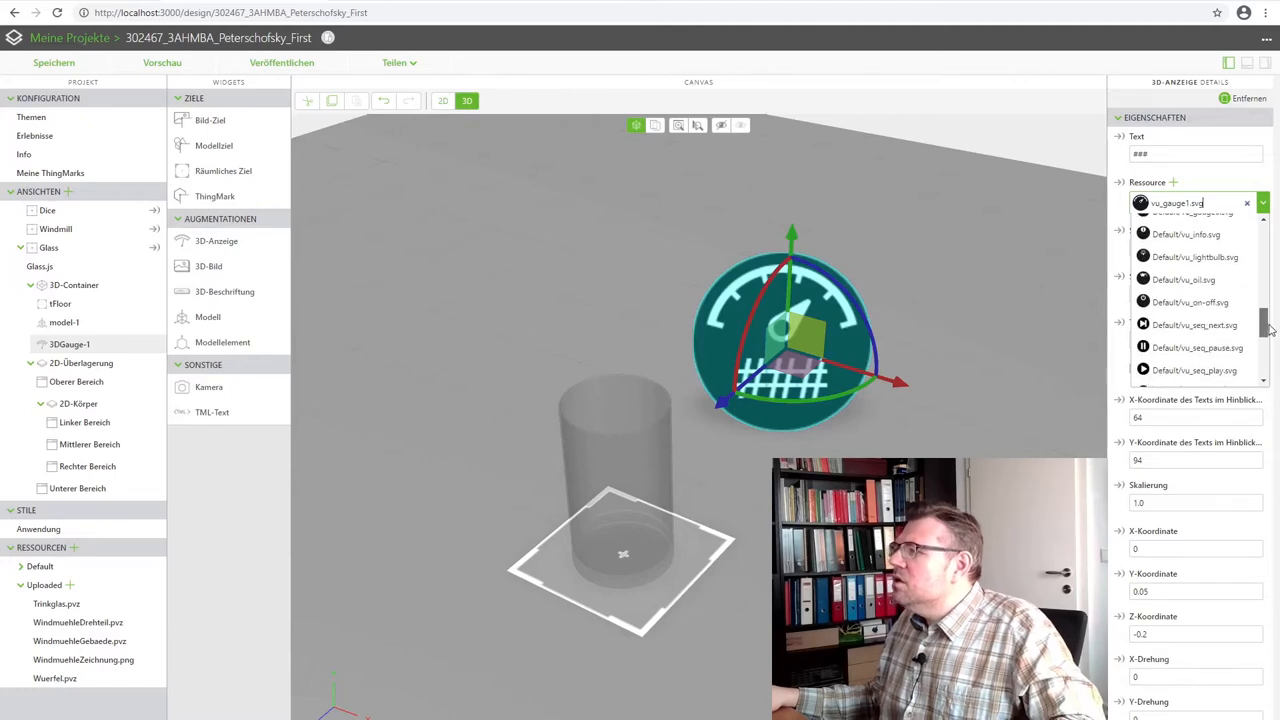
pyautogui.scroll(-3)
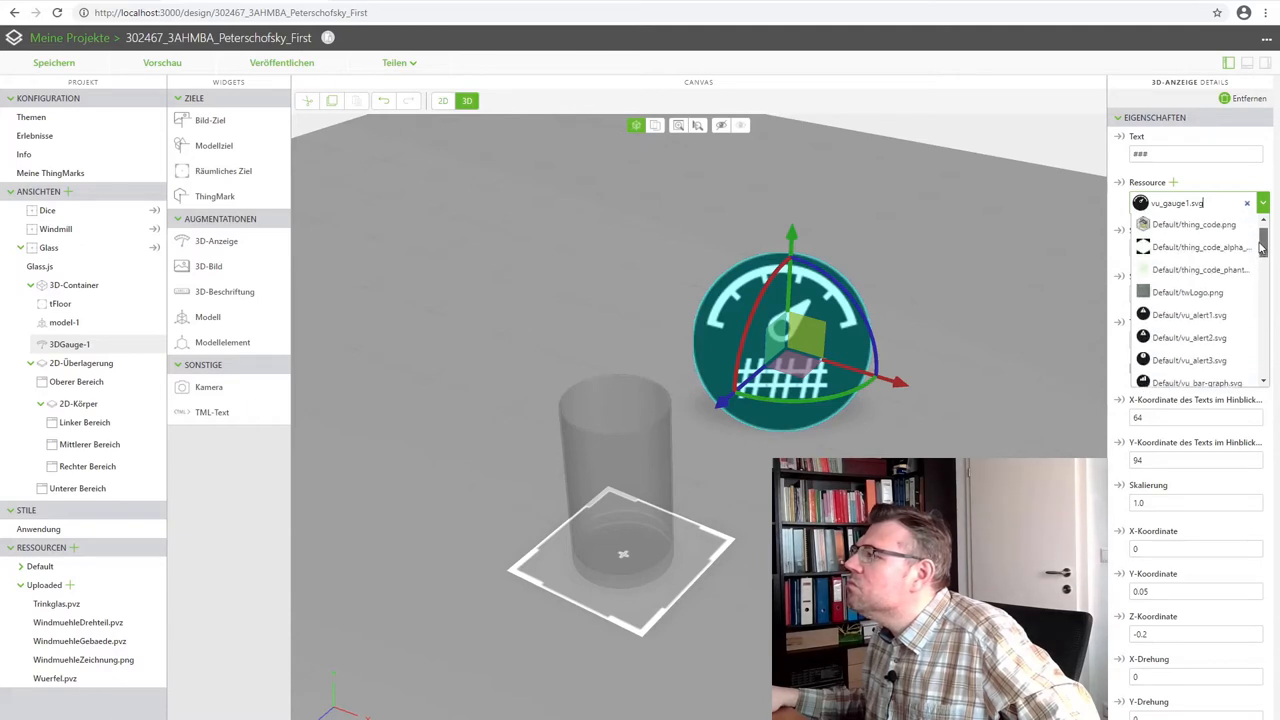
pyautogui.scroll(-3)
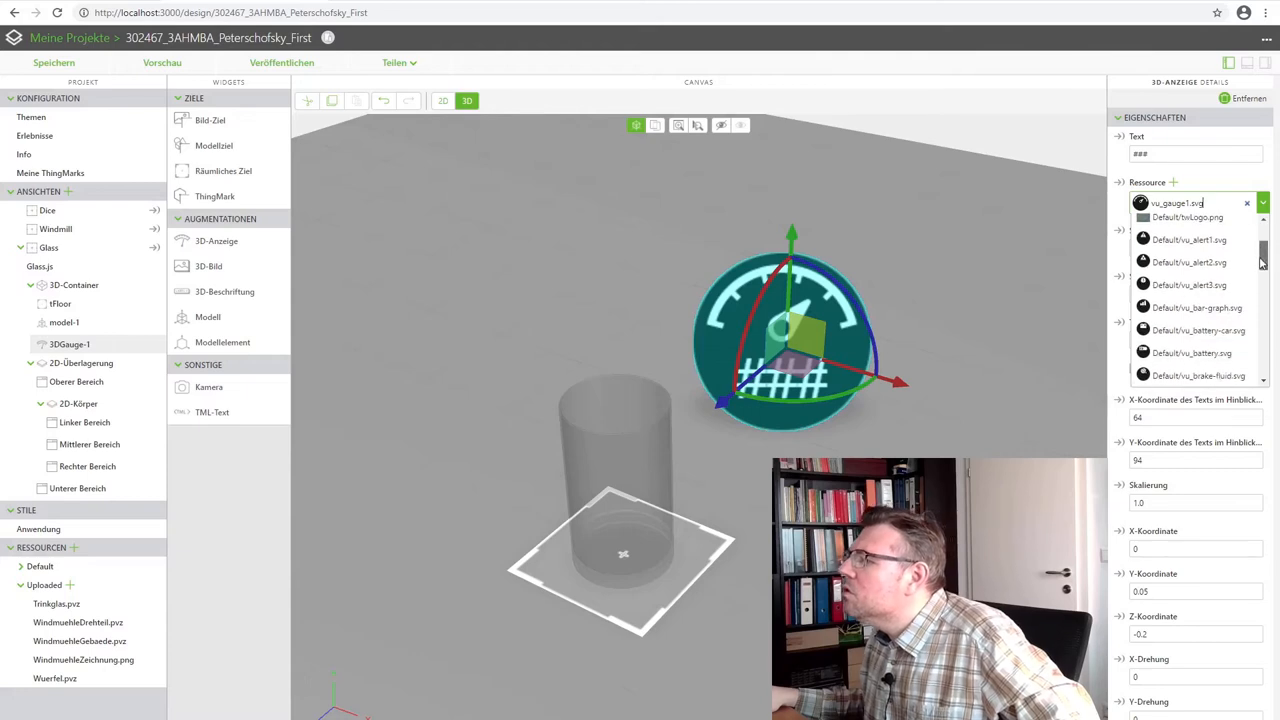
pyautogui.scroll(-3)
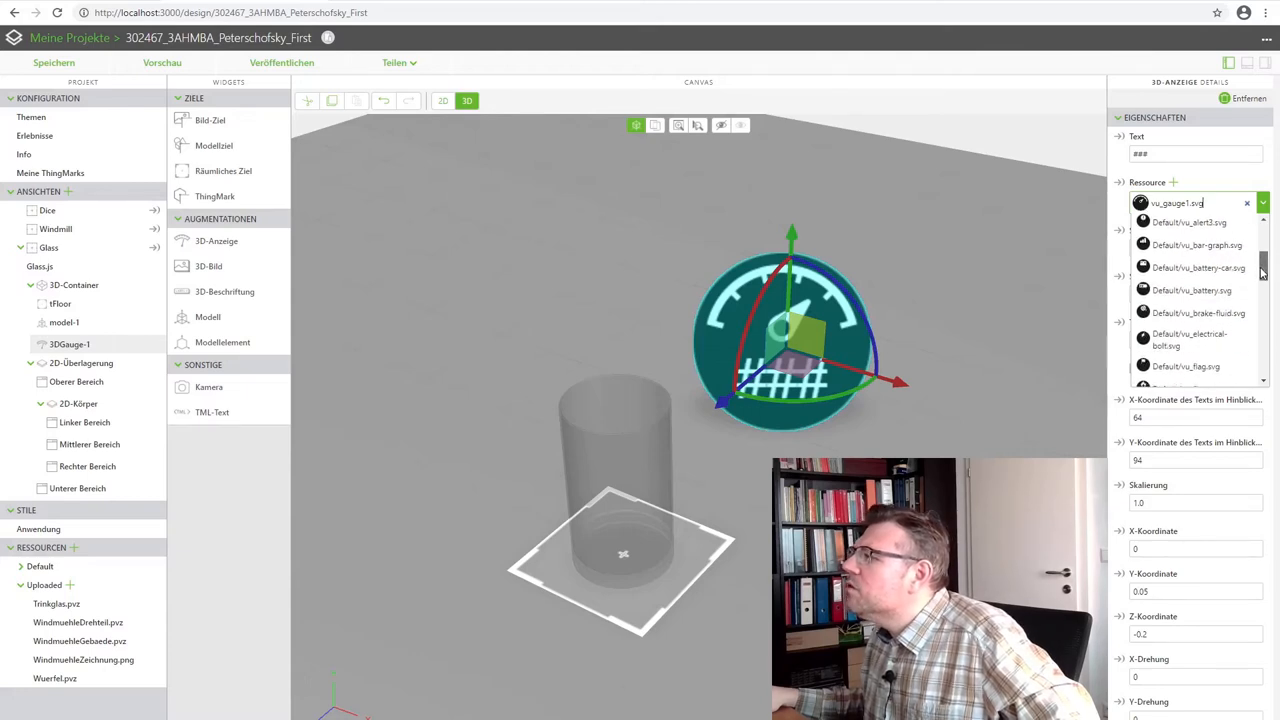
pyautogui.scroll(-3)
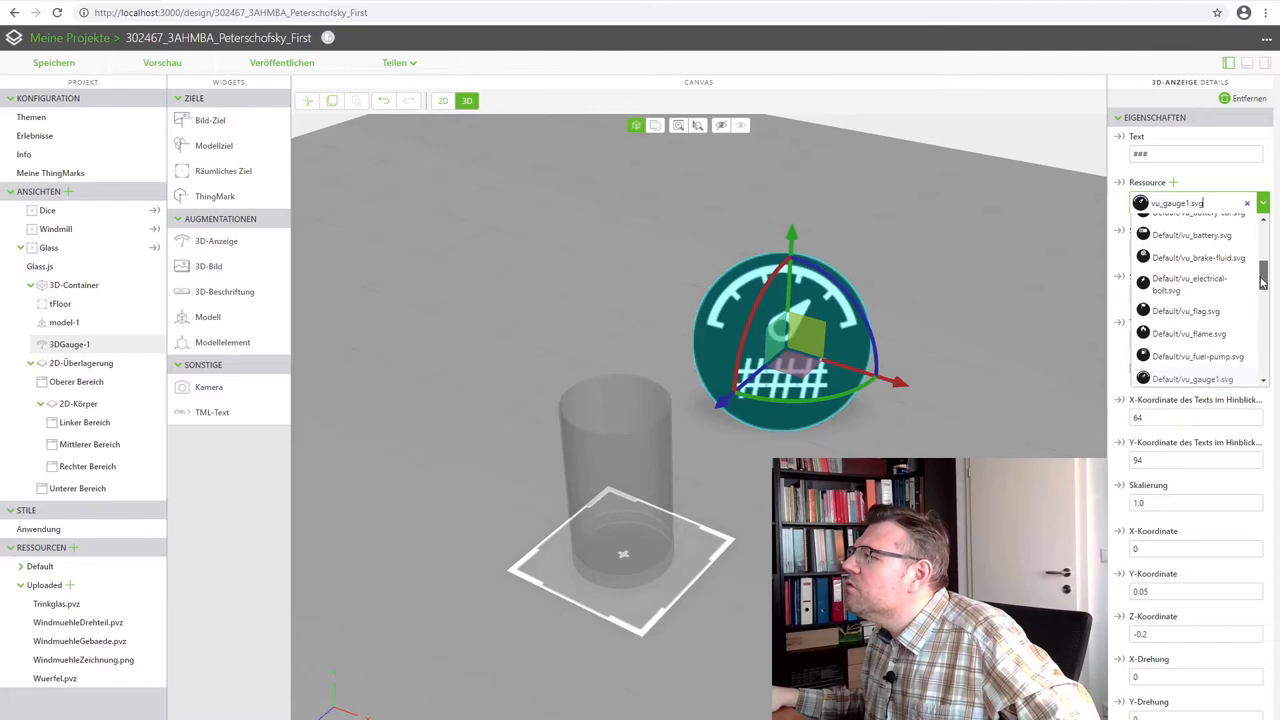
pyautogui.scroll(-3)
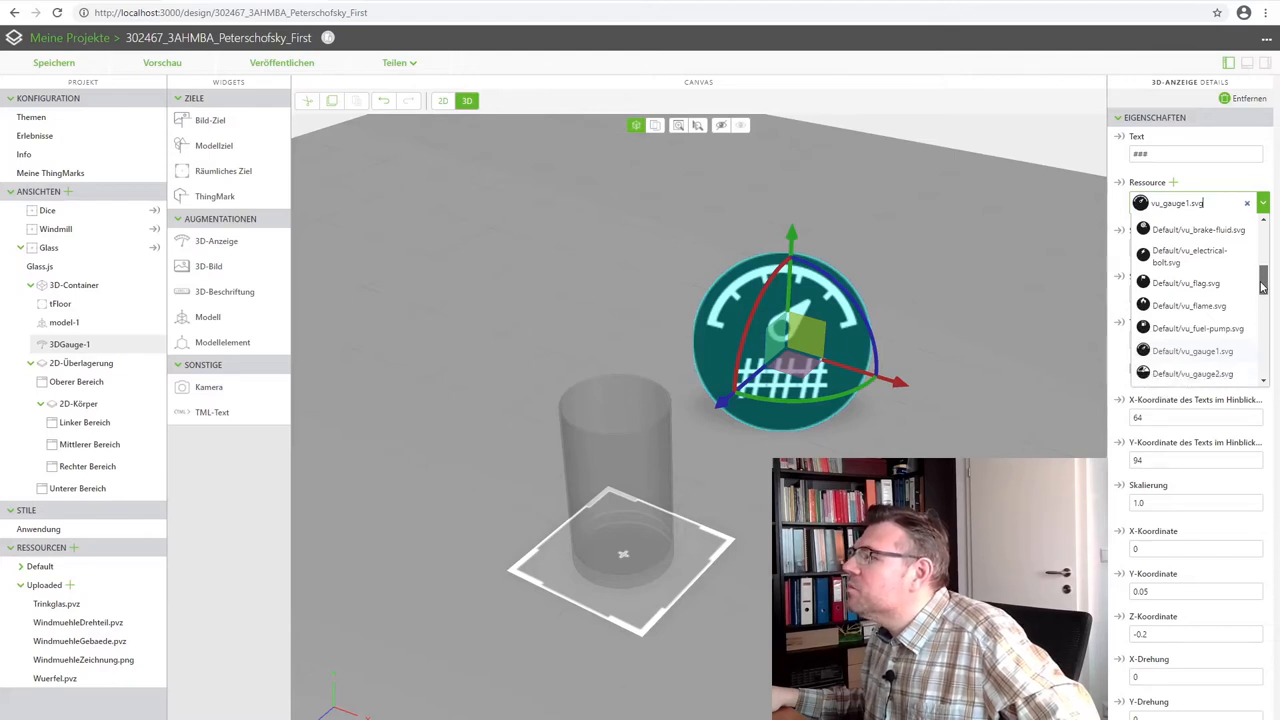
pyautogui.scroll(-3)
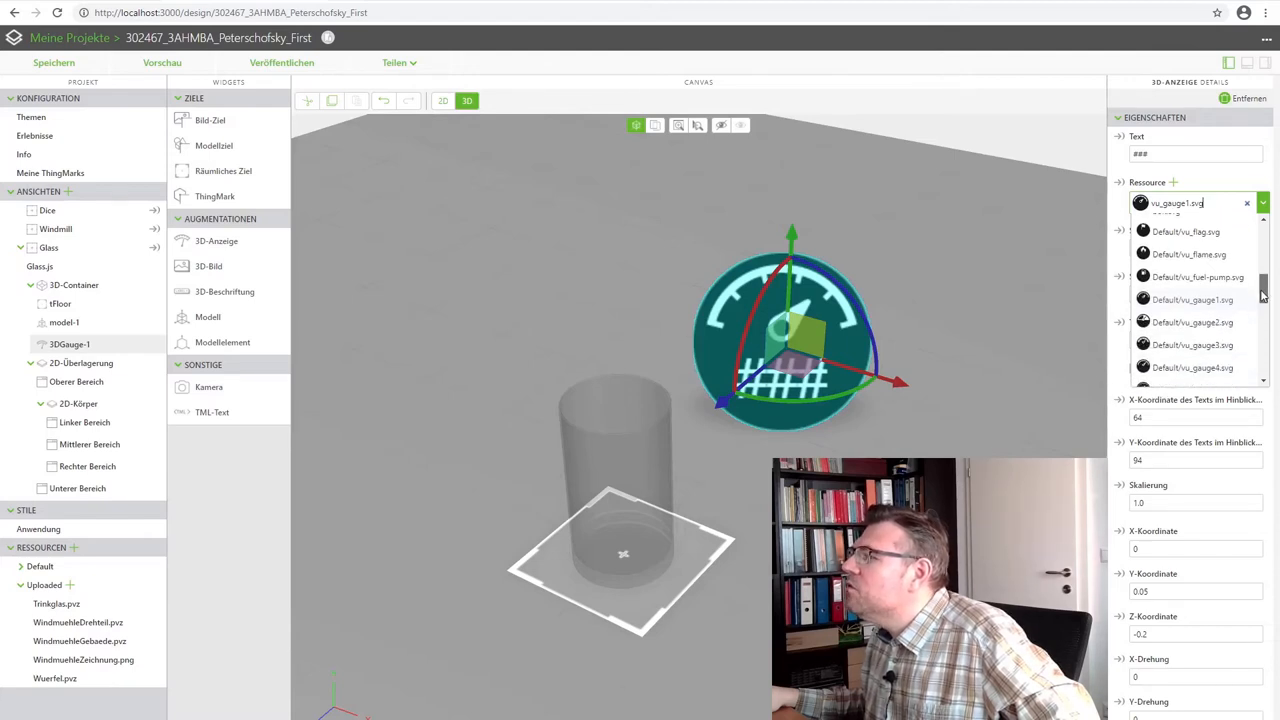
pyautogui.scroll(-3)
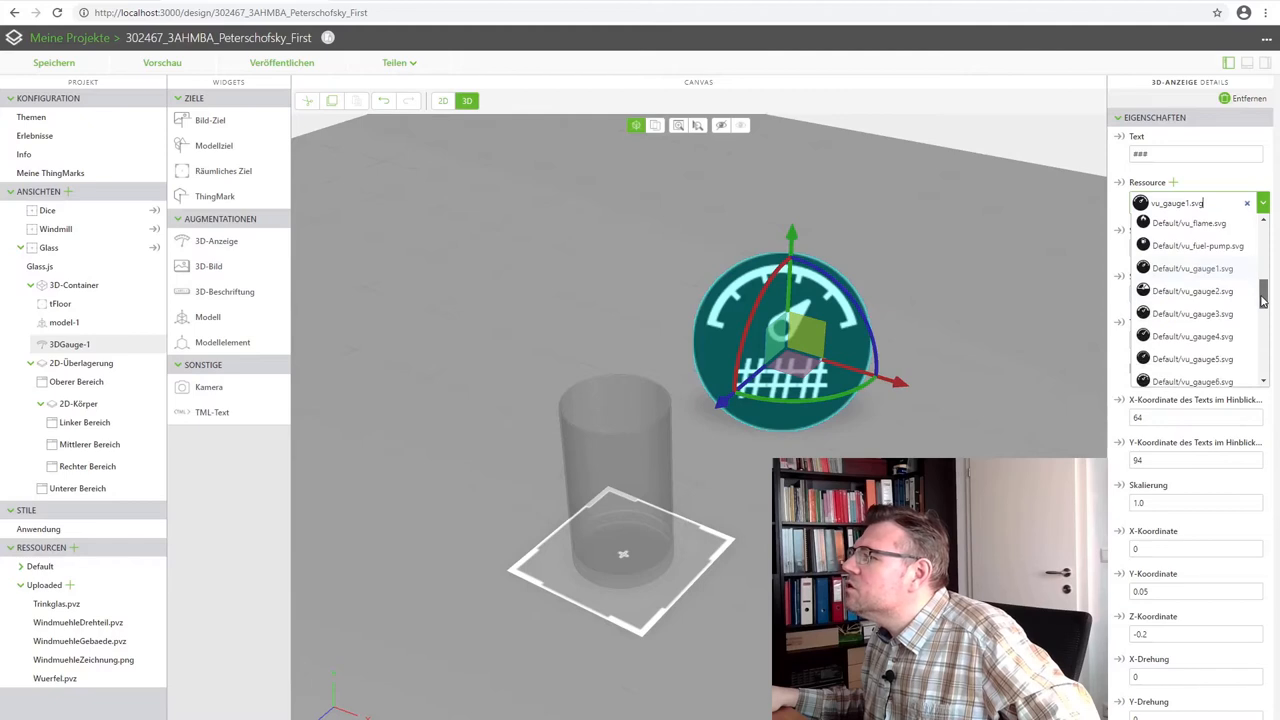
pyautogui.scroll(-3)
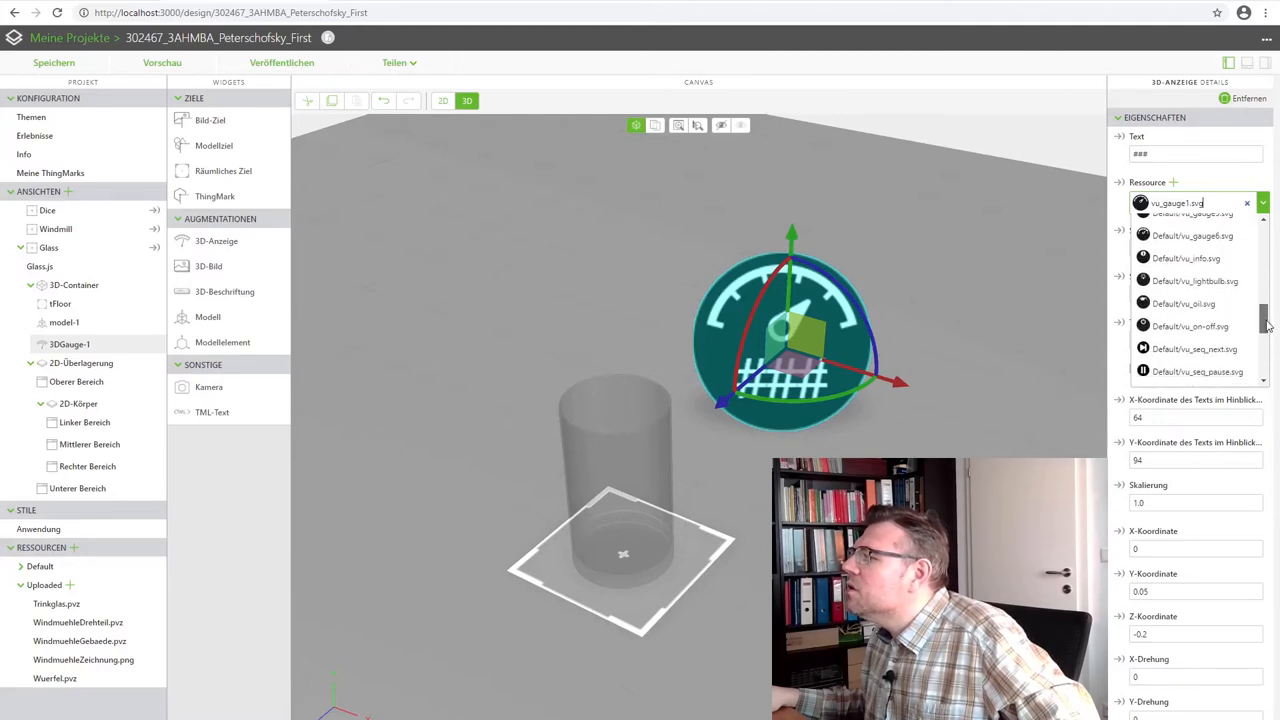
pyautogui.scroll(-3)
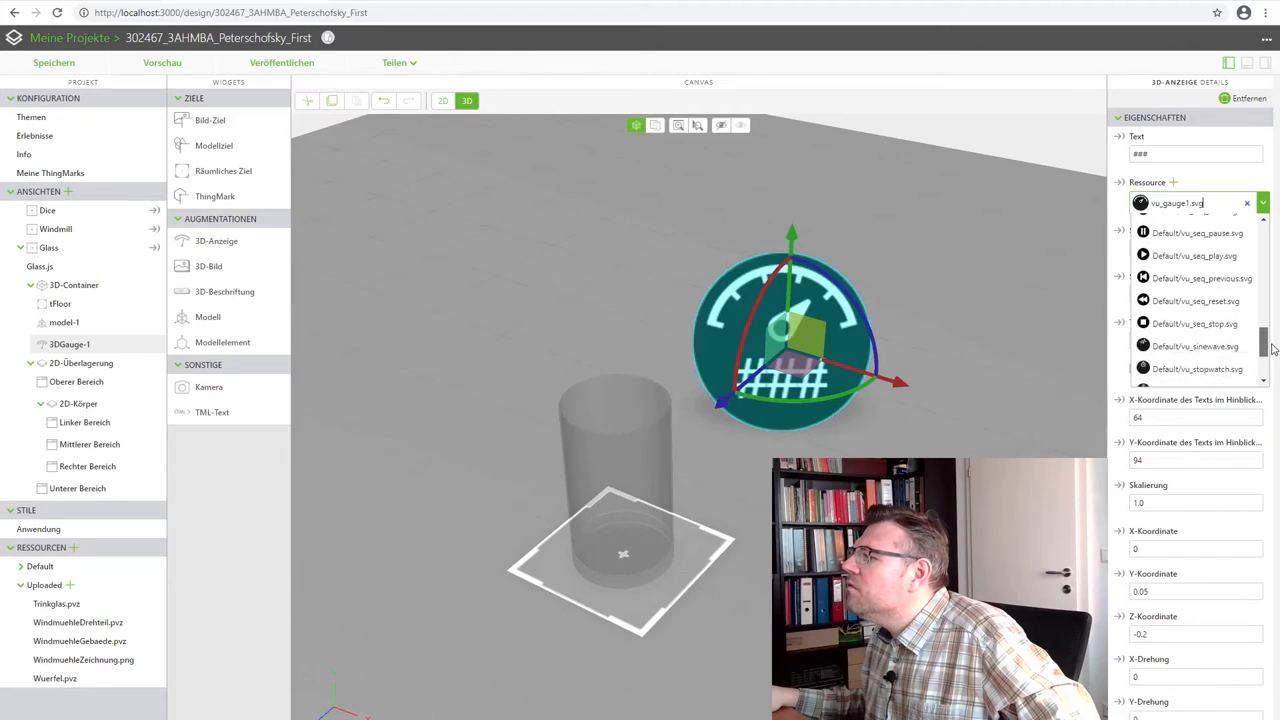
pyautogui.scroll(-3)
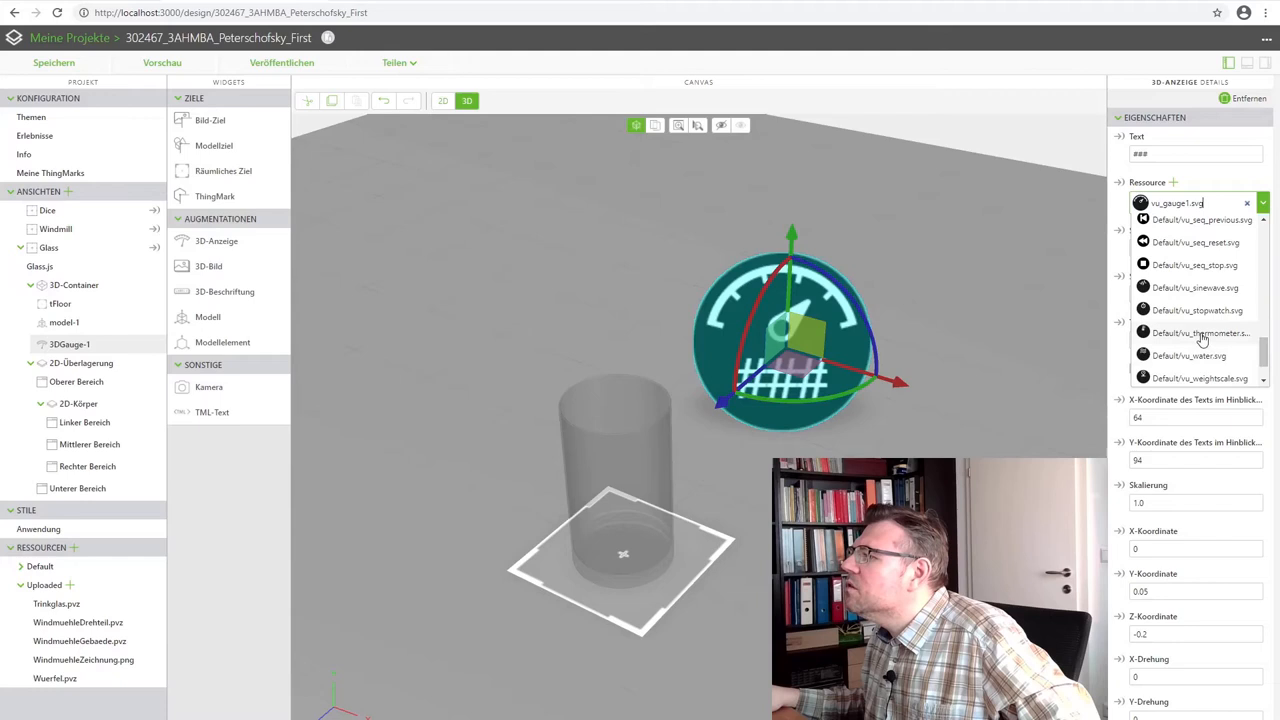
pyautogui.click(1200, 332)
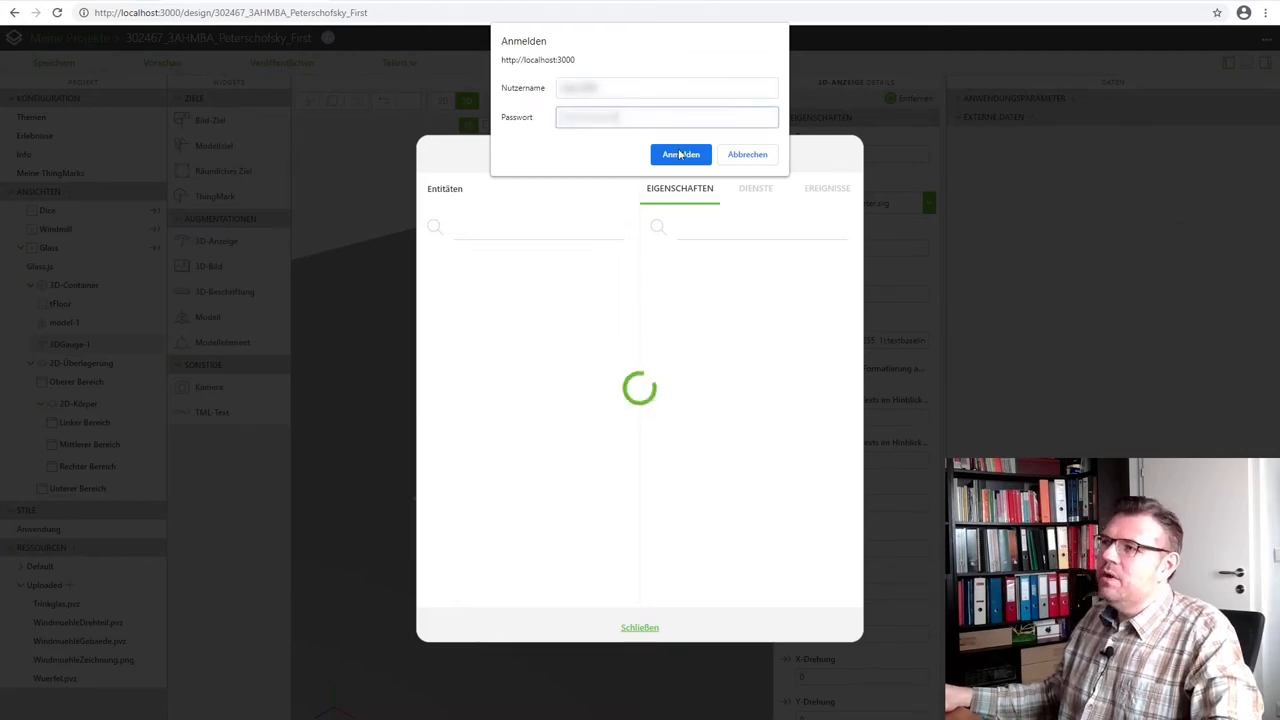
# - Sign in to the ThingWorx server so the external data dialog lists the Things
pyautogui.click(680, 154)
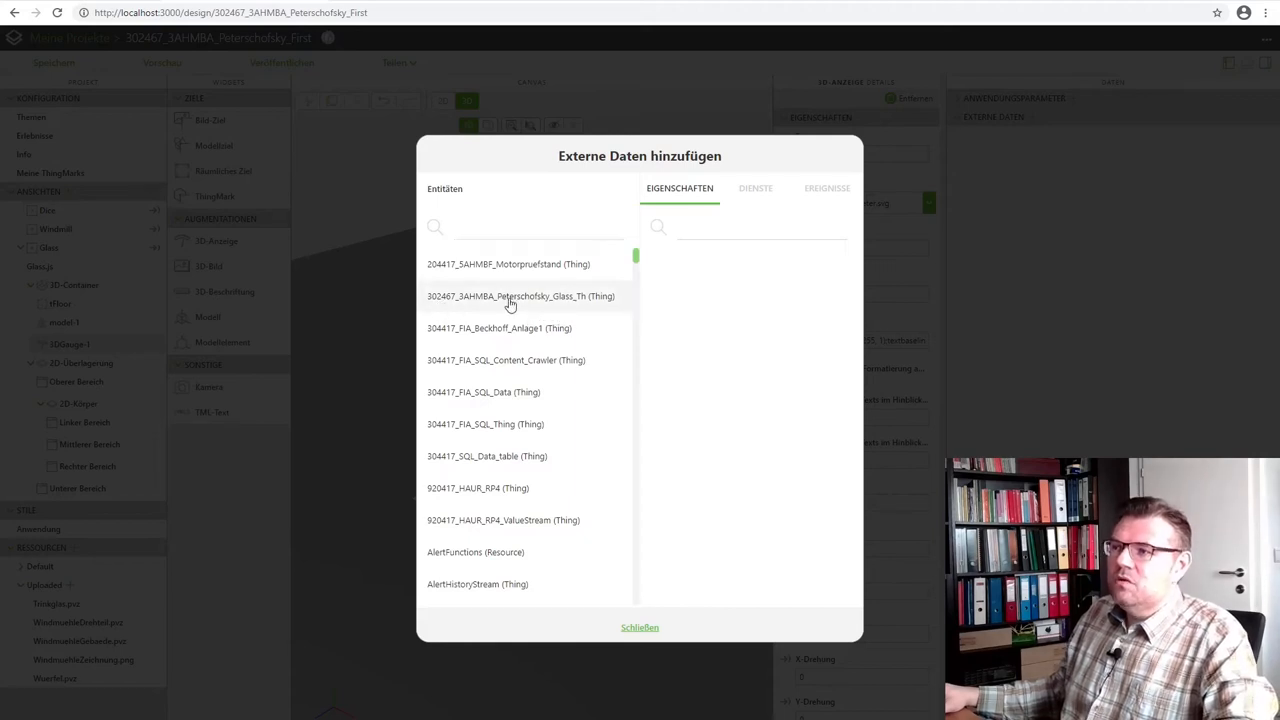
# - Add the Glass Thing's GlassTemp property as external data and view its services
pyautogui.click(520, 296)
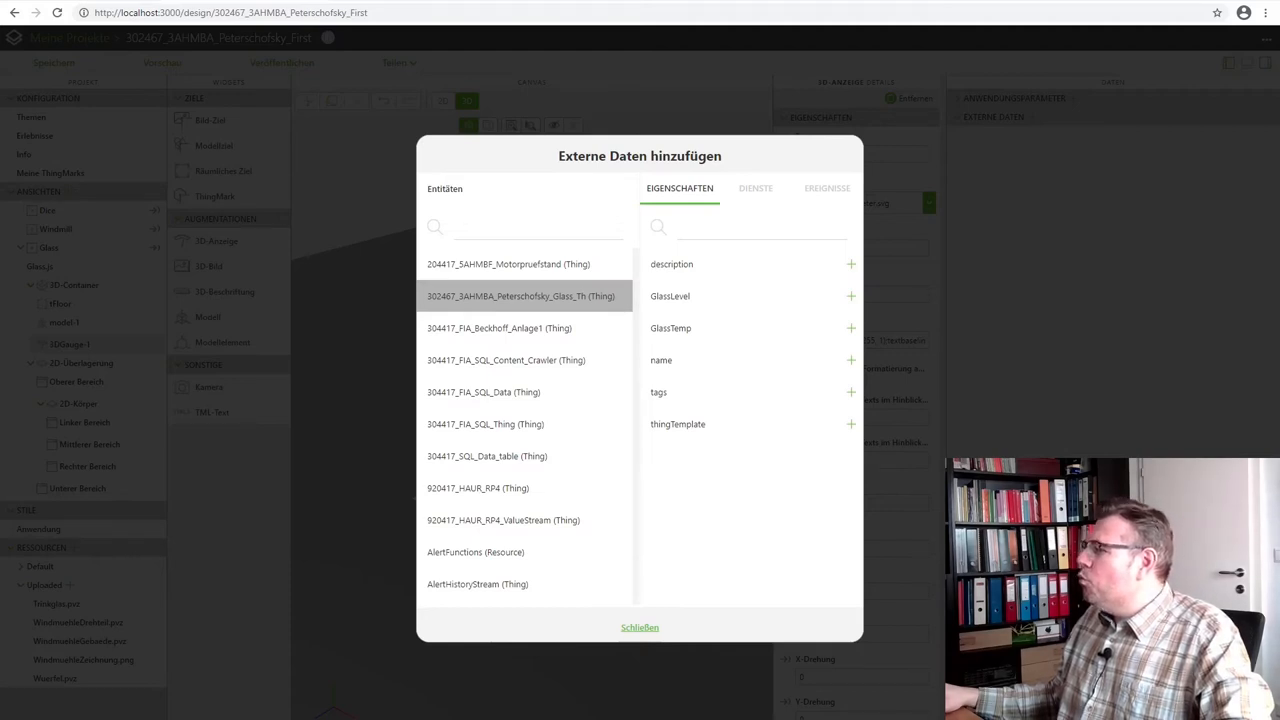
pyautogui.moveTo(760, 322)
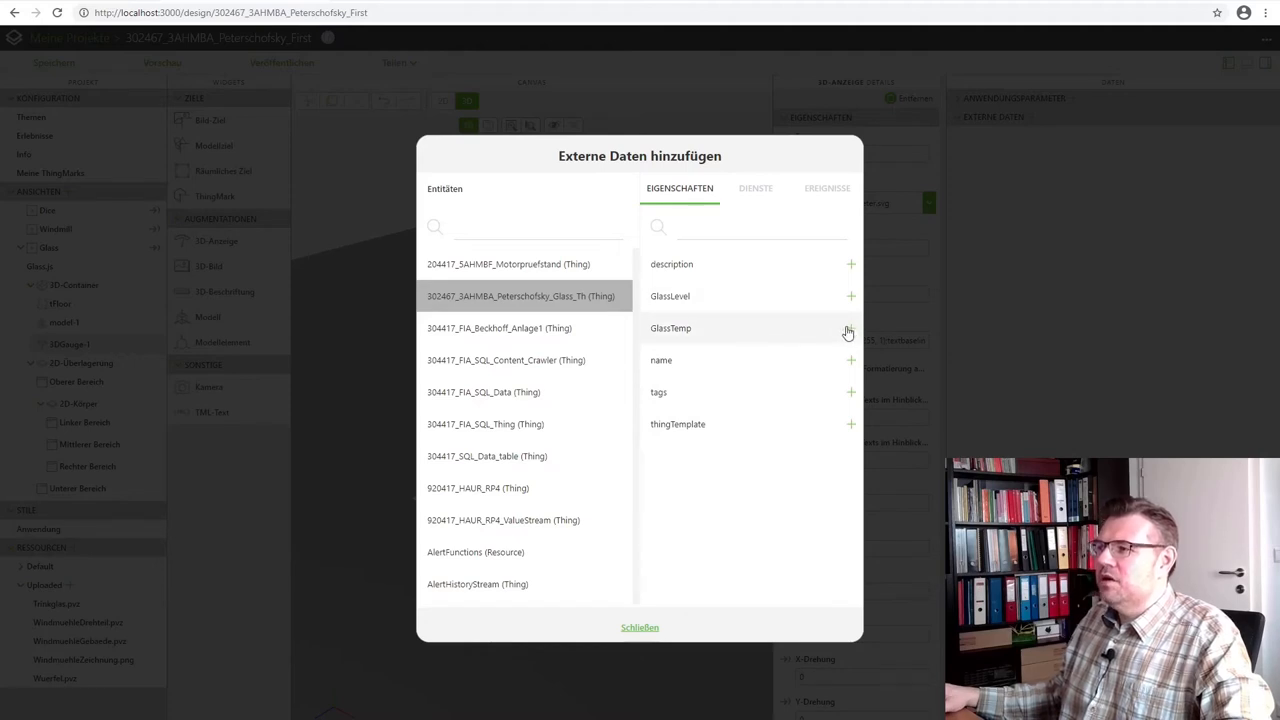
pyautogui.click(850, 328)
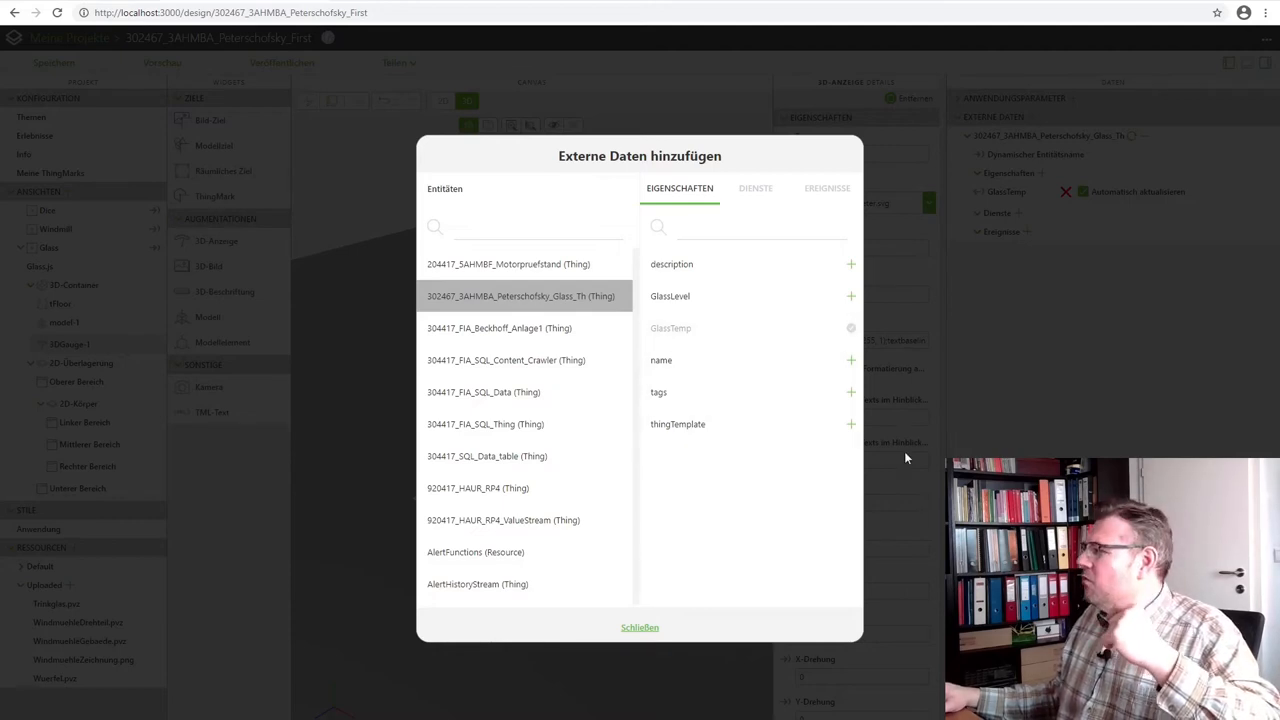
pyautogui.moveTo(924, 468)
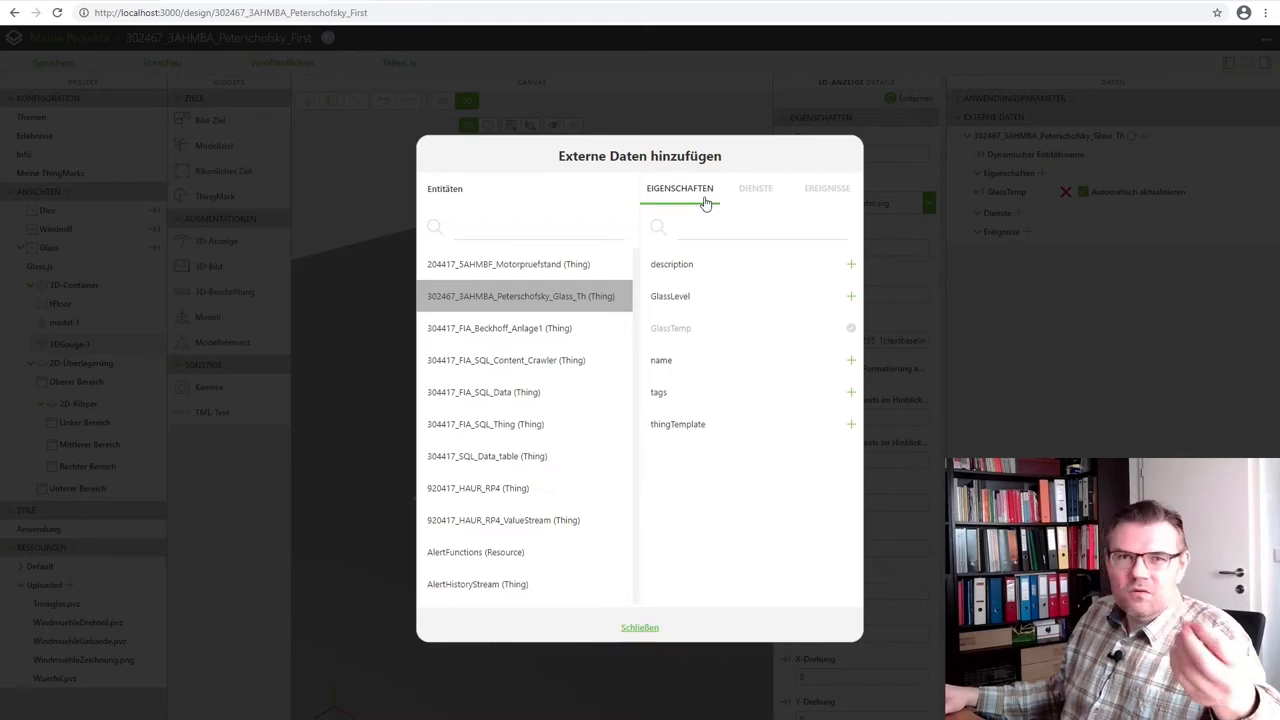
pyautogui.click(756, 188)
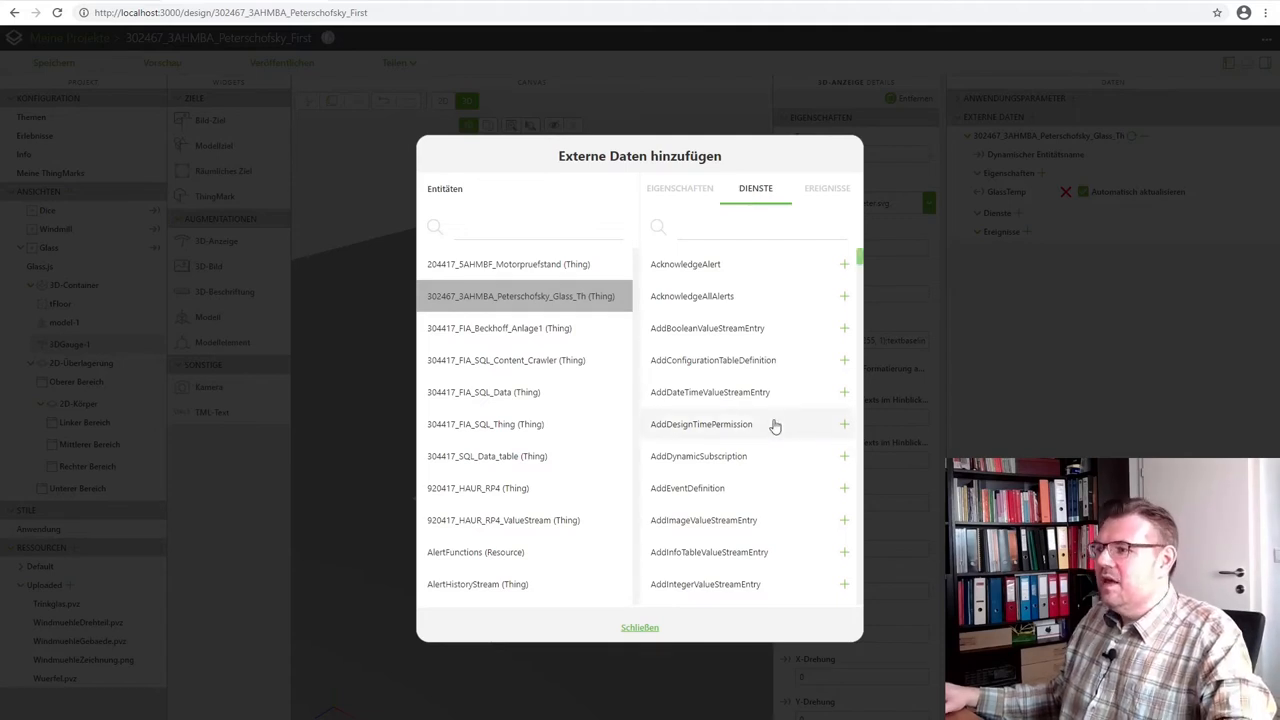
# - Add the Glass thing's GetPropertyValues service from the Services list and close Add External Data
pyautogui.scroll(-3)
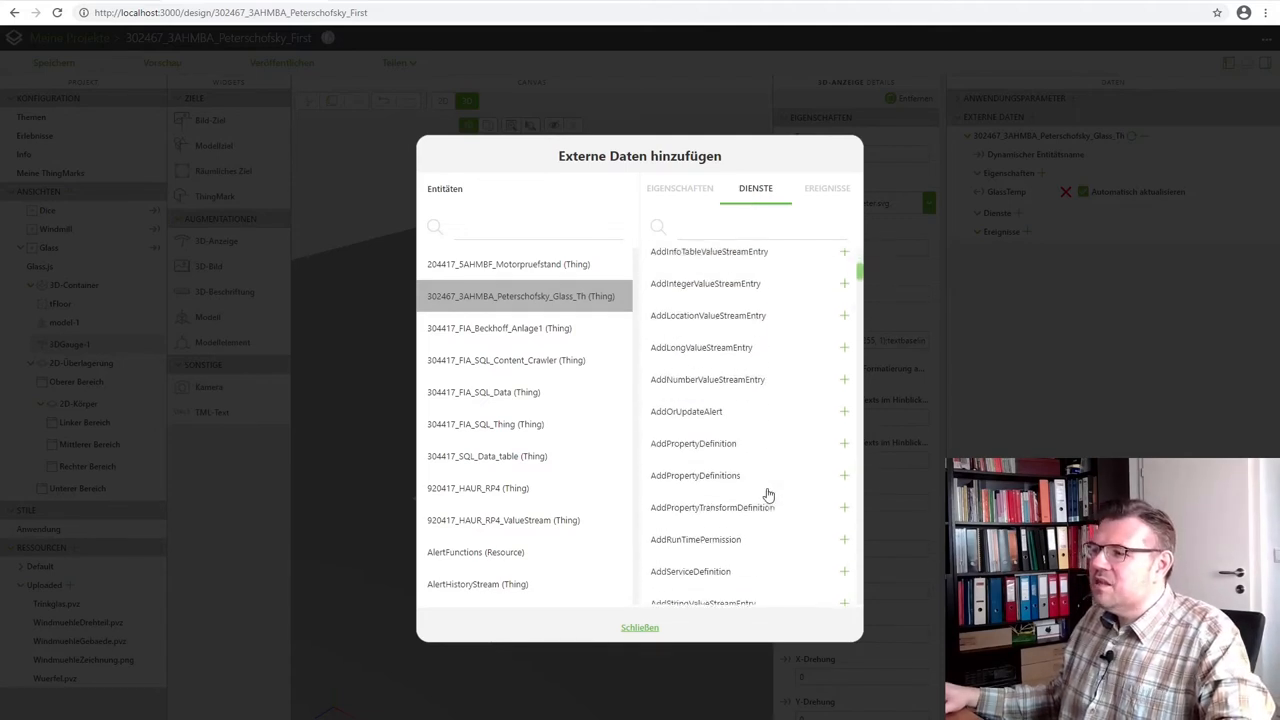
pyautogui.scroll(-3)
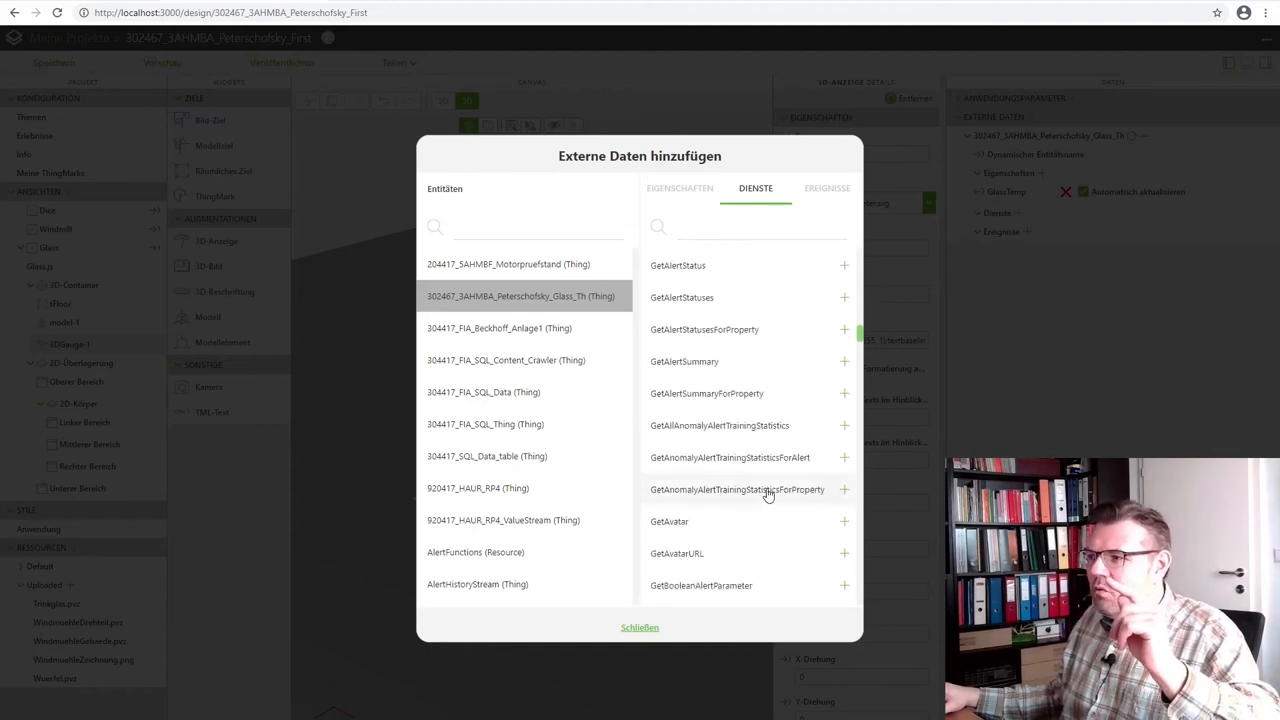
pyautogui.scroll(-3)
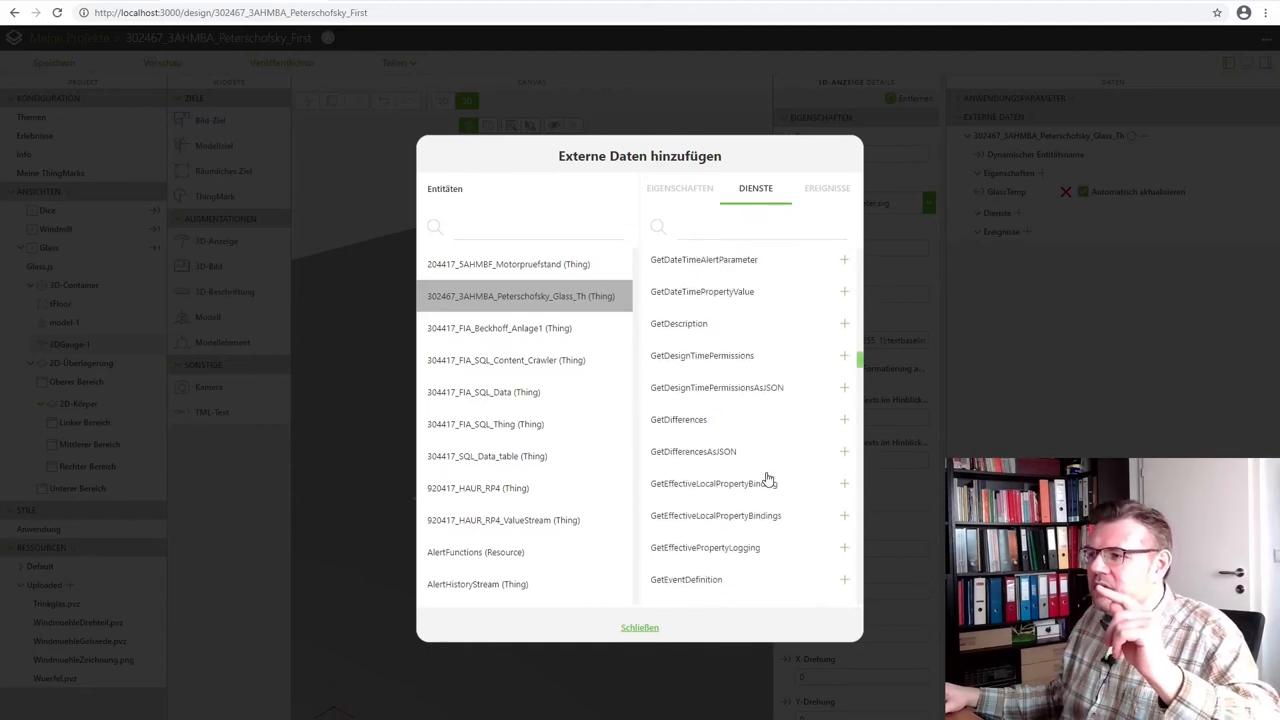
pyautogui.scroll(-3)
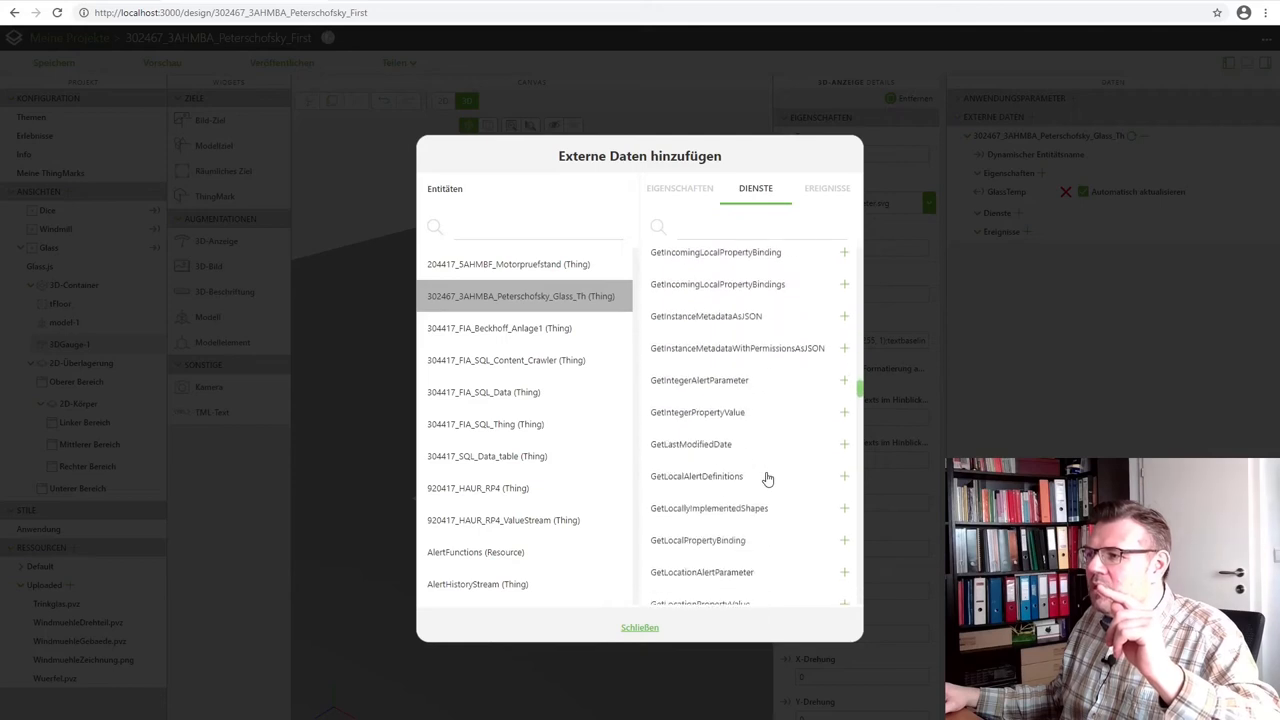
pyautogui.scroll(-3)
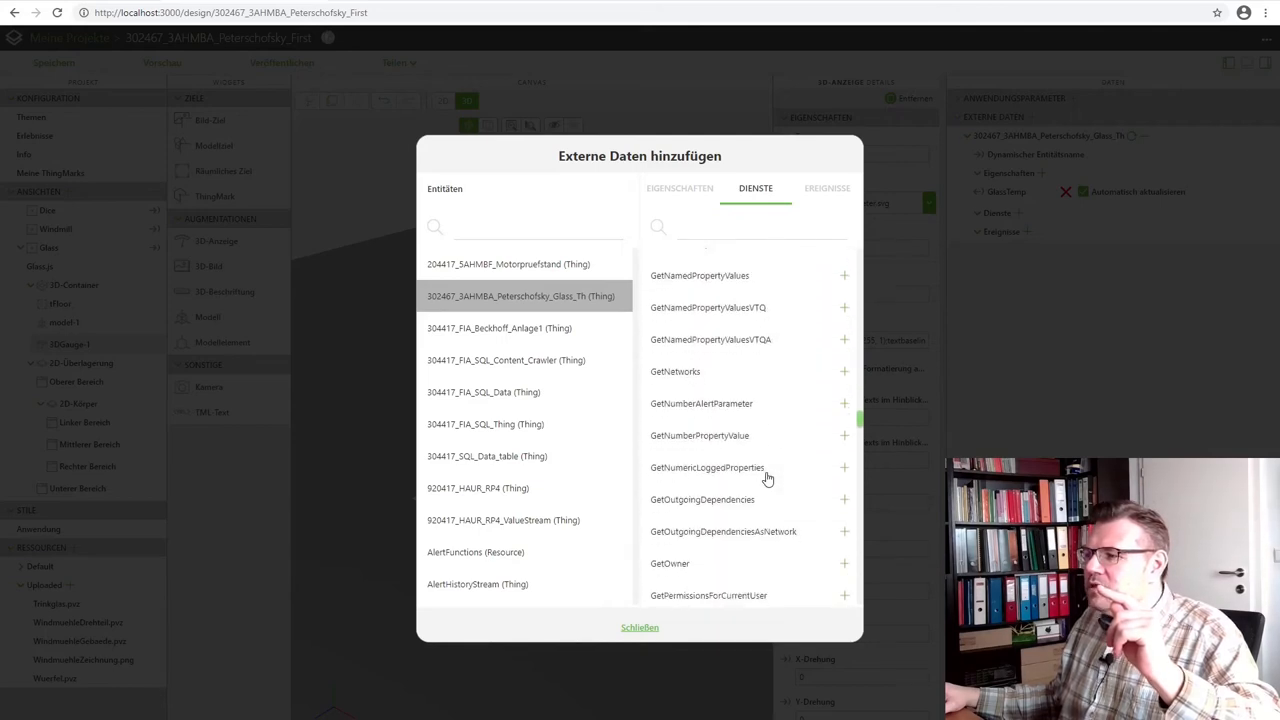
pyautogui.scroll(-3)
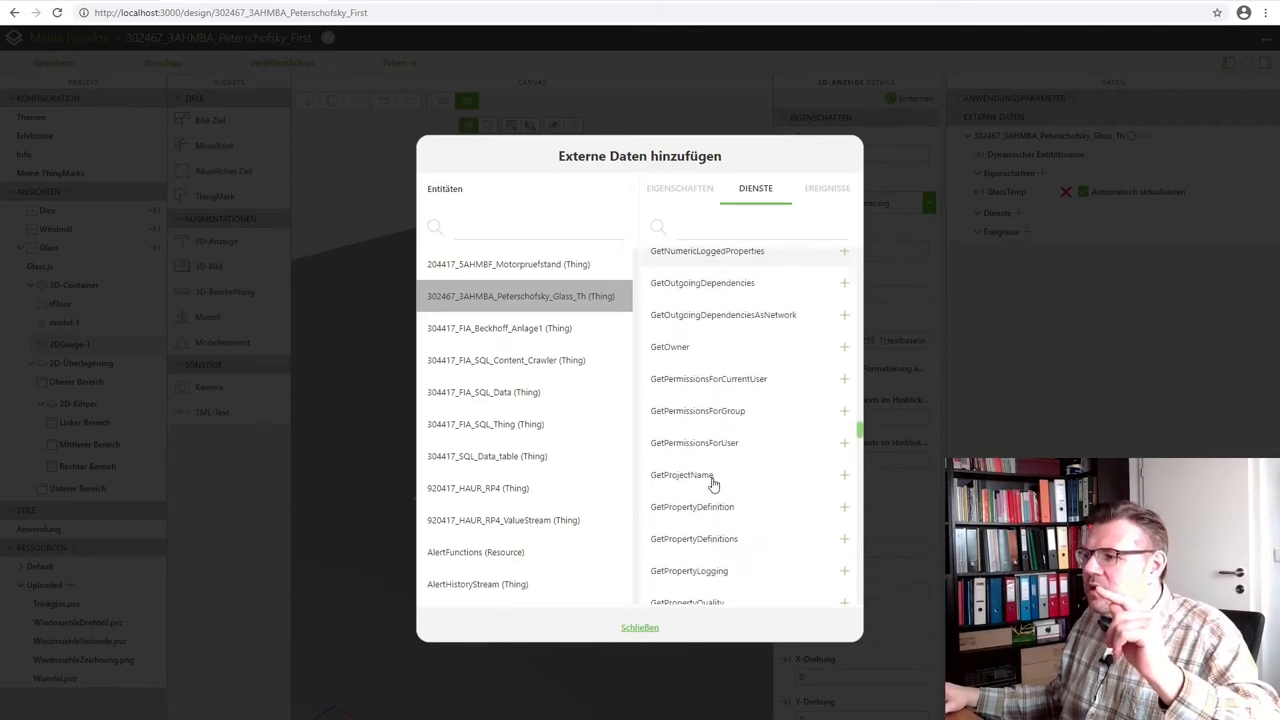
pyautogui.moveTo(714, 518)
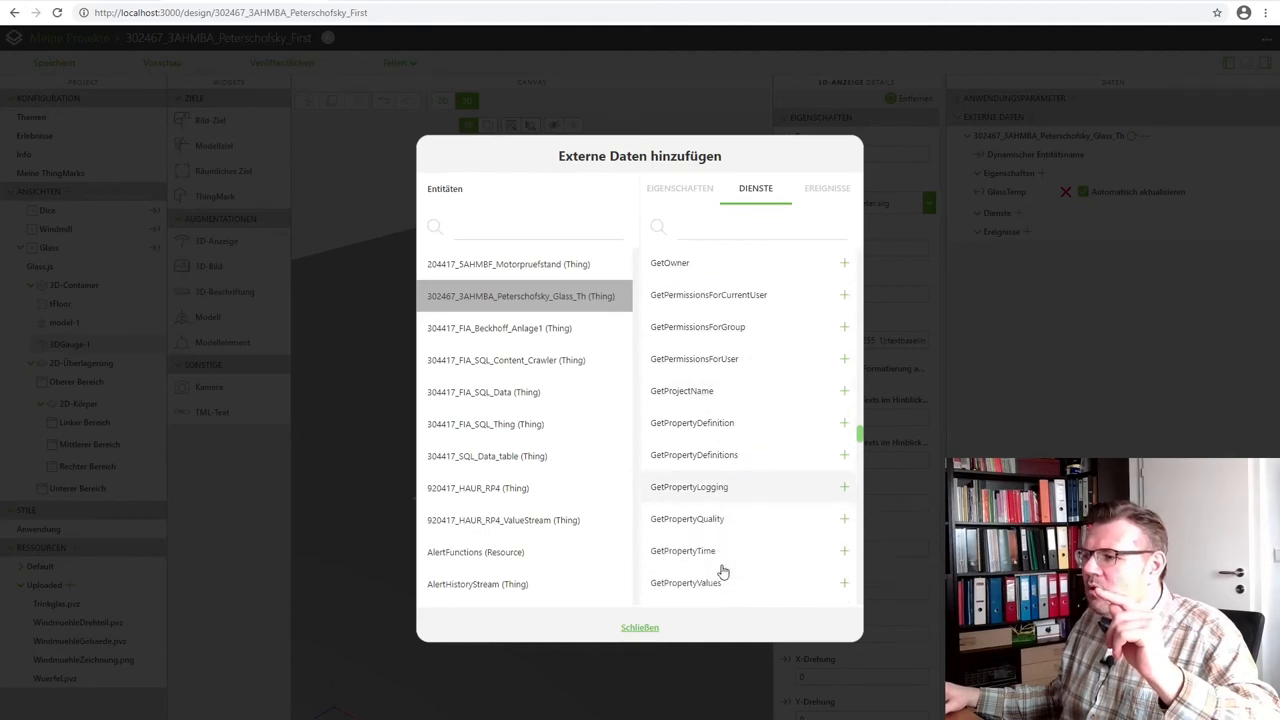
pyautogui.scroll(-3)
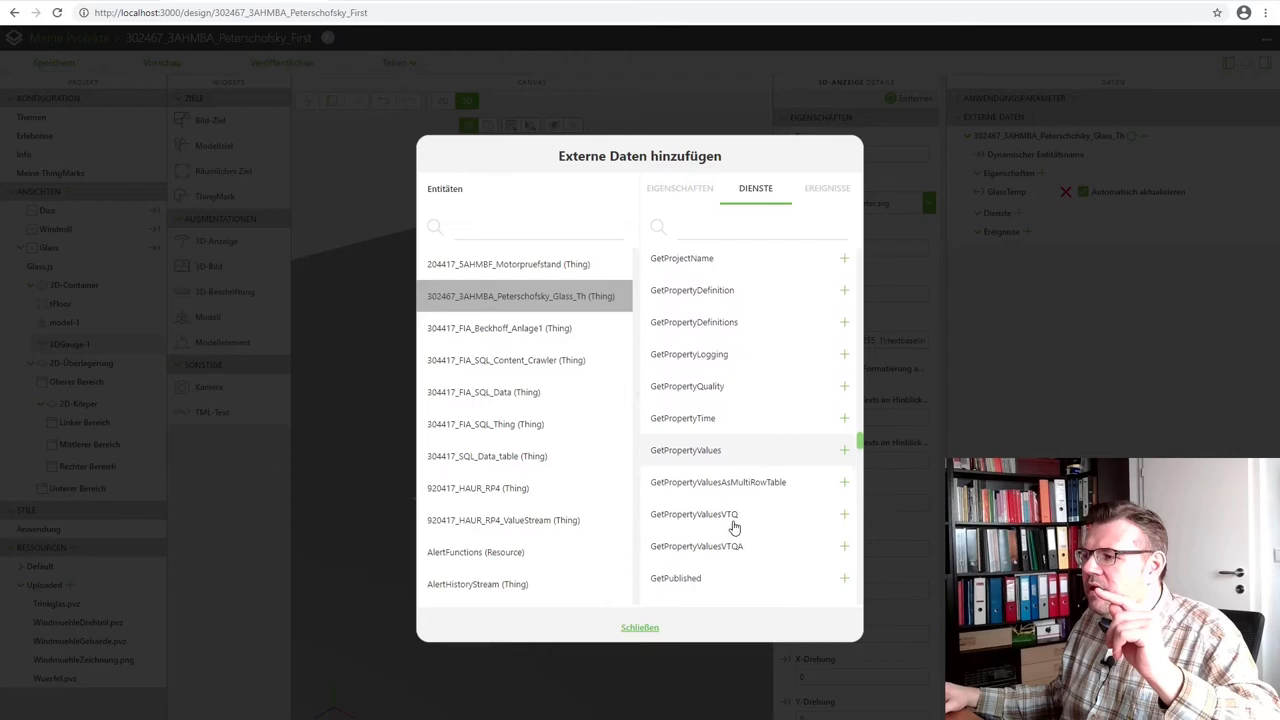
pyautogui.scroll(-3)
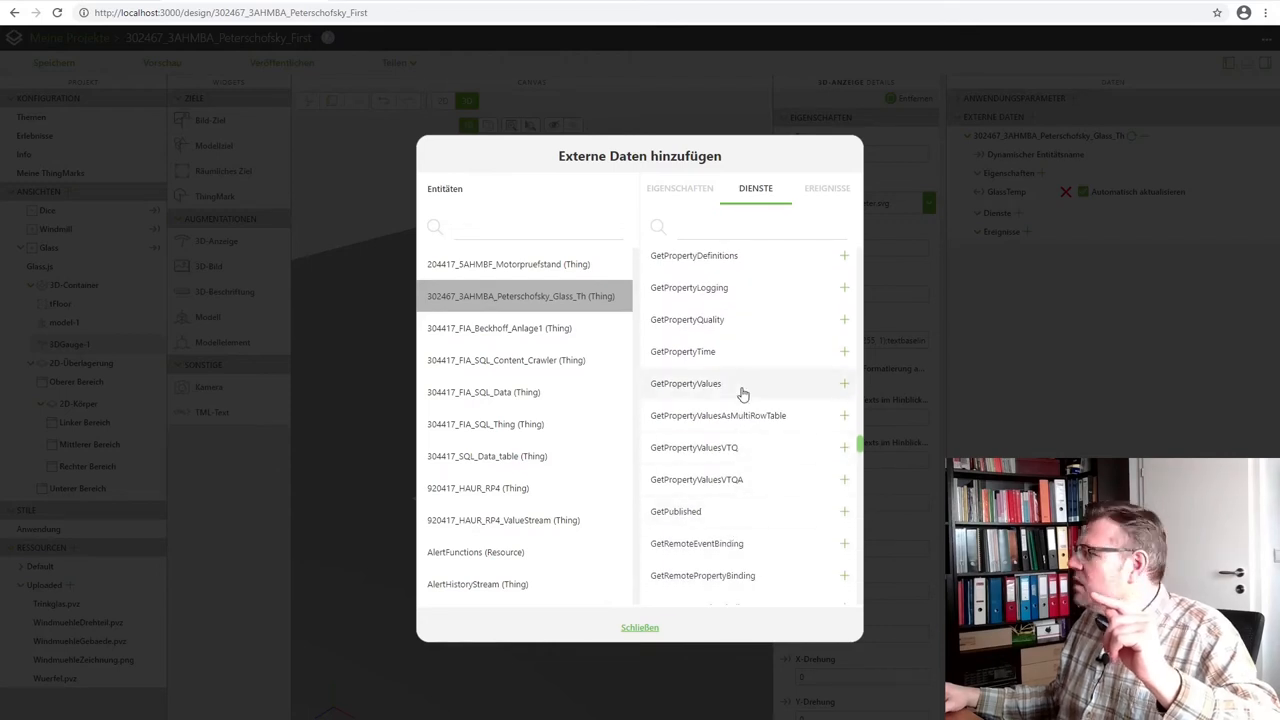
pyautogui.click(844, 386)
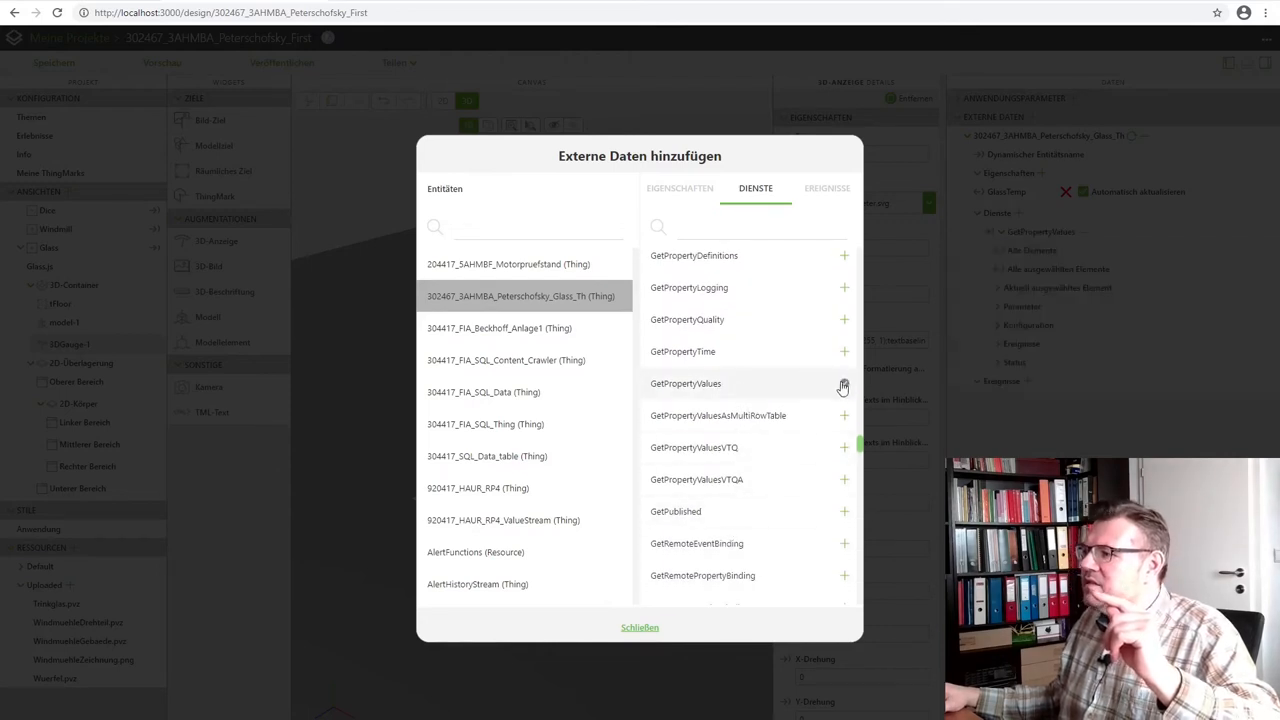
pyautogui.click(844, 384)
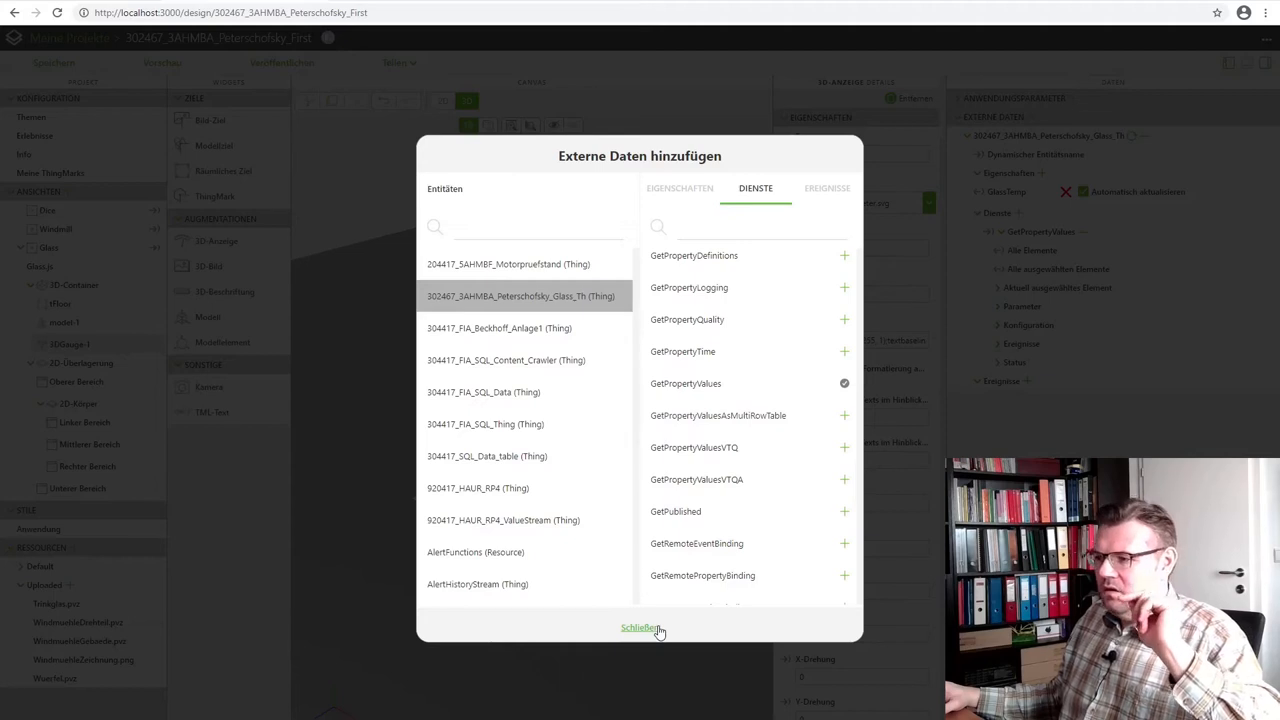
pyautogui.click(640, 628)
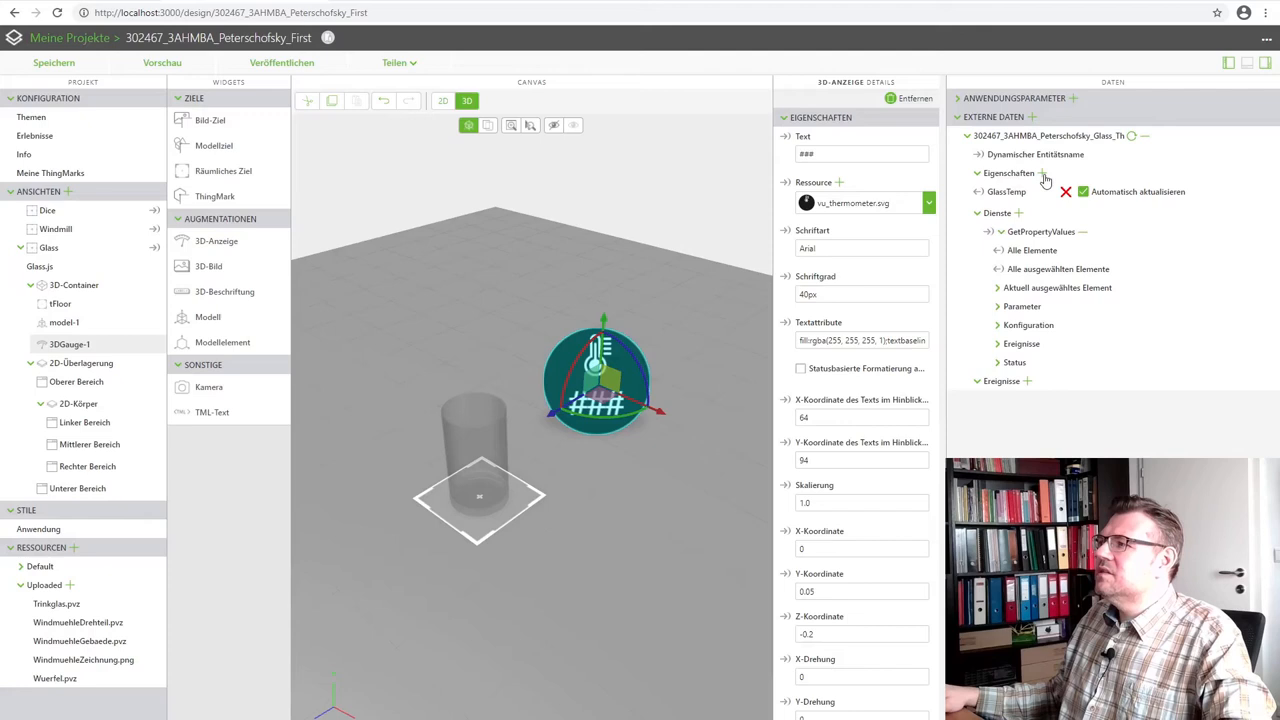
pyautogui.moveTo(1064, 198)
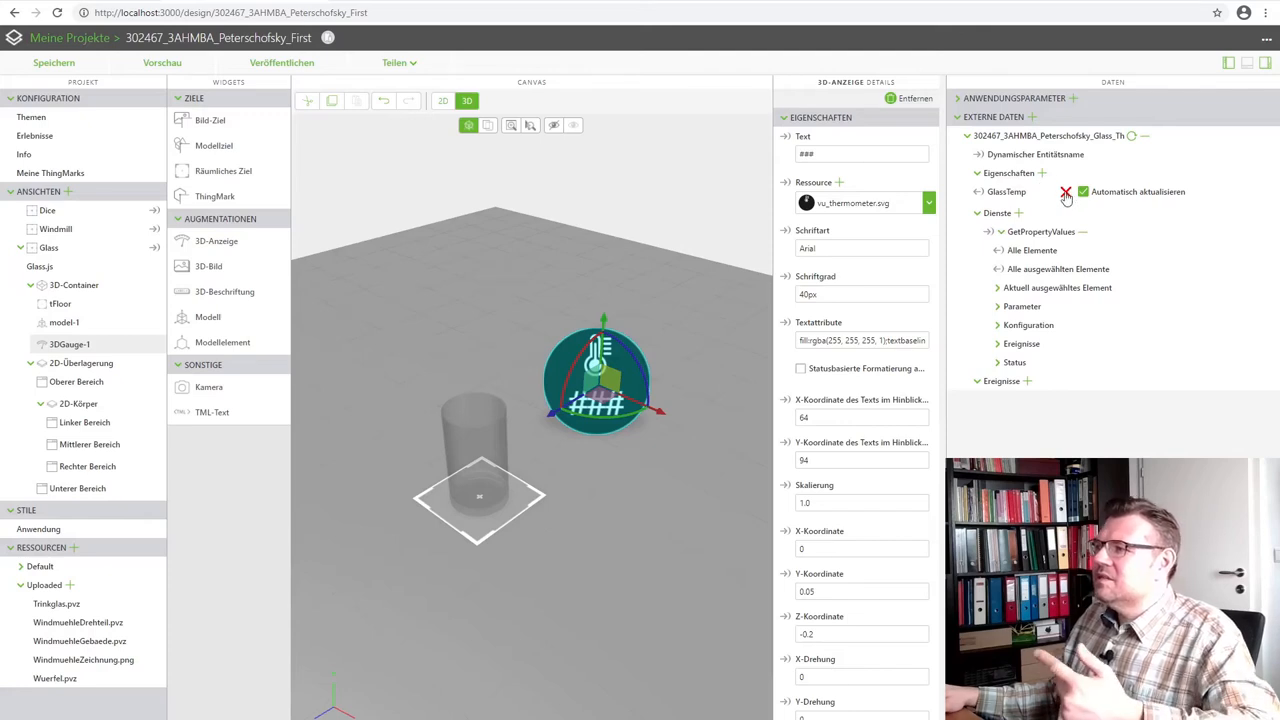
# - Remove the standalone GlassTemp property and expand GetPropertyValues' events and current-row fields
pyautogui.click(980, 192)
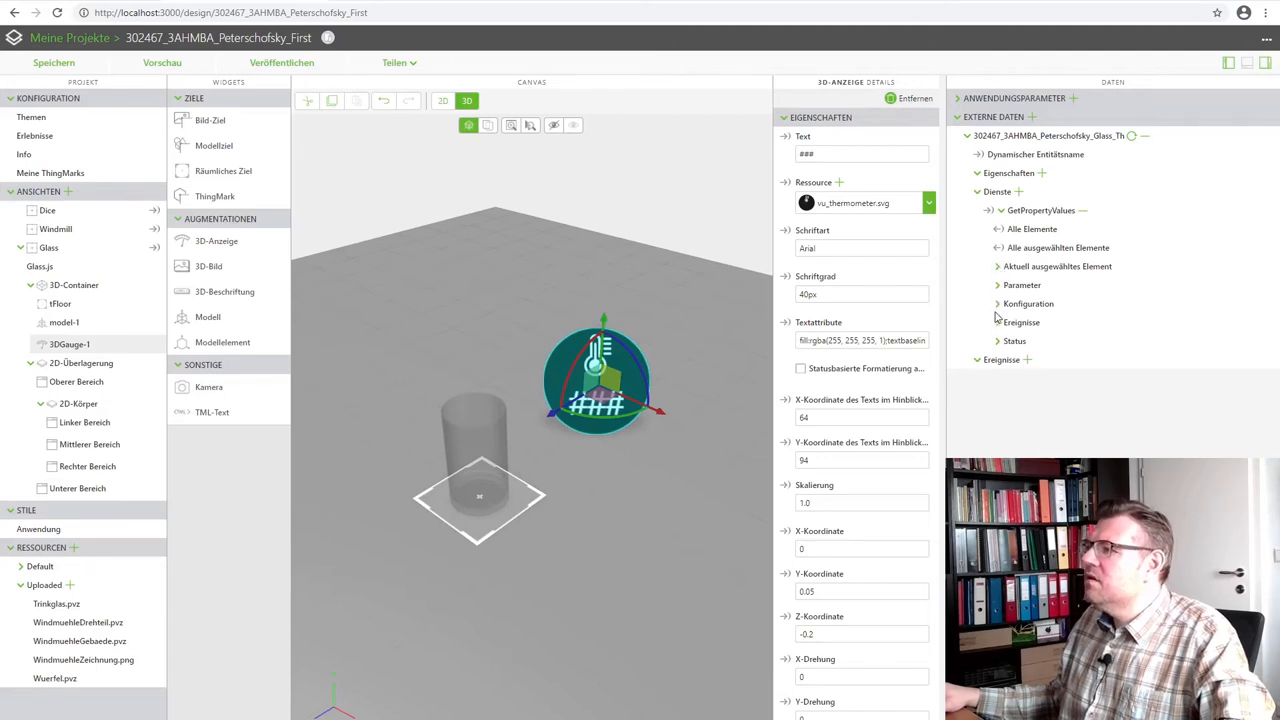
pyautogui.click(1000, 322)
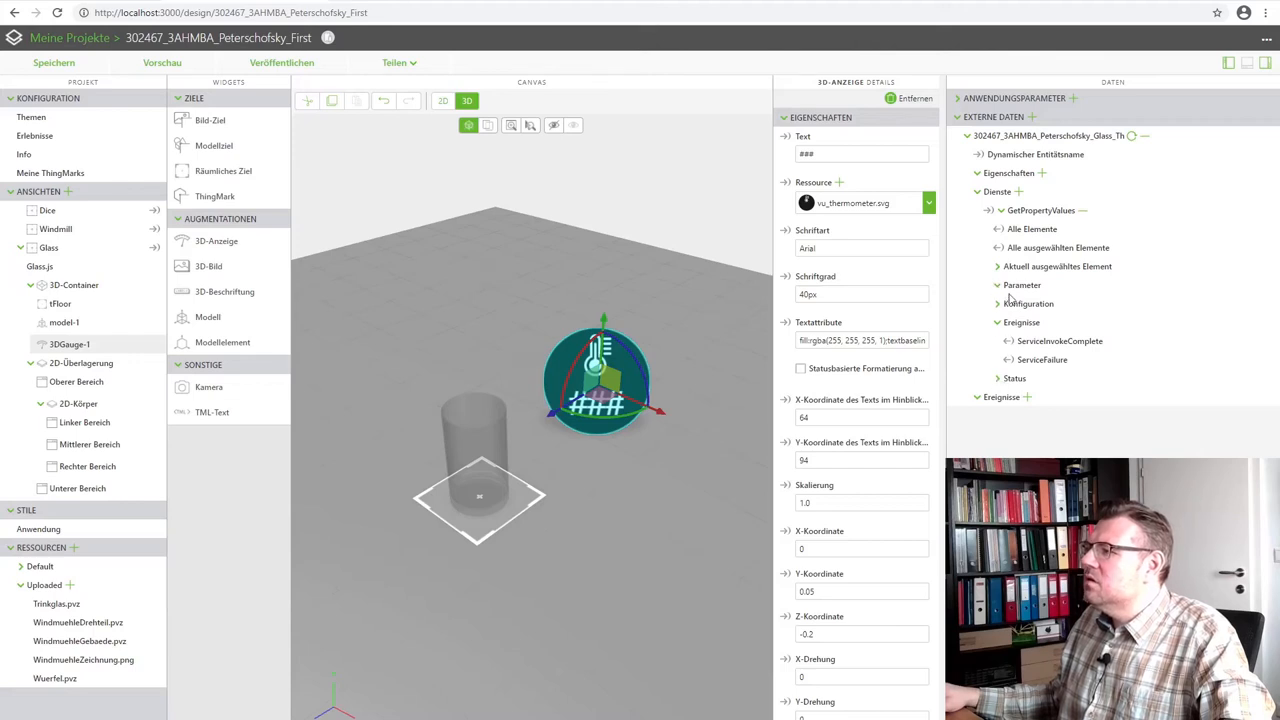
pyautogui.click(996, 266)
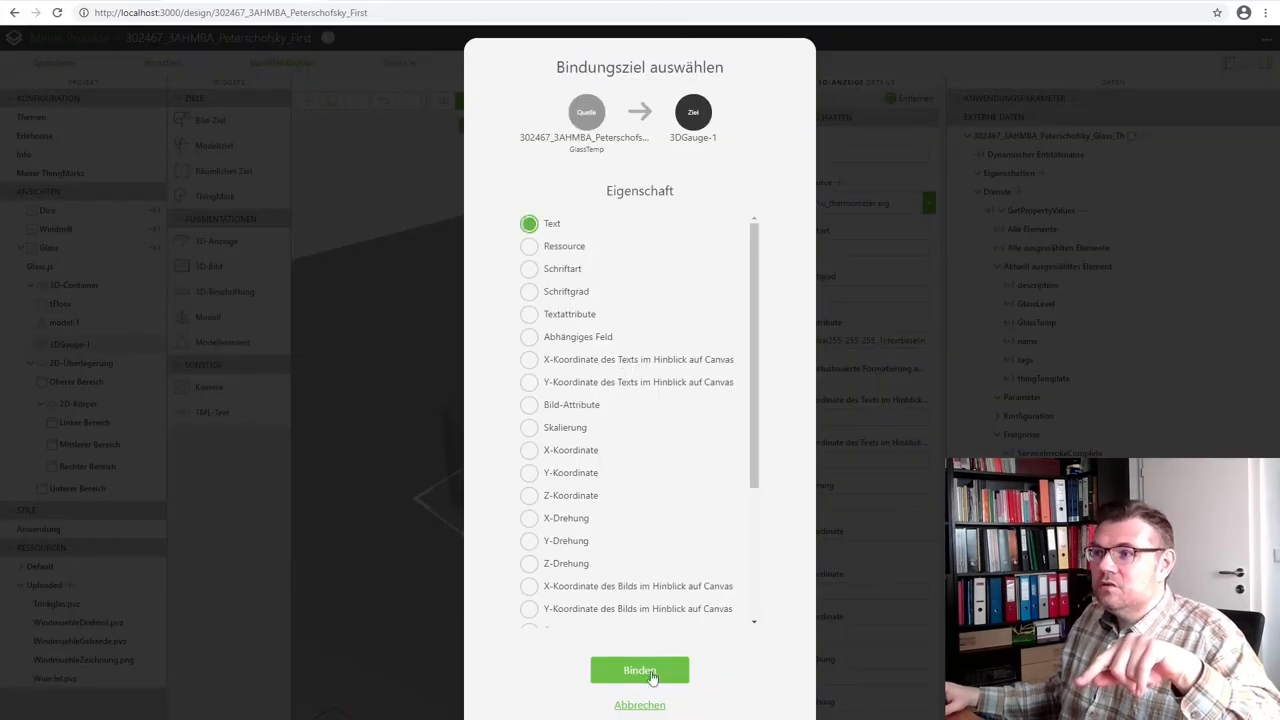
# - Bind GlassTemp to the 3DGauge-1 Text property
pyautogui.click(640, 670)
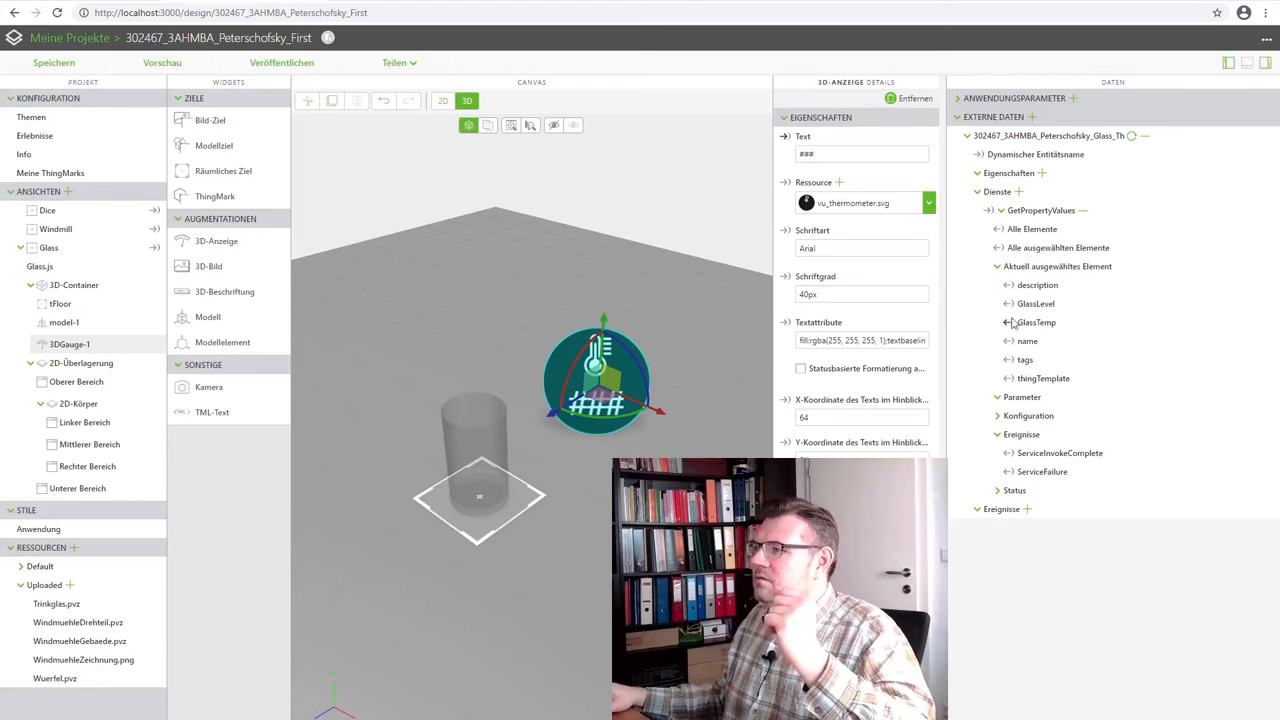
# - Enable auto-refresh on GetPropertyValues with a 2-second interval and launch the preview
pyautogui.click(996, 414)
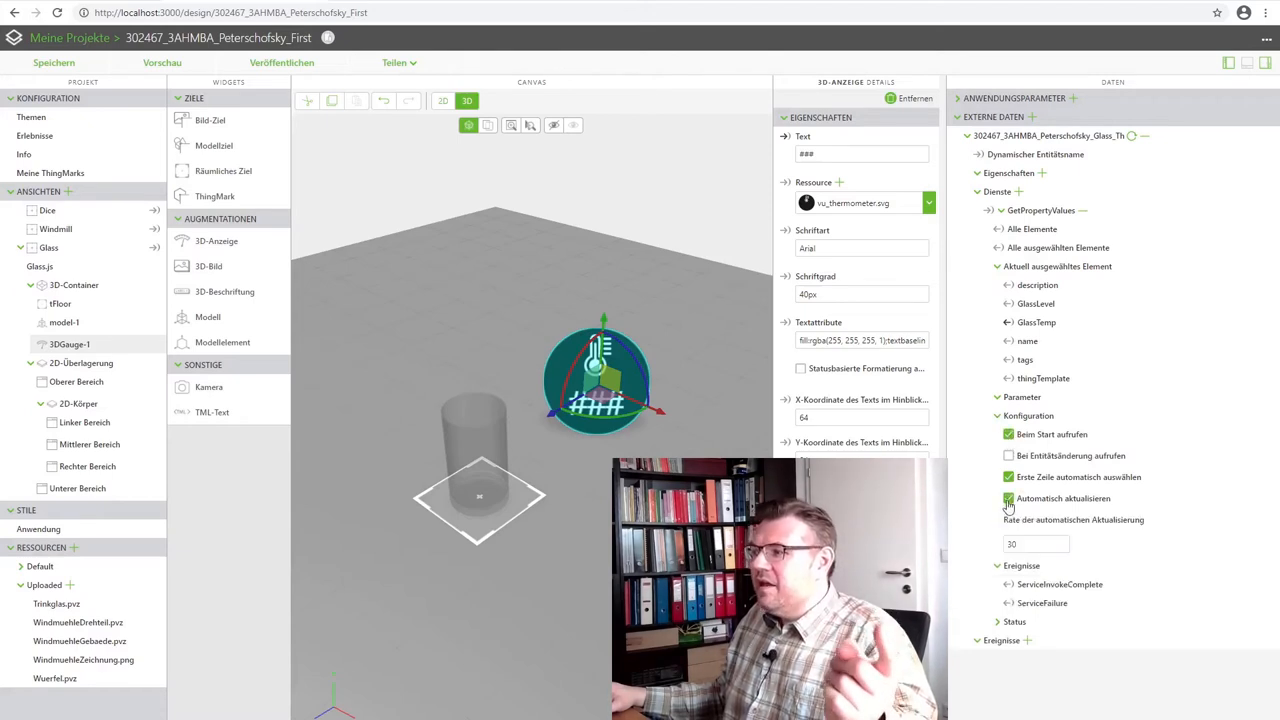
pyautogui.click(1036, 544)
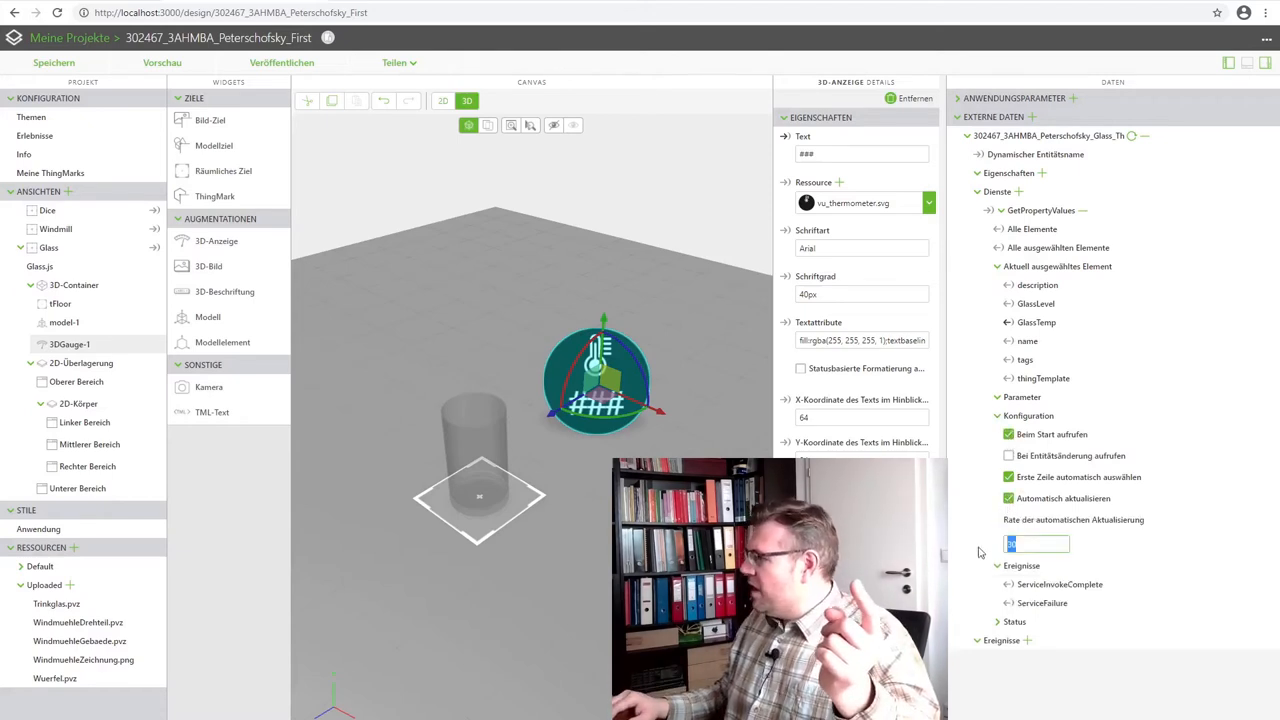
pyautogui.write('2')
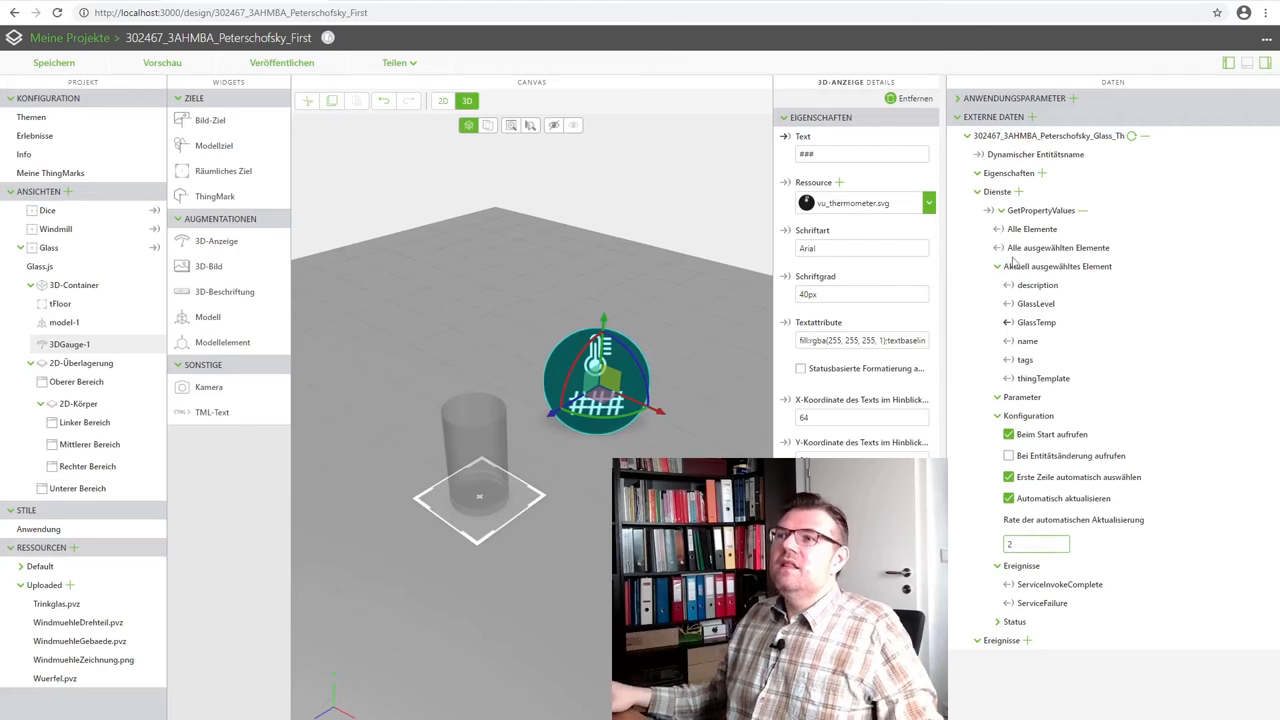
pyautogui.moveTo(716, 360)
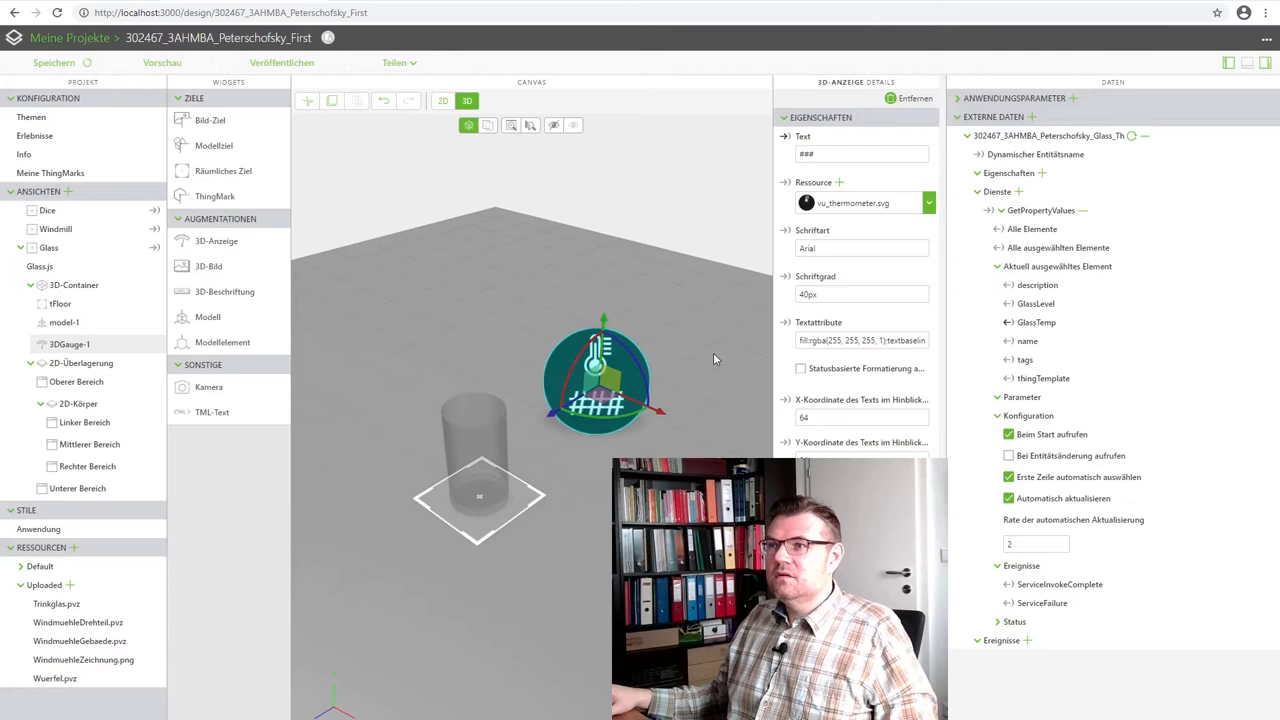
pyautogui.click(160, 62)
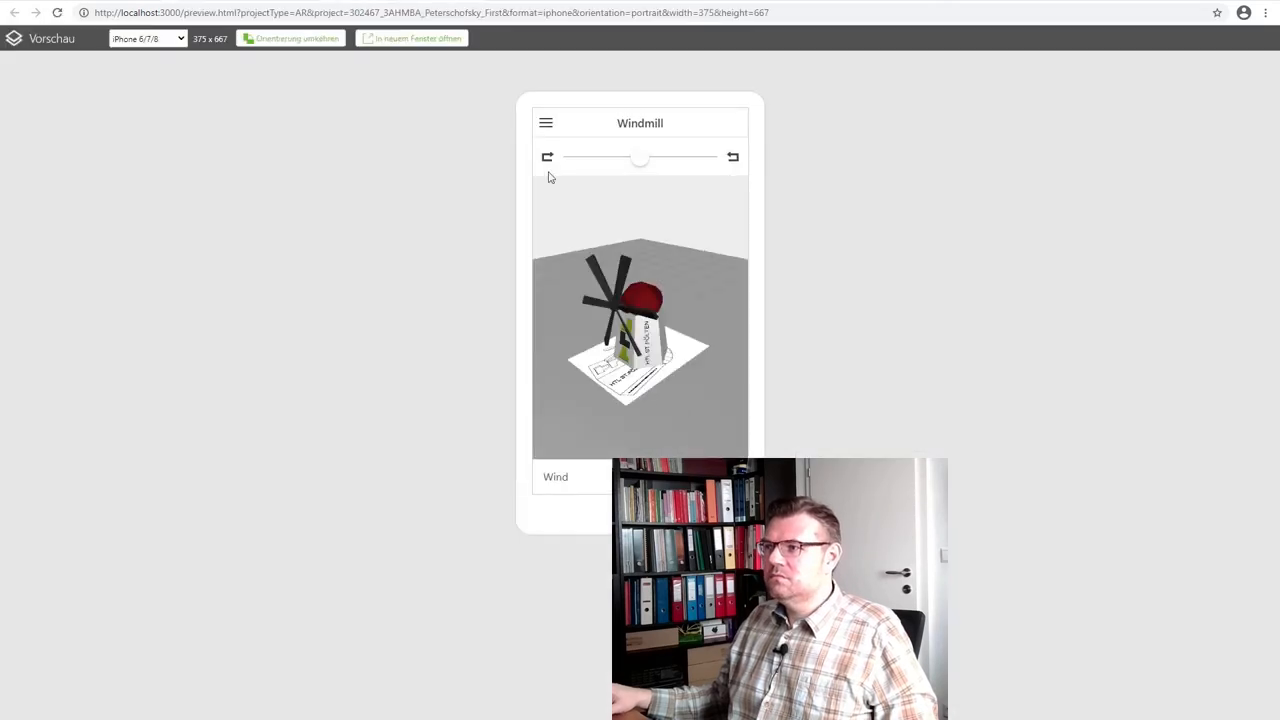
# - Switch the preview from Windmill to the Glass view showing the live gauge
pyautogui.click(546, 122)
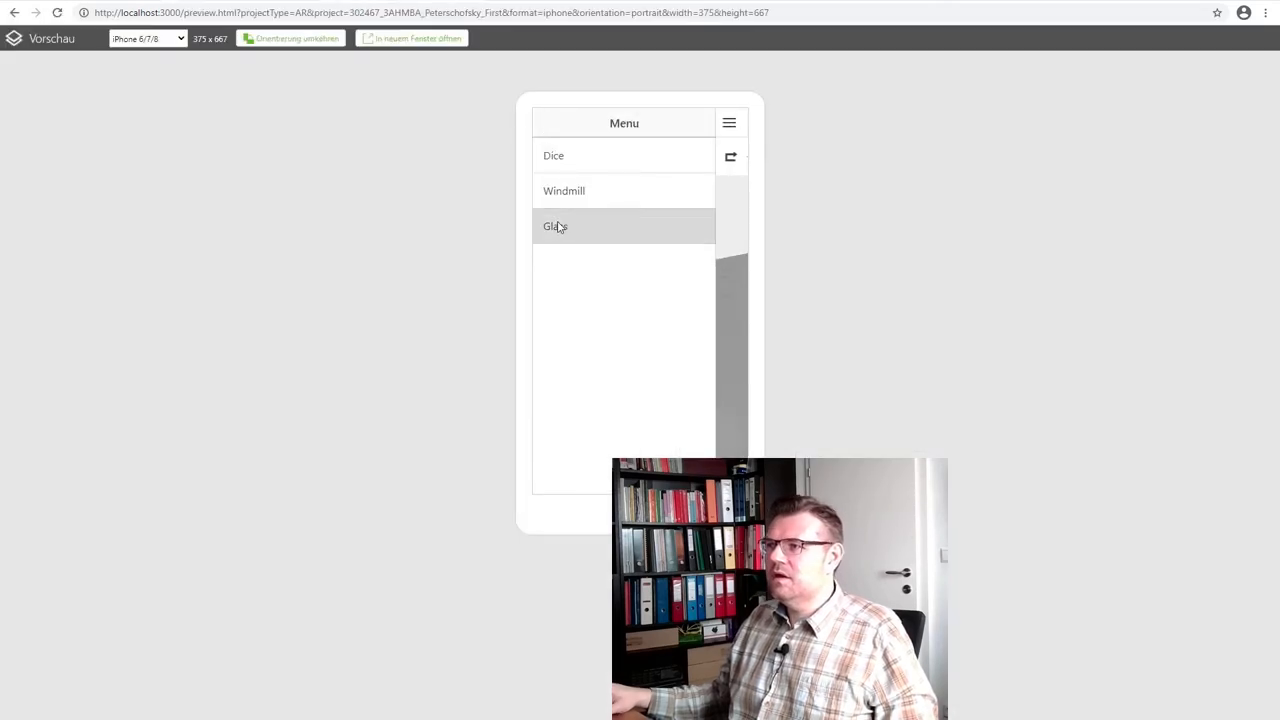
pyautogui.click(556, 226)
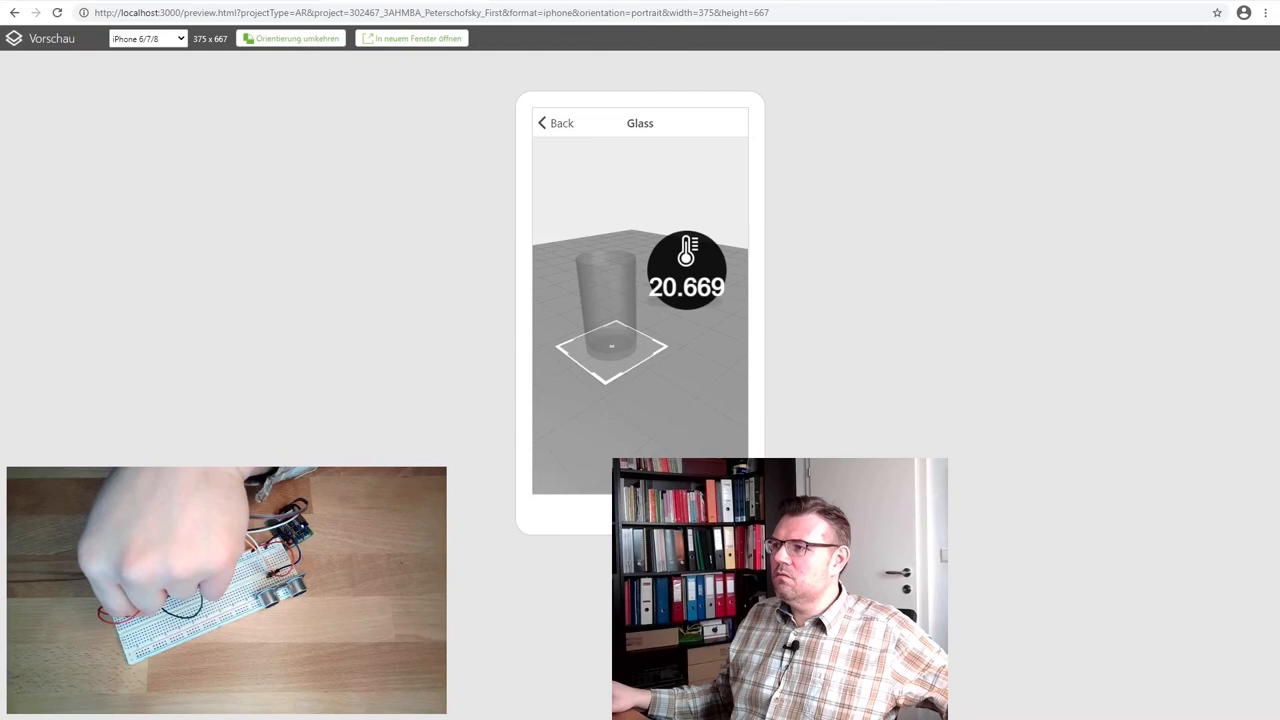
pyautogui.moveTo(688, 306)
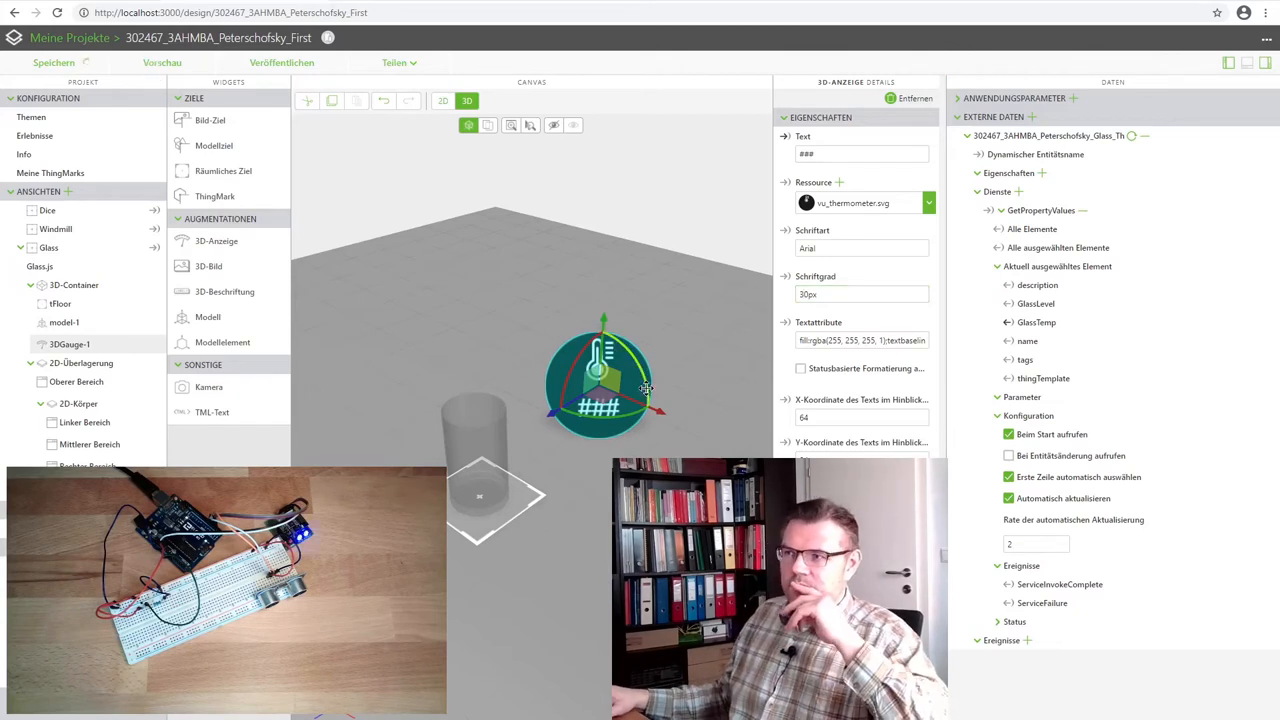
# - Return to the editor to reduce the gauge font size to 30px
pyautogui.click(162, 62)
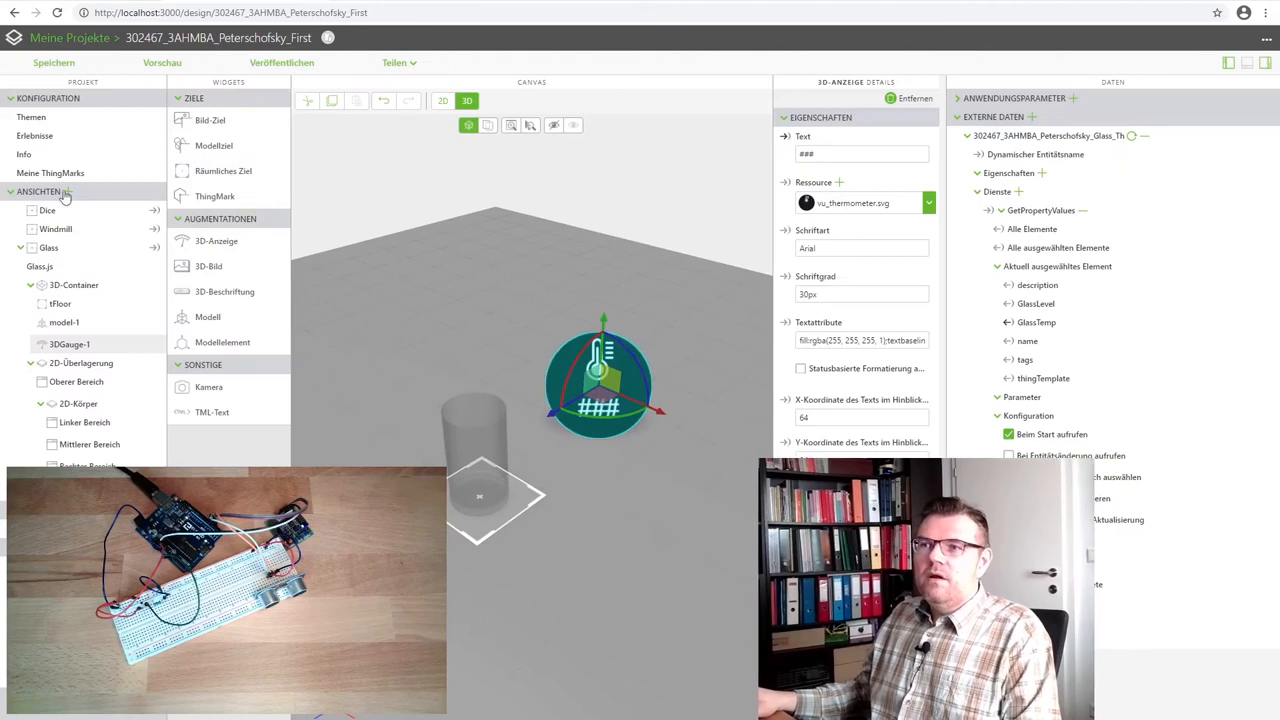
# - Set the experience's Initial View to Glass instead of Windmill and save the project
pyautogui.click(36, 136)
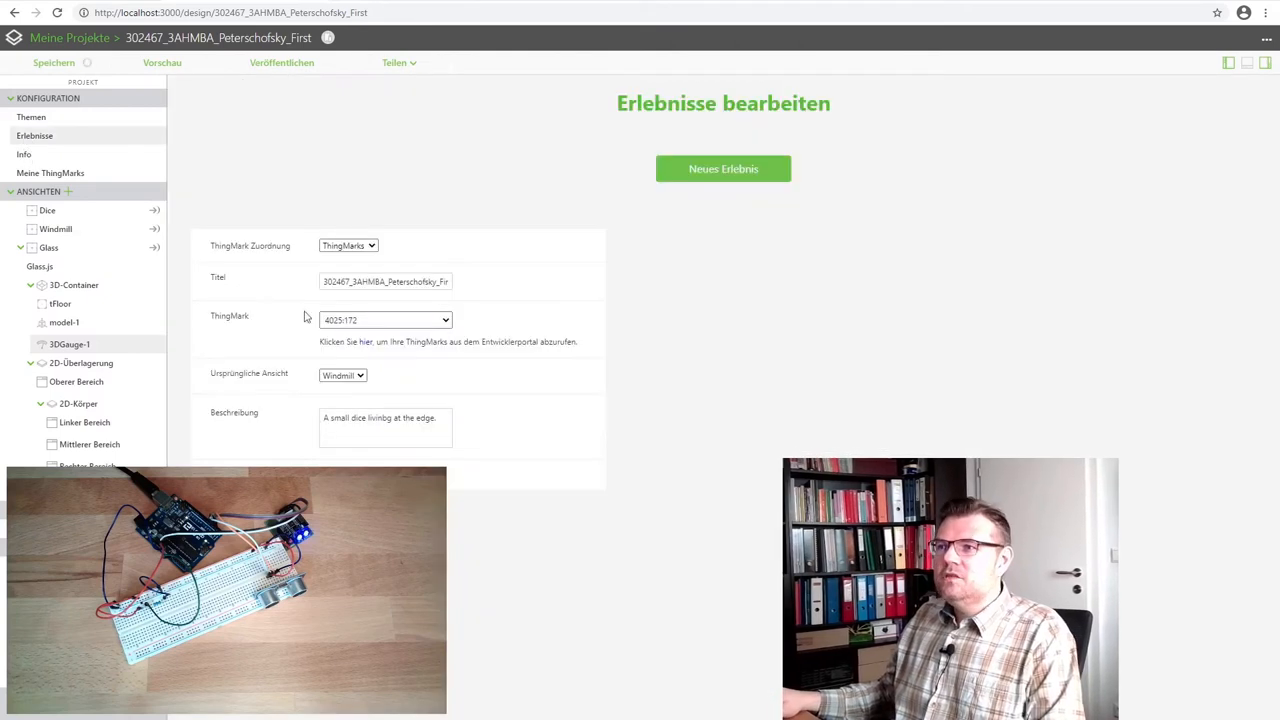
pyautogui.click(342, 376)
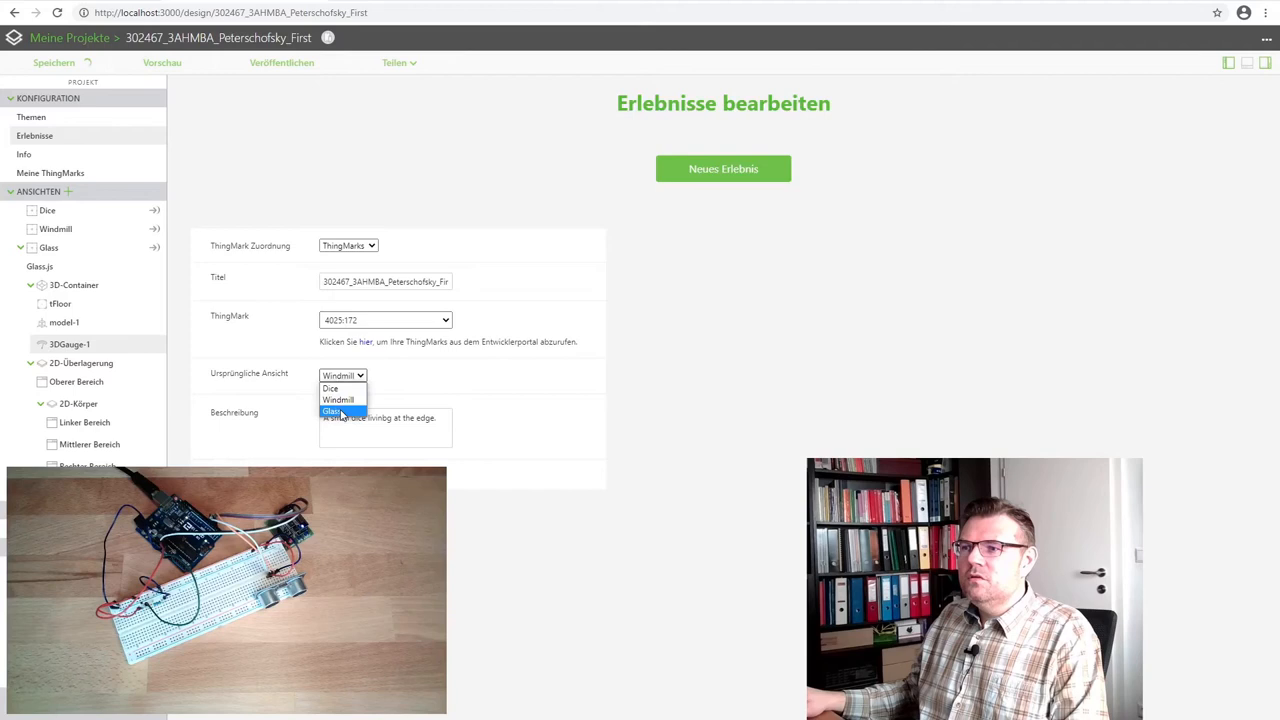
pyautogui.click(332, 412)
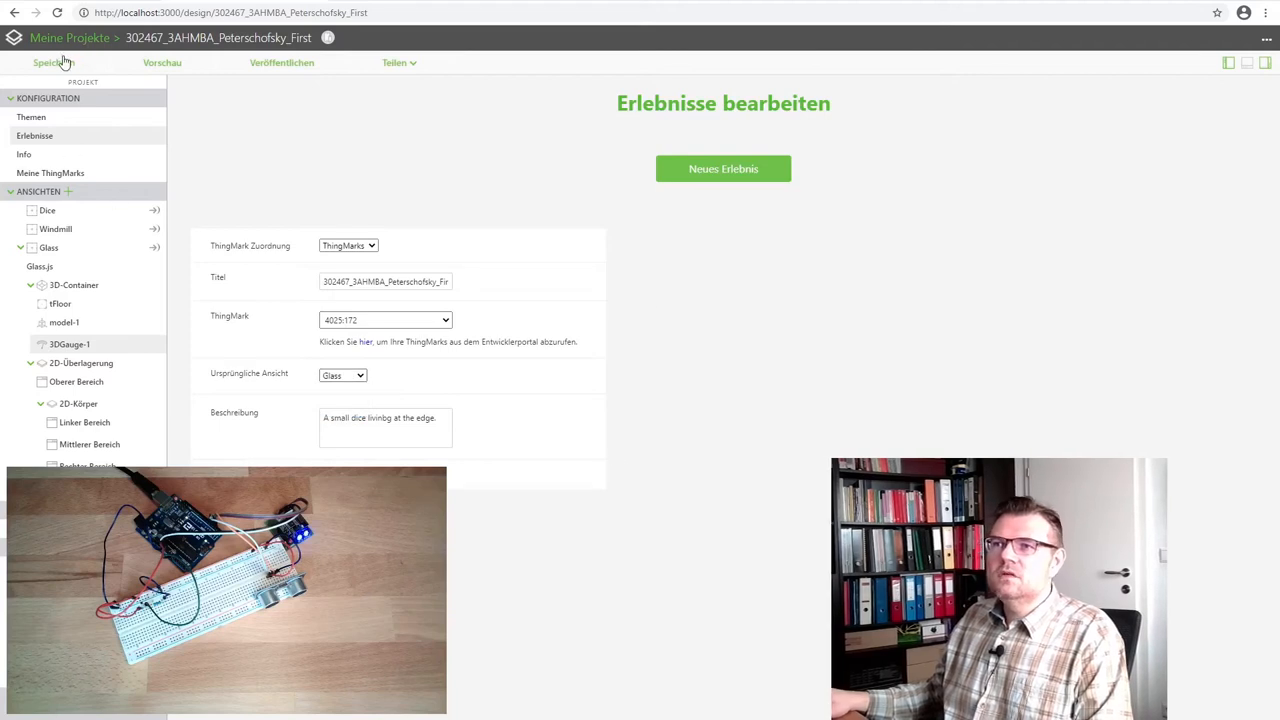
pyautogui.click(48, 62)
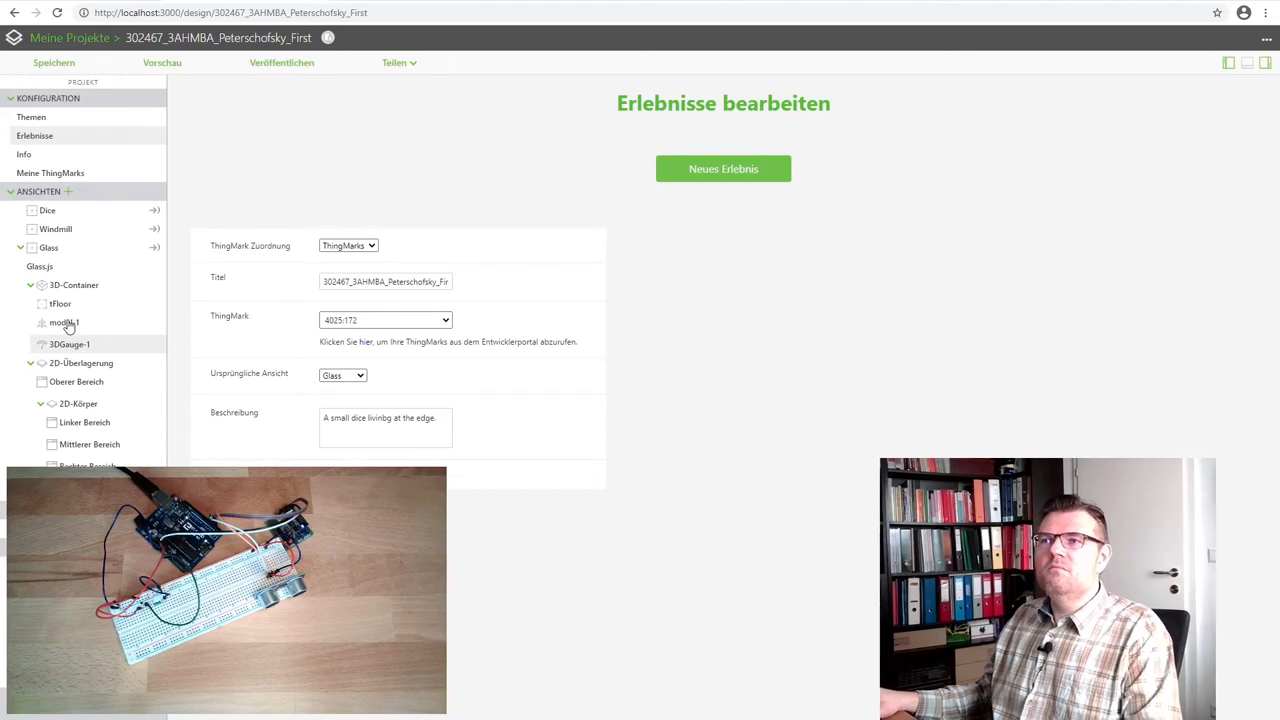
# - Rename model-1's Studio ID to mGlass
pyautogui.click(64, 322)
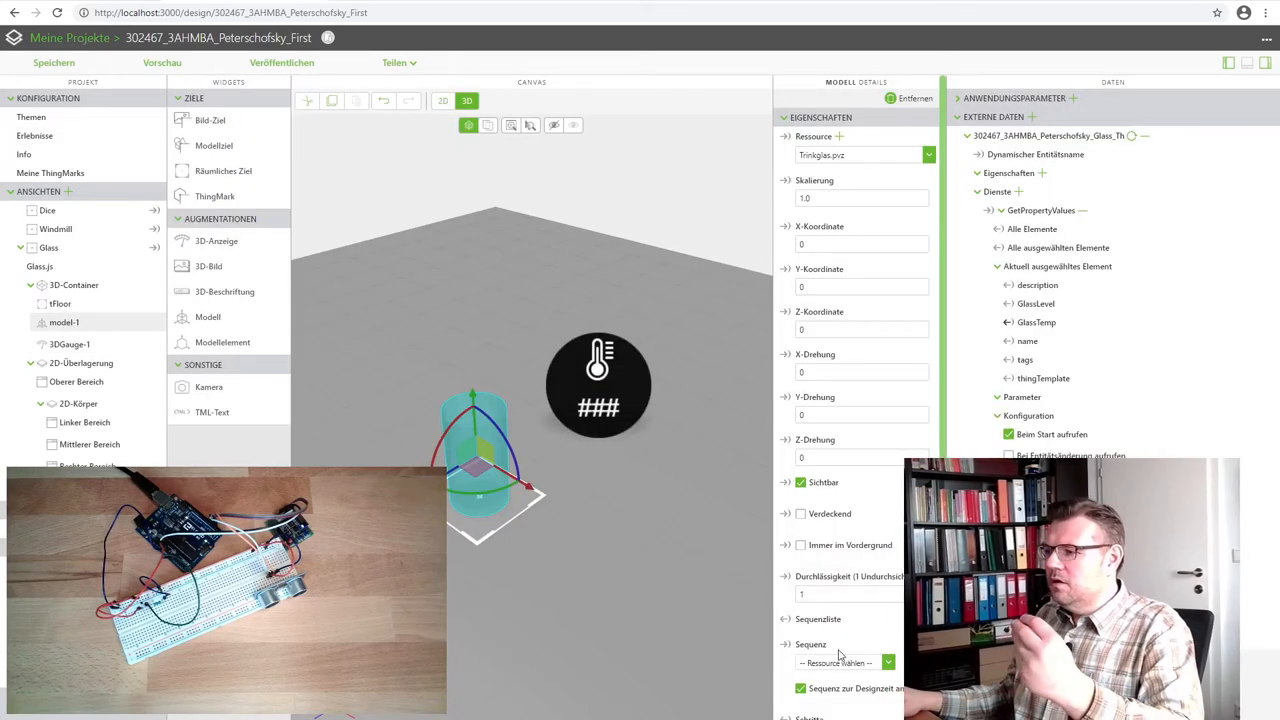
pyautogui.scroll(-3)
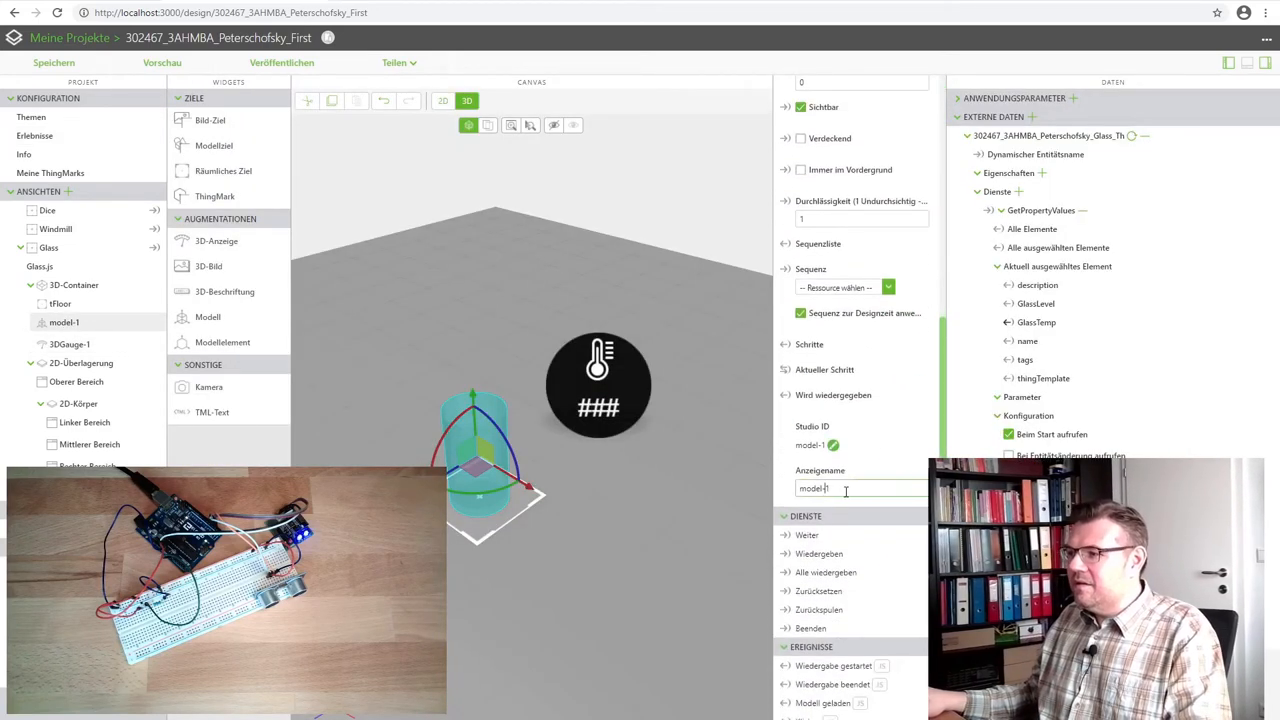
pyautogui.write('m')
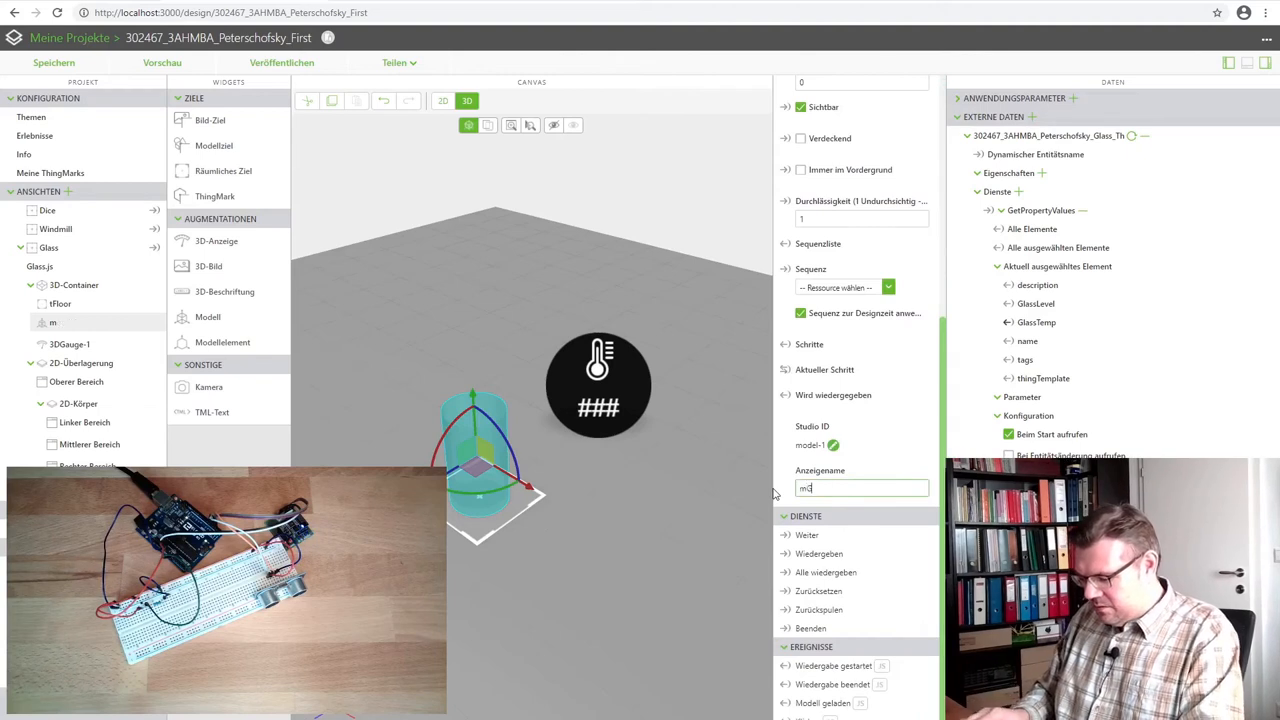
pyautogui.write('Glass')
pyautogui.write('mGla')
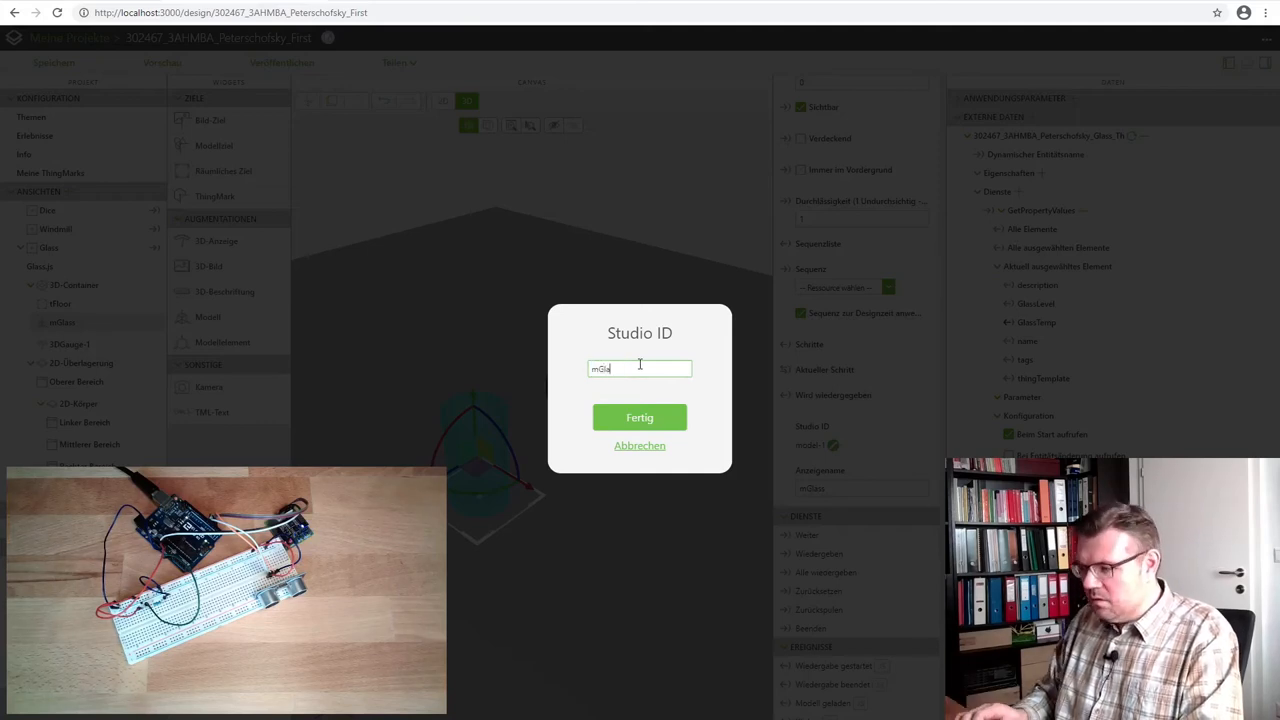
pyautogui.click(640, 418)
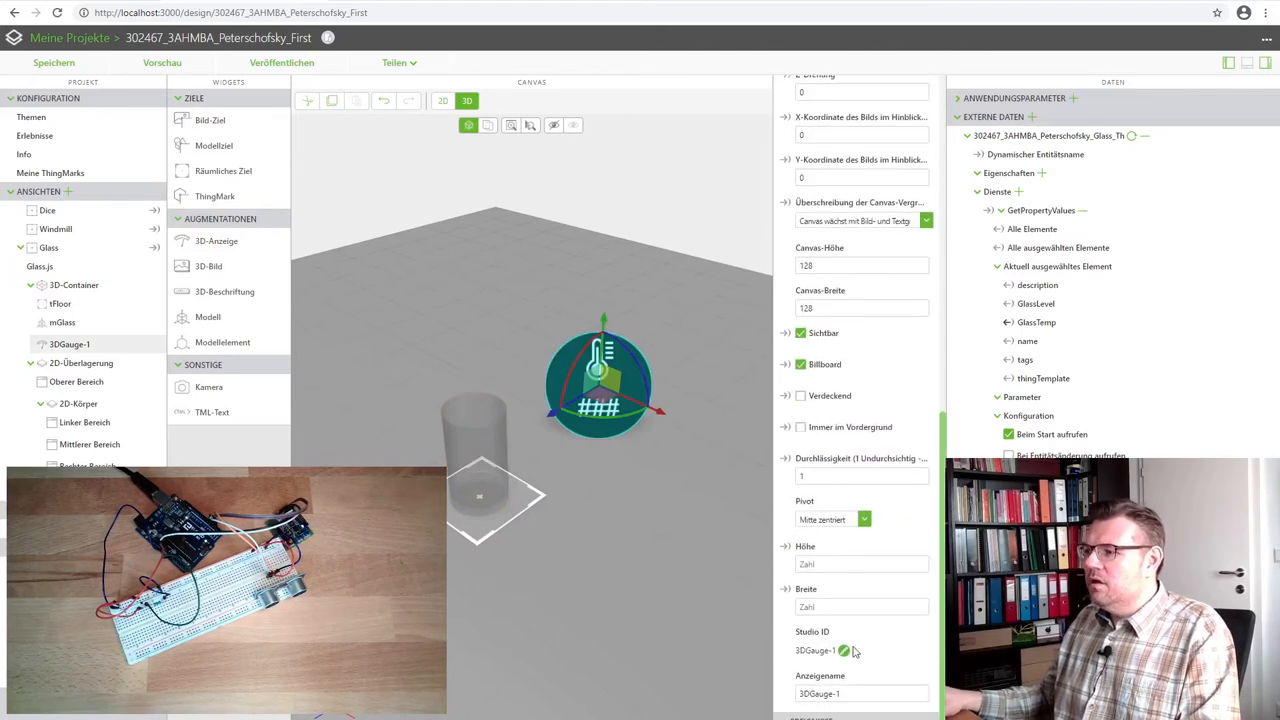
# - Rename 3DGauge-1's Studio ID to 3DTemp after an invalid ID is rejected
pyautogui.click(844, 652)
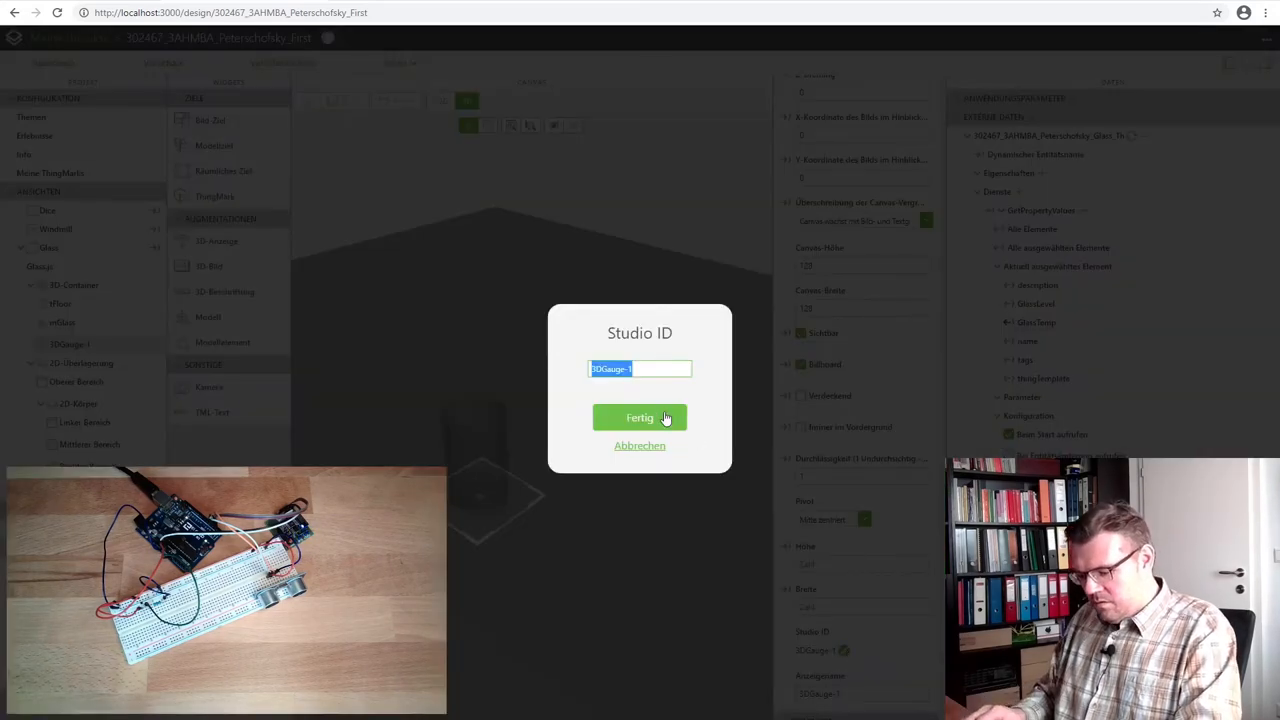
pyautogui.click(640, 418)
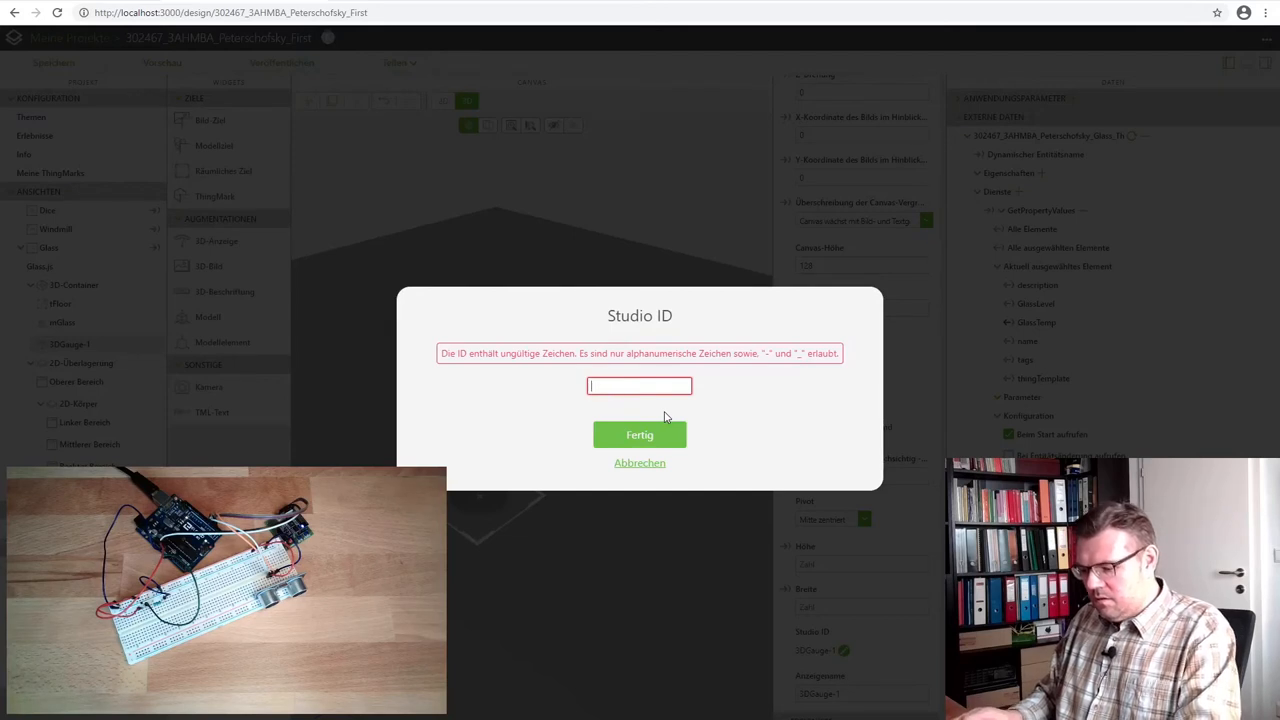
pyautogui.write('3DGTemp')
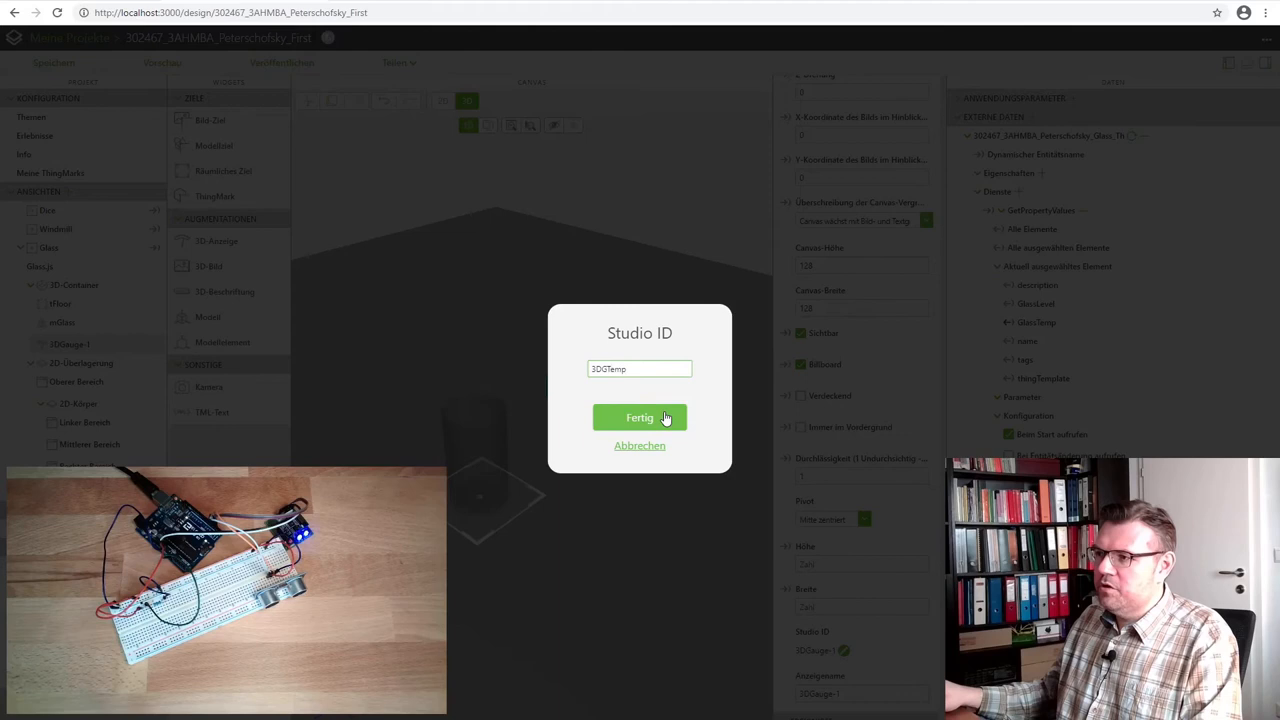
pyautogui.click(640, 418)
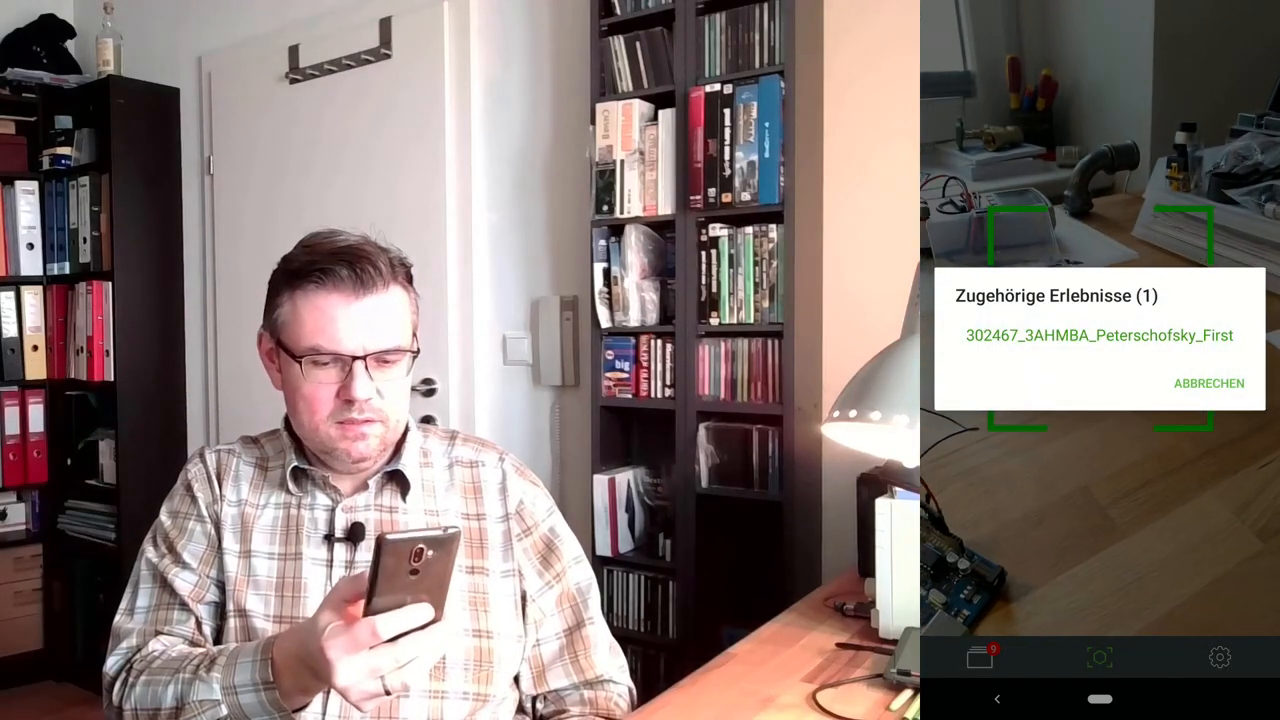
# - Choose the associated project experience listed after scanning the ThingMark
pyautogui.click(1100, 336)
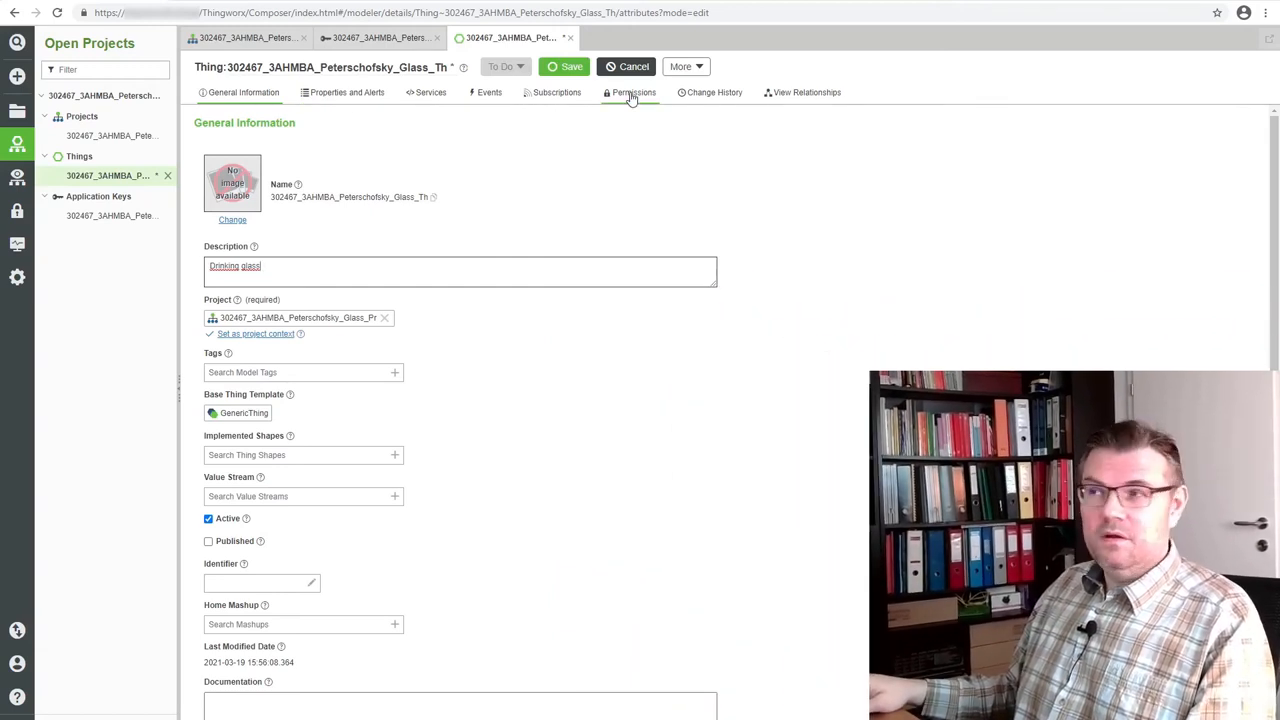
# - Show the Glass thing's Visibility permissions, currently with no organizations
pyautogui.click(632, 92)
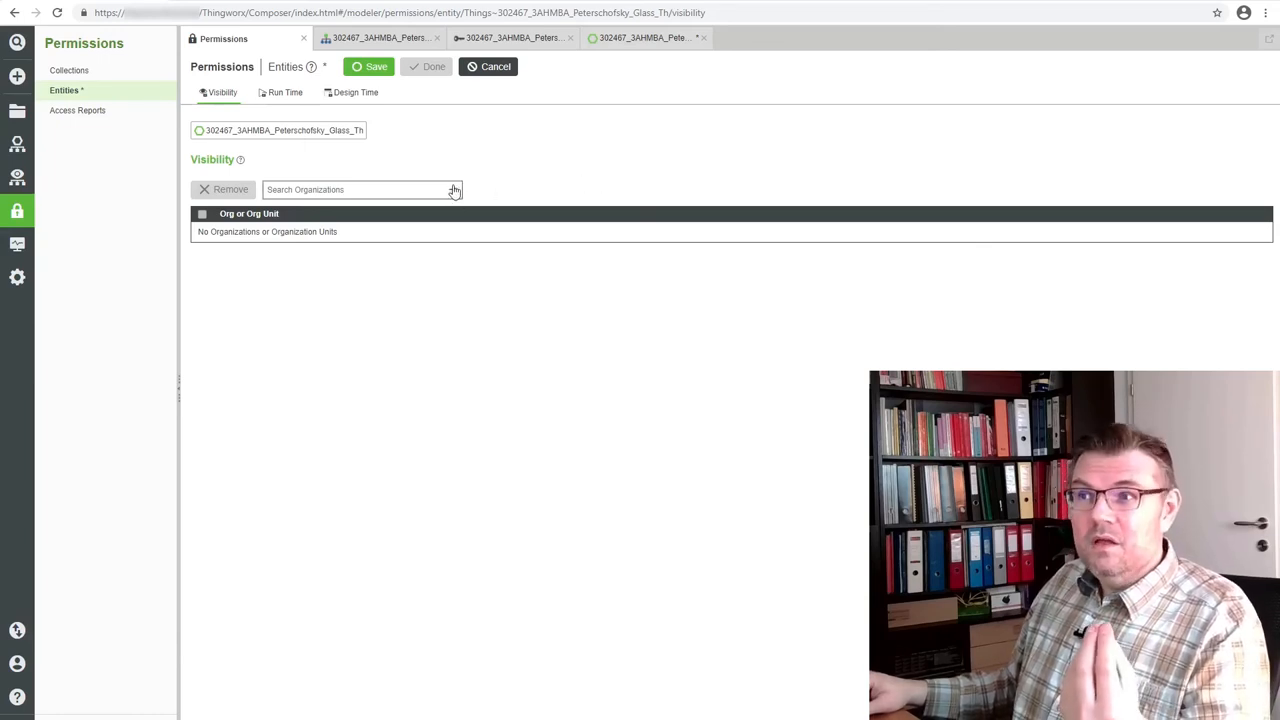
# - Grant the Everyone organization visibility on the Glass thing, then move to Run Time permissions
pyautogui.click(360, 188)
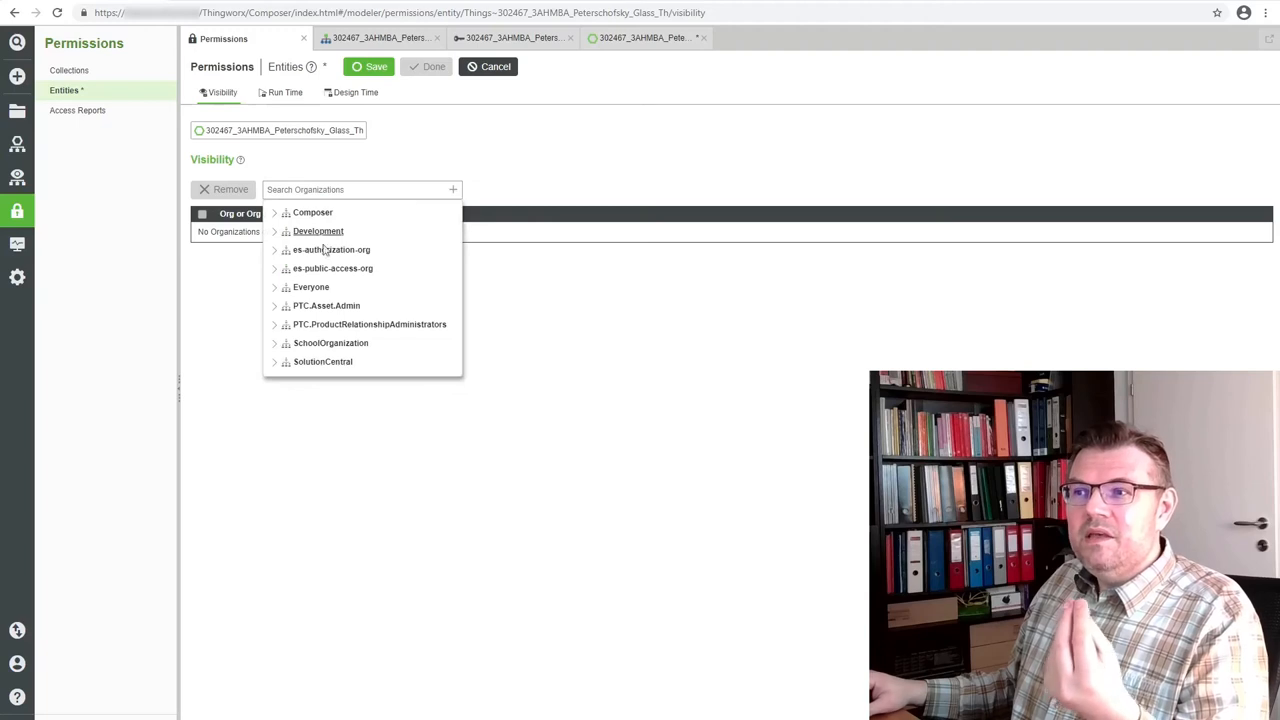
pyautogui.click(310, 288)
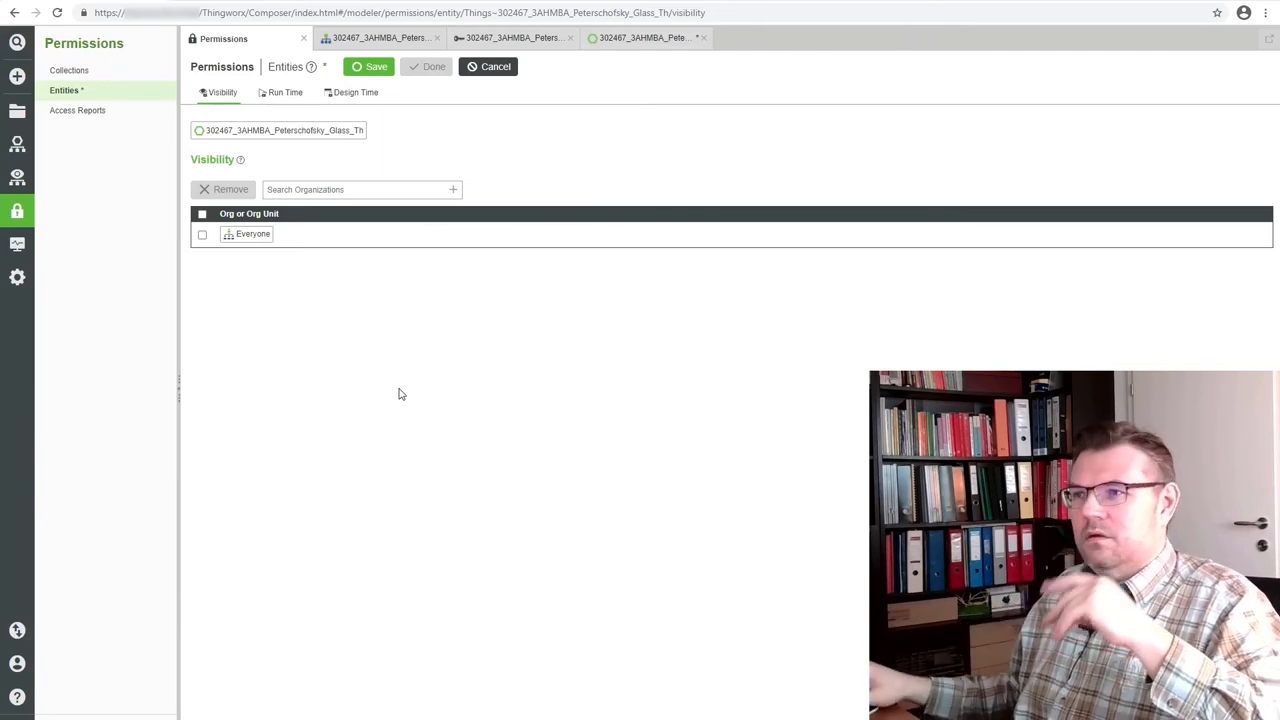
pyautogui.click(284, 92)
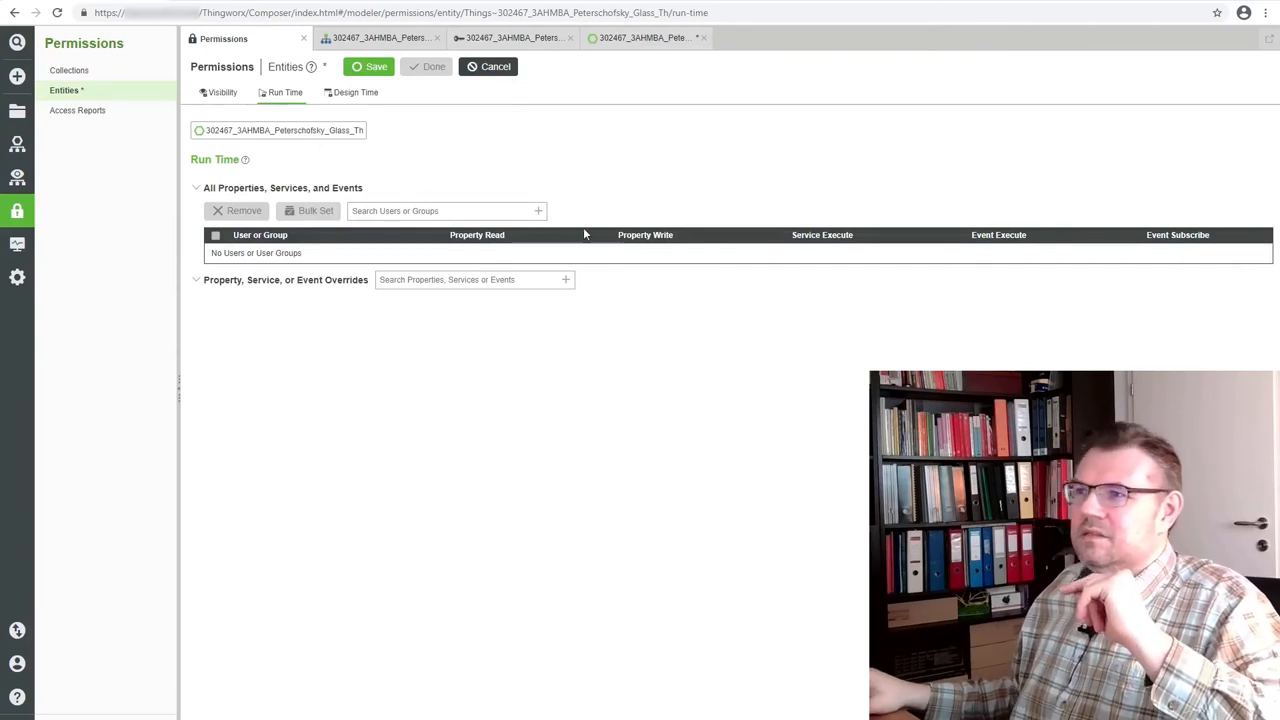
# - Add es-public-access with Property Read and Service Execute allowed at run time, and save
pyautogui.click(440, 212)
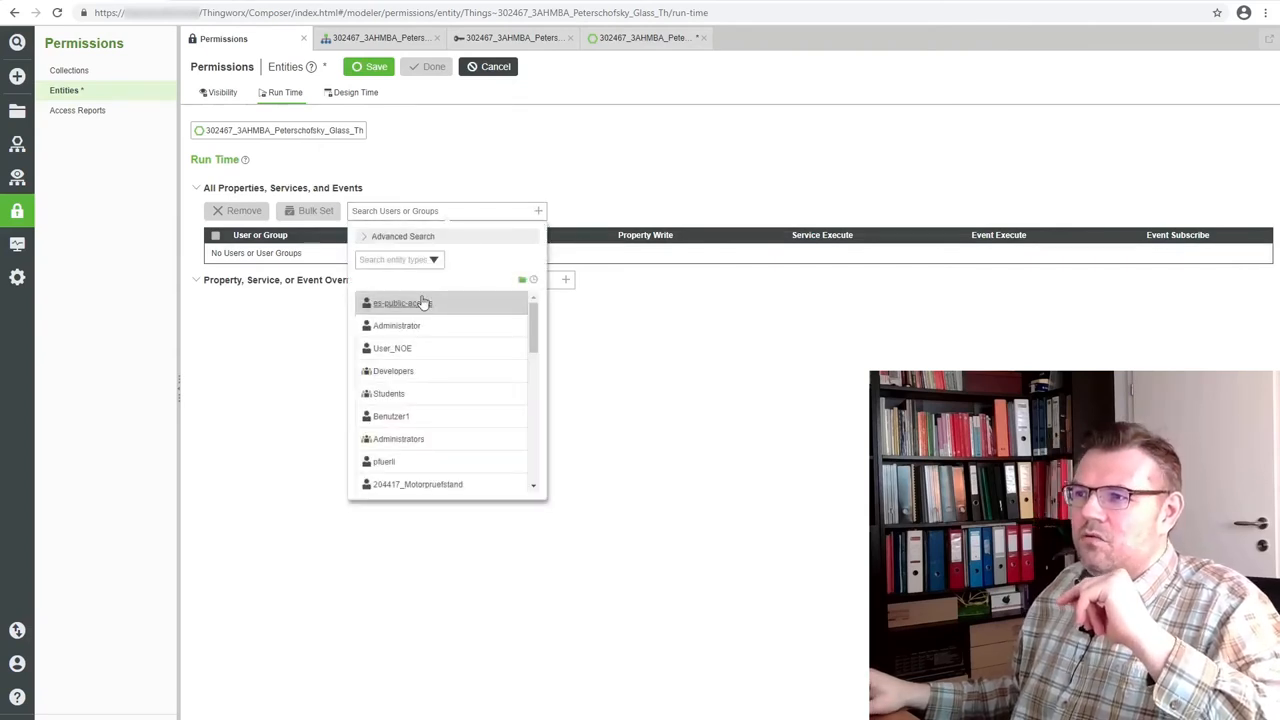
pyautogui.click(396, 304)
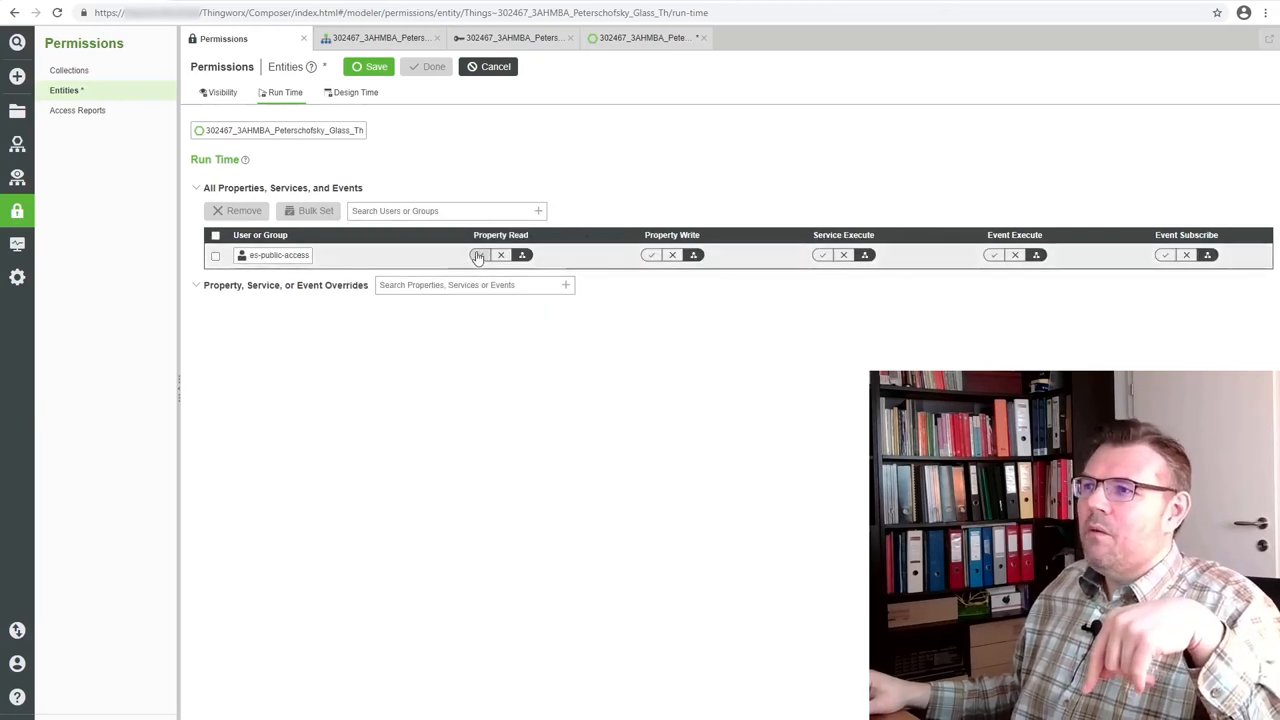
pyautogui.click(480, 254)
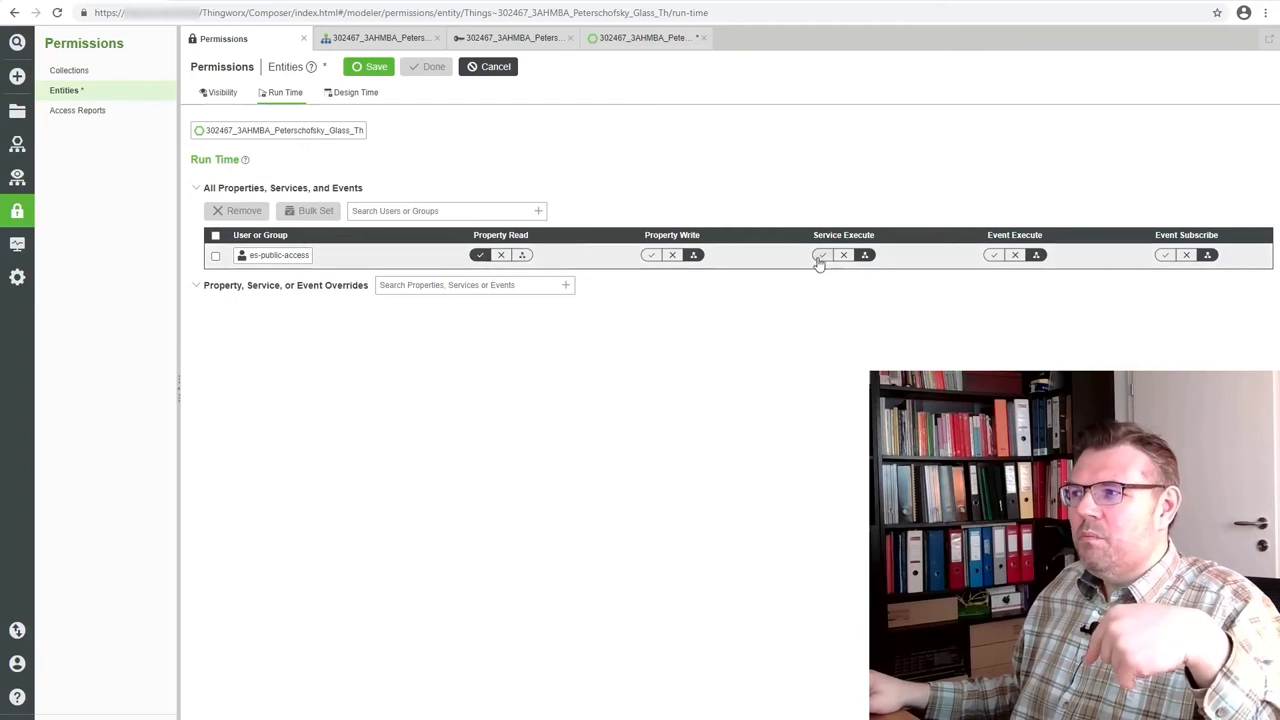
pyautogui.click(822, 254)
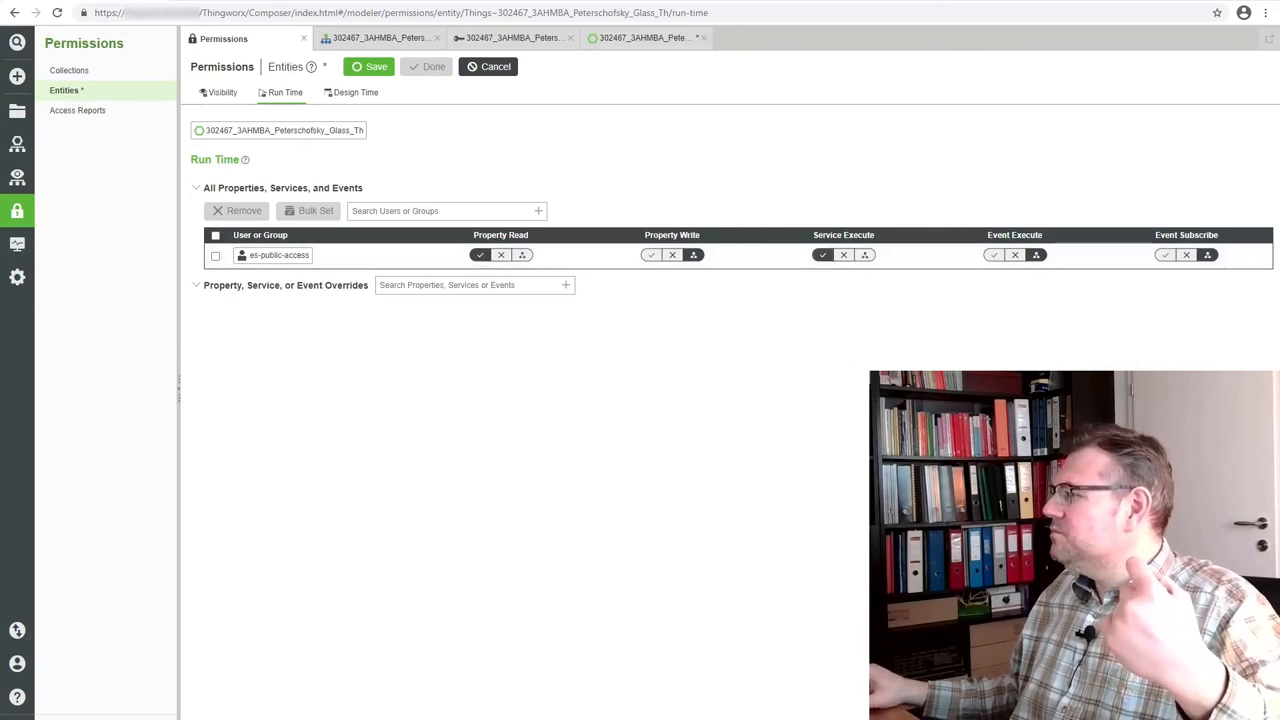
pyautogui.moveTo(628, 406)
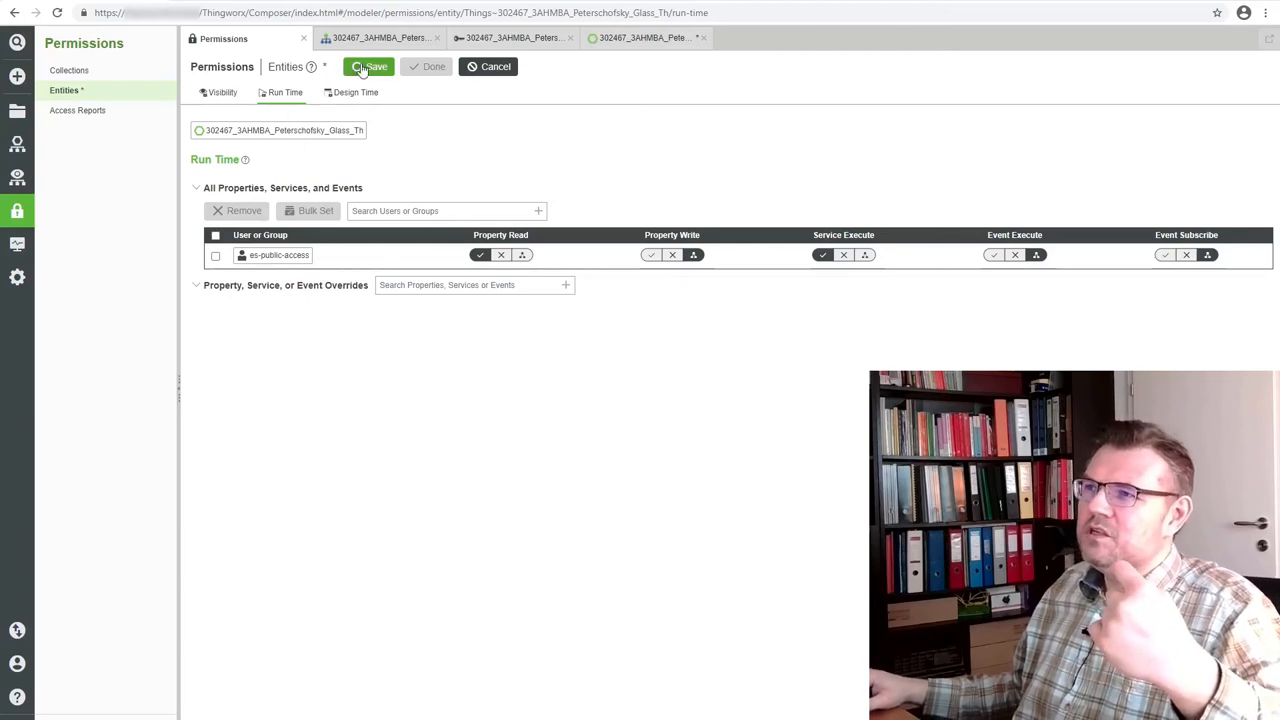
pyautogui.click(368, 66)
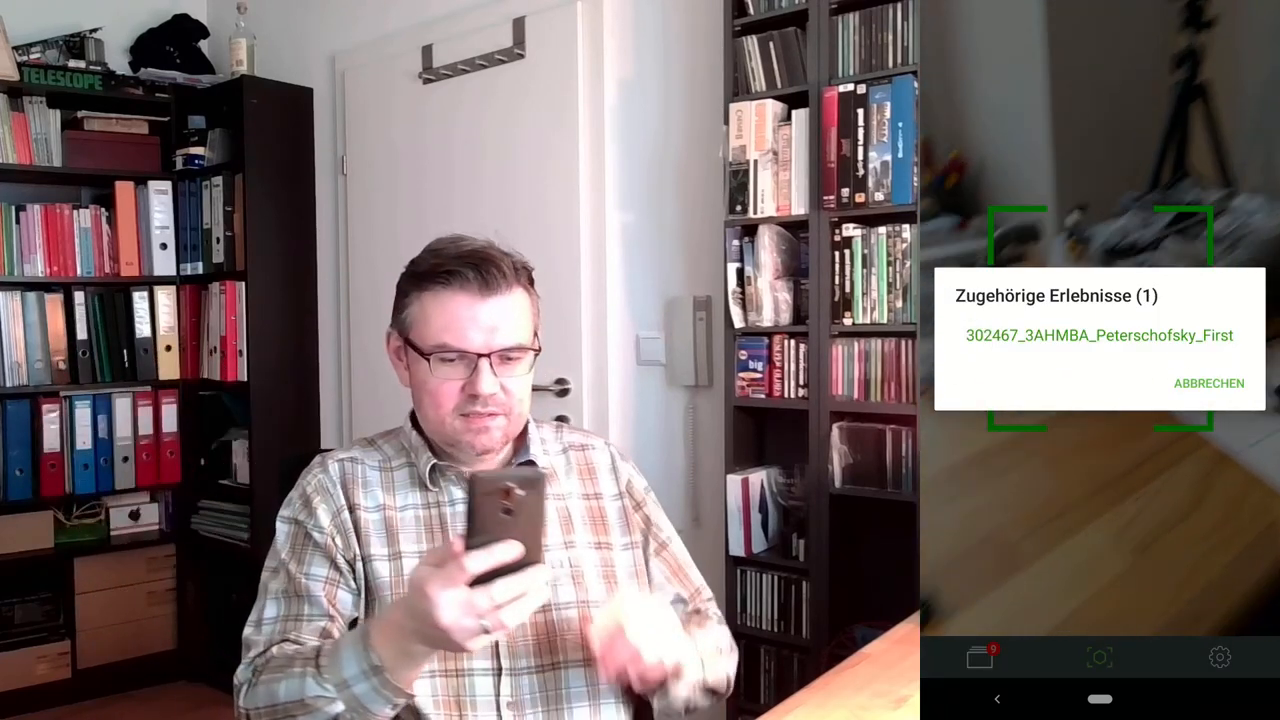
# - Launch the Glass experience from the related experiences list on the phone
pyautogui.click(1096, 336)
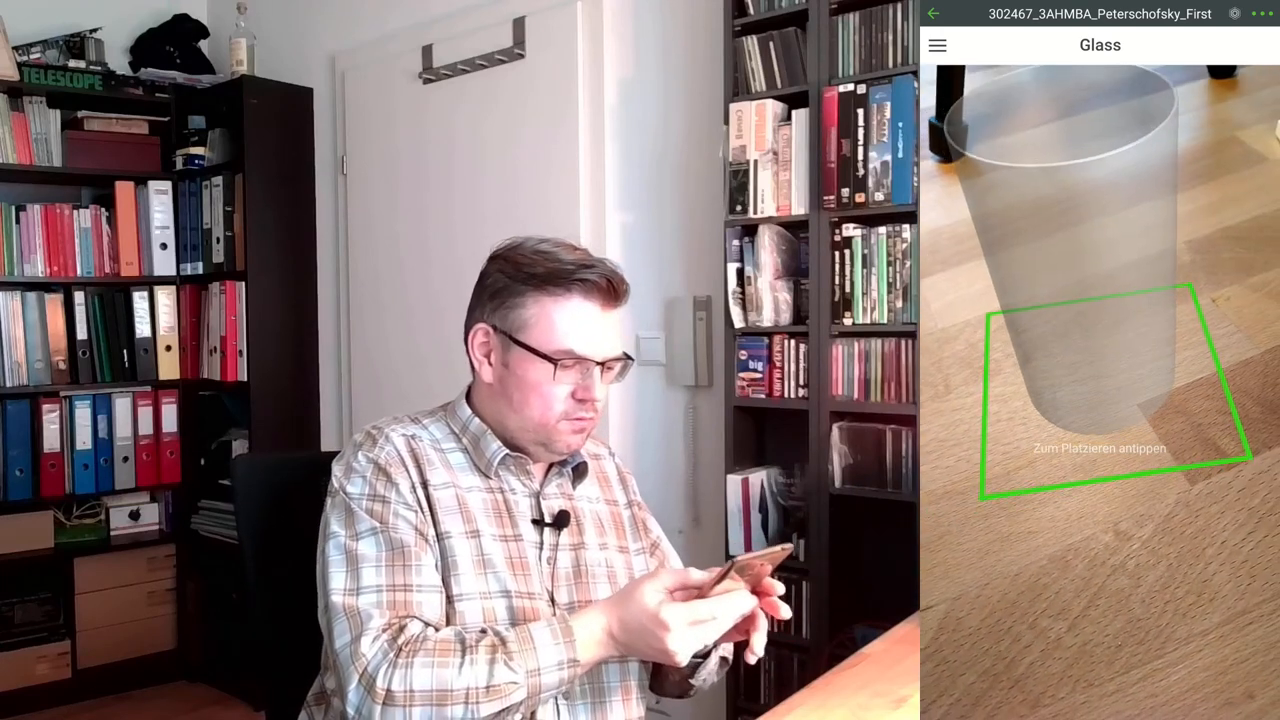
# - Place the glass model and return to the Glass view with the live temperature gauge reading 25.332
pyautogui.click(1096, 390)
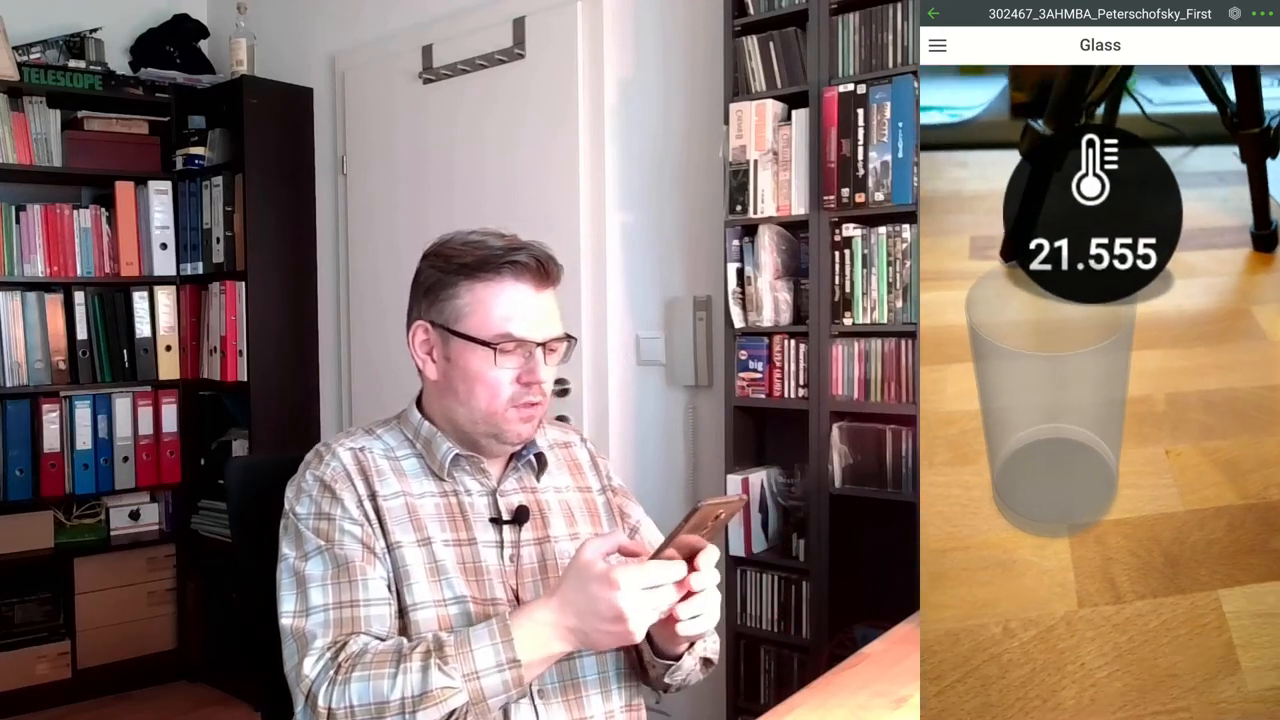
pyautogui.click(936, 44)
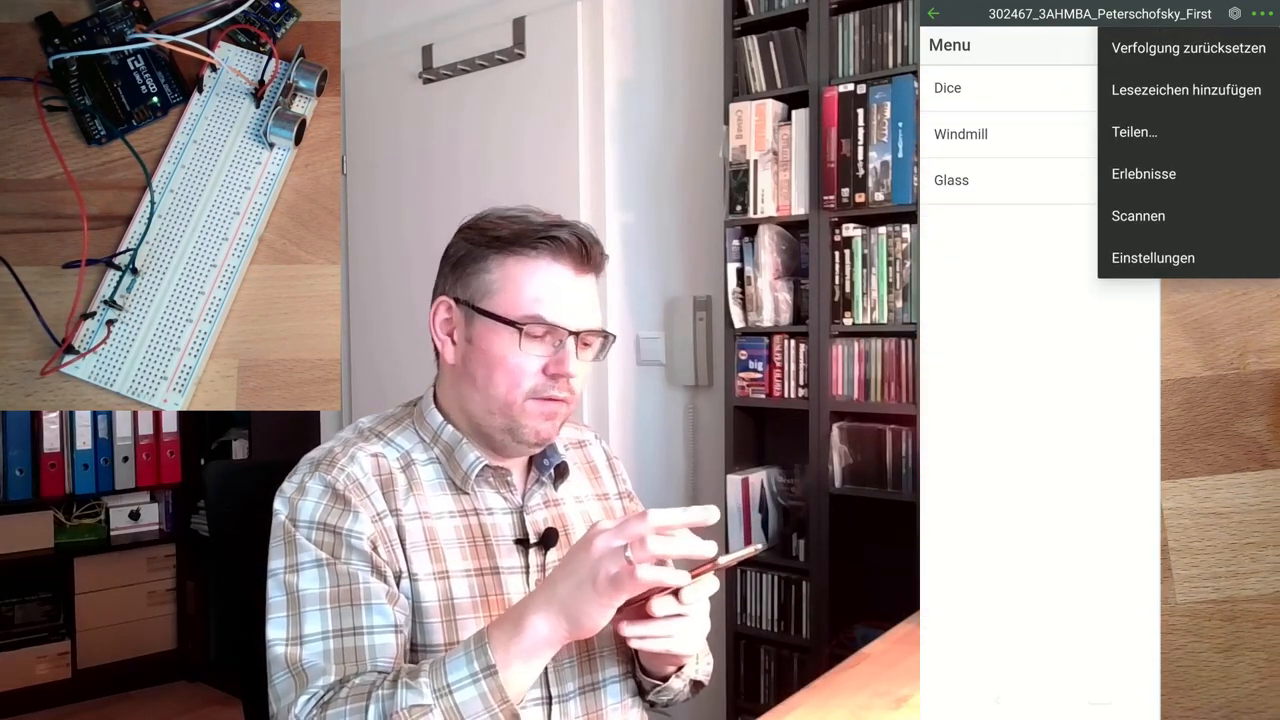
pyautogui.click(1176, 44)
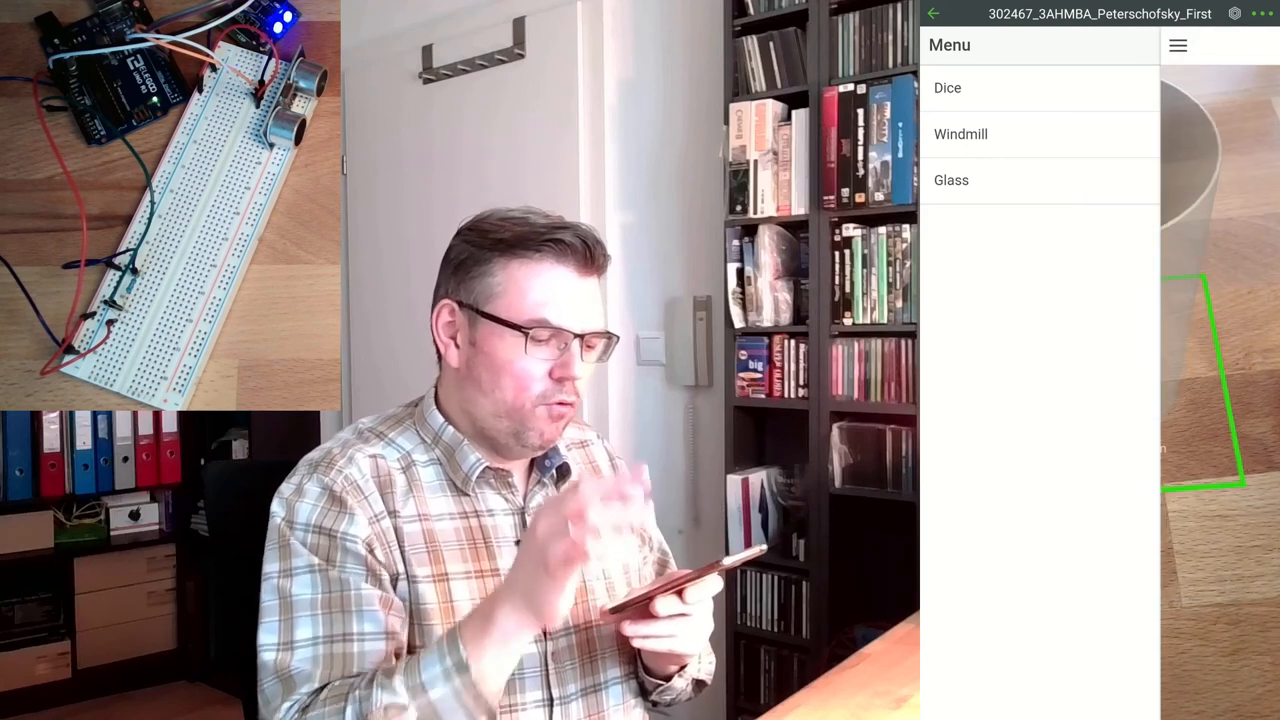
pyautogui.click(952, 180)
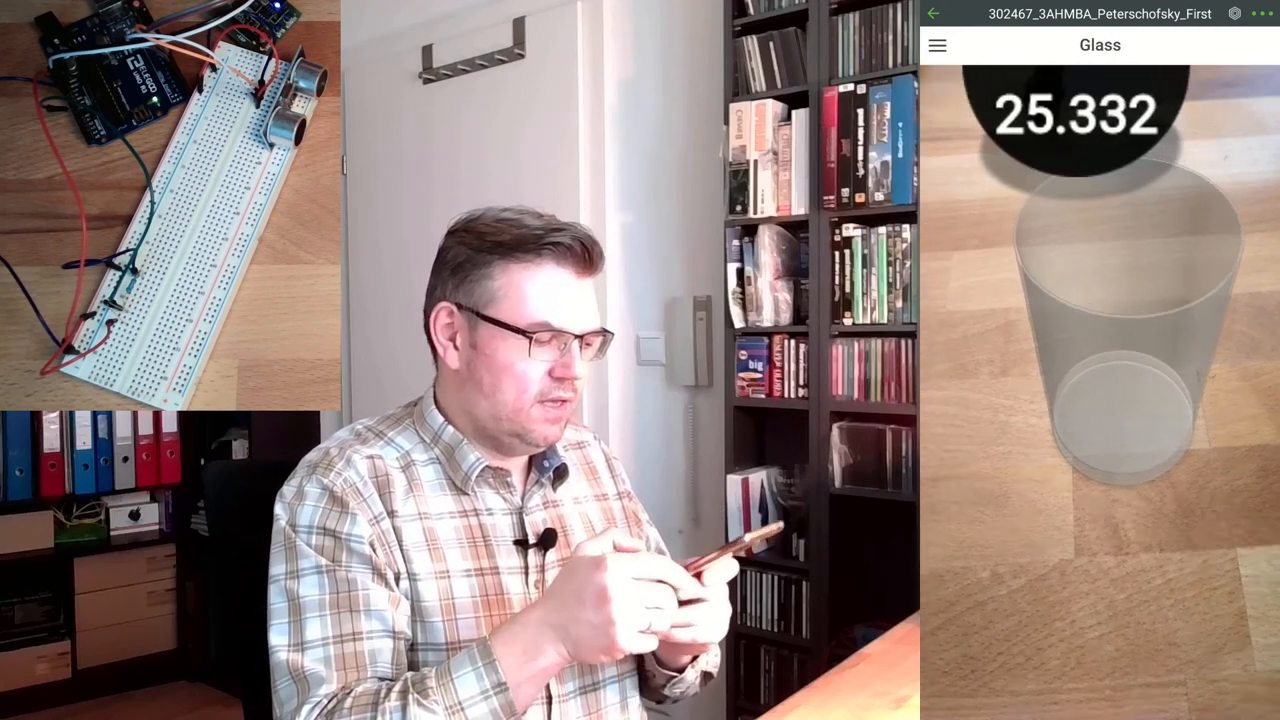